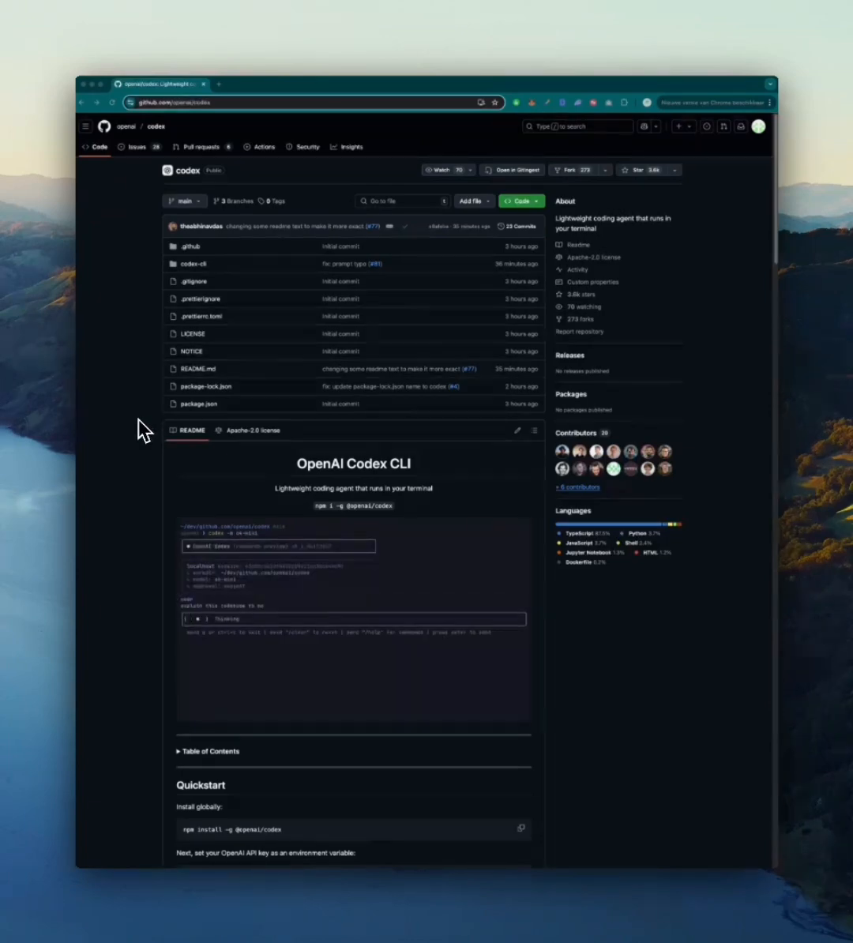
Scroll the openai/codex README from the overview down to the Quickstart install steps
{"action": "scroll", "scroll_direction": "down", "scroll_amount": 3}
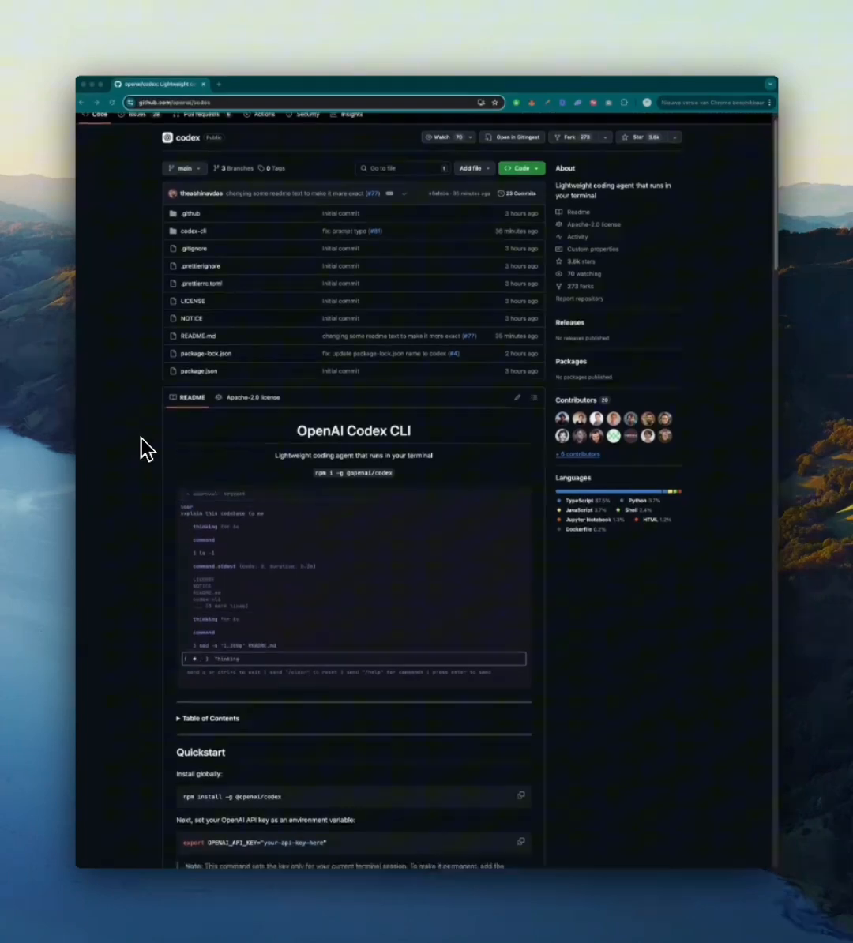
{"action": "scroll", "scroll_direction": "down", "scroll_amount": 3}
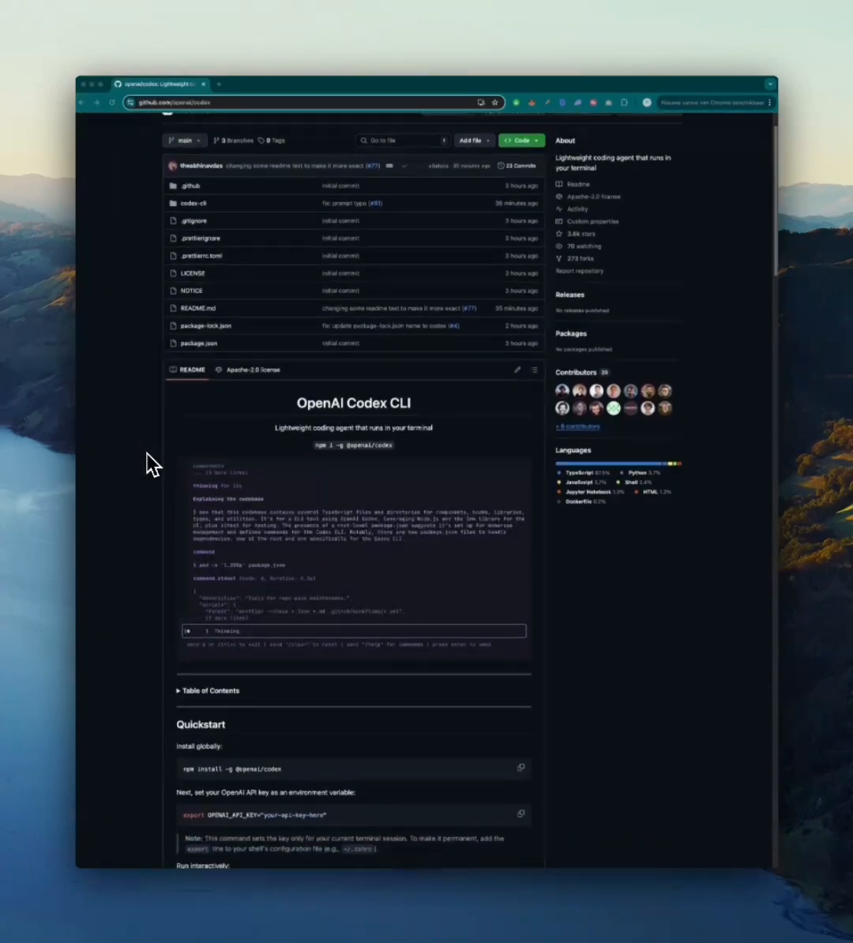
{"action": "scroll", "scroll_direction": "down", "scroll_amount": 3}
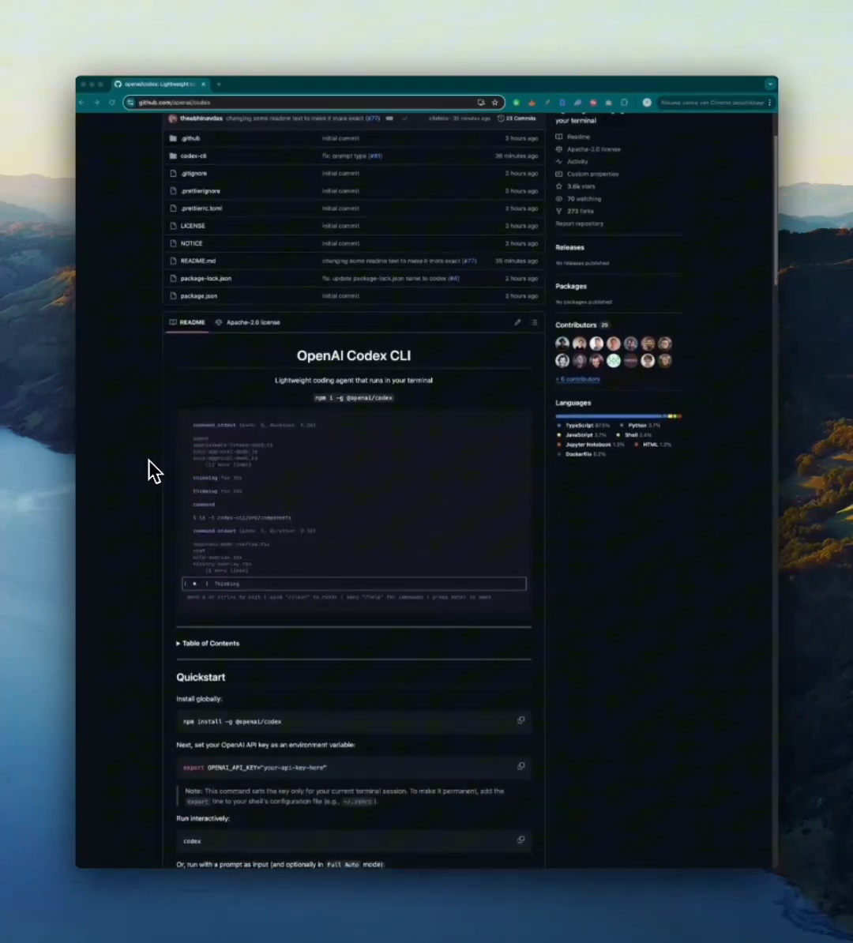
{"action": "scroll", "scroll_direction": "down", "scroll_amount": 3}
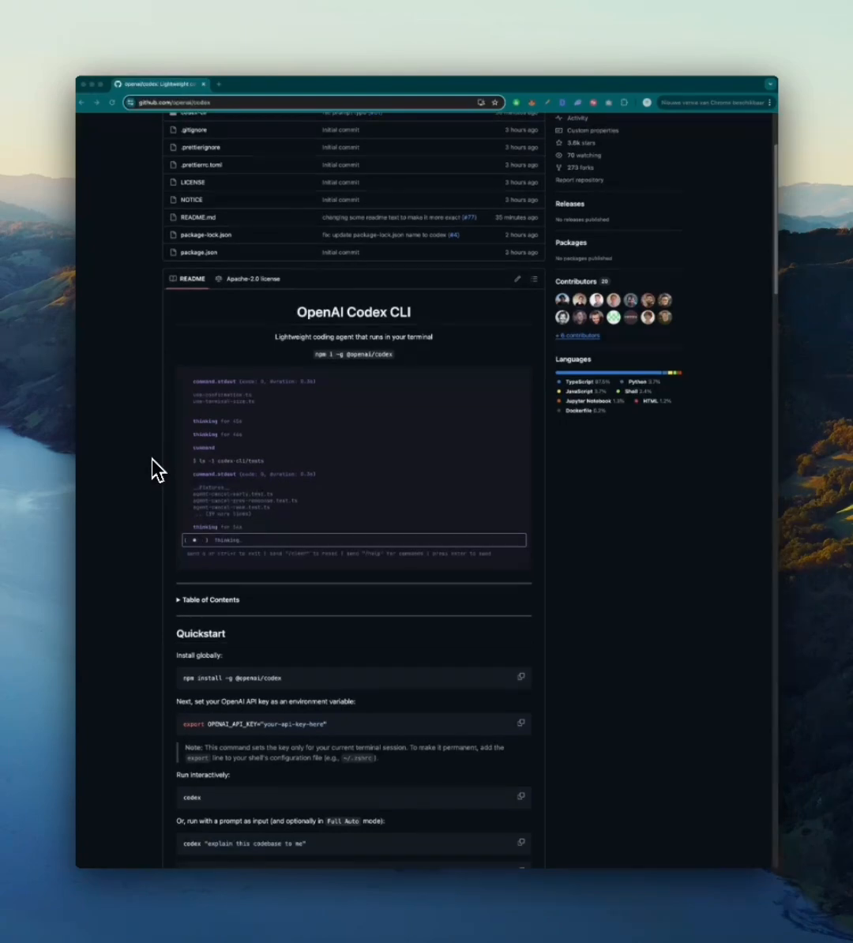
{"action": "scroll", "scroll_direction": "down", "scroll_amount": 3}
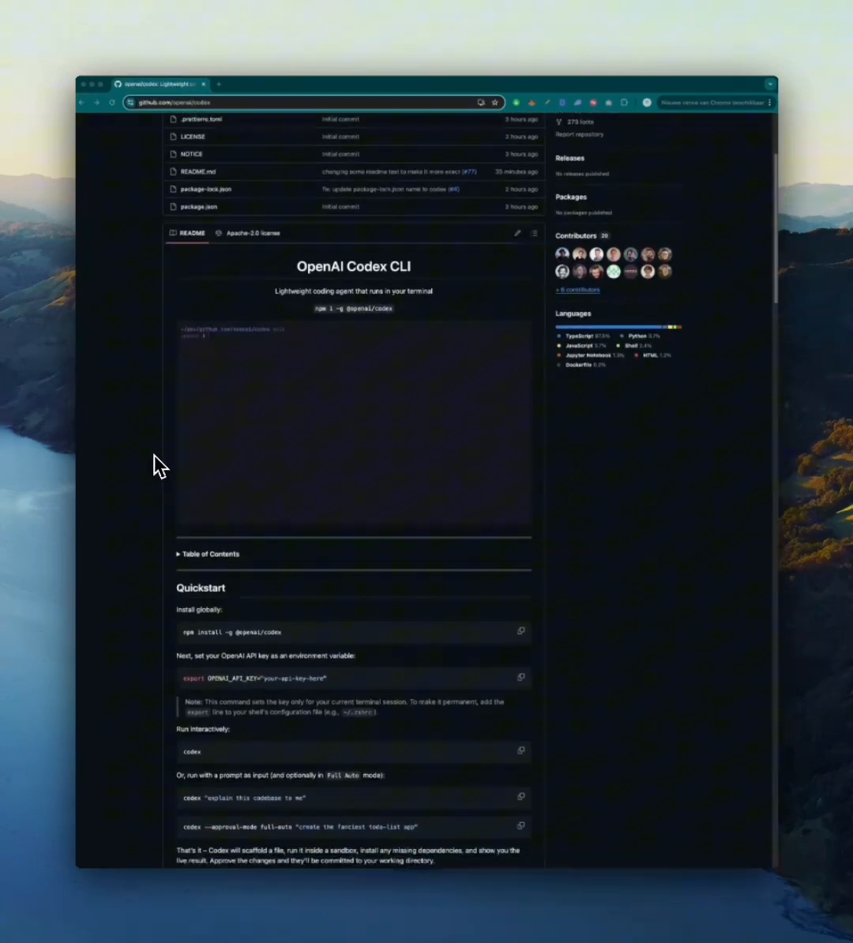
{"action": "scroll", "scroll_direction": "down", "scroll_amount": 3}
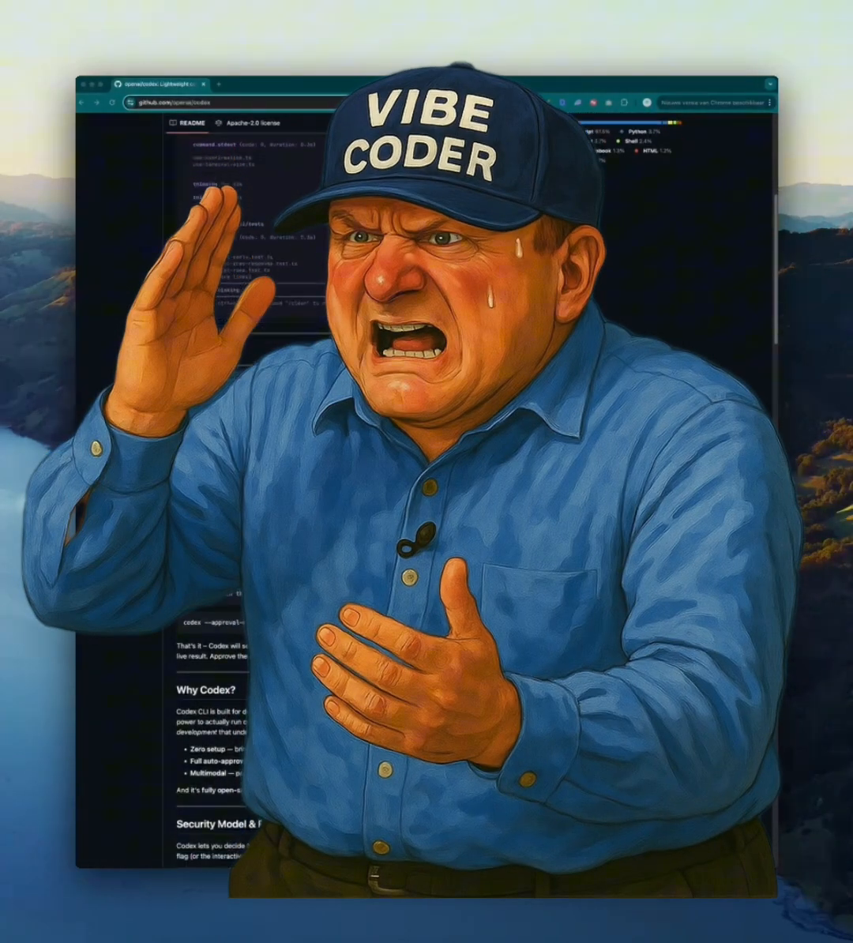
{"action": "scroll", "scroll_direction": "down", "scroll_amount": 3}
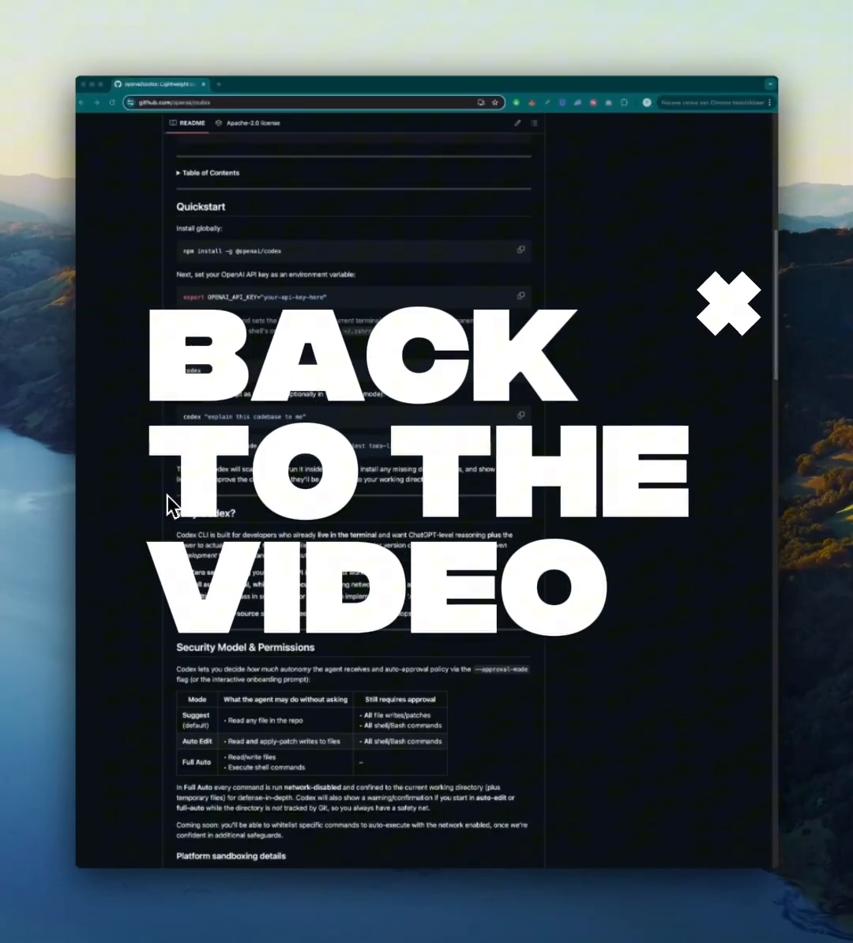
Scroll the README past Why Codex and Security Model toward System Requirements
{"action": "left_click", "coordinate": [727, 303]}
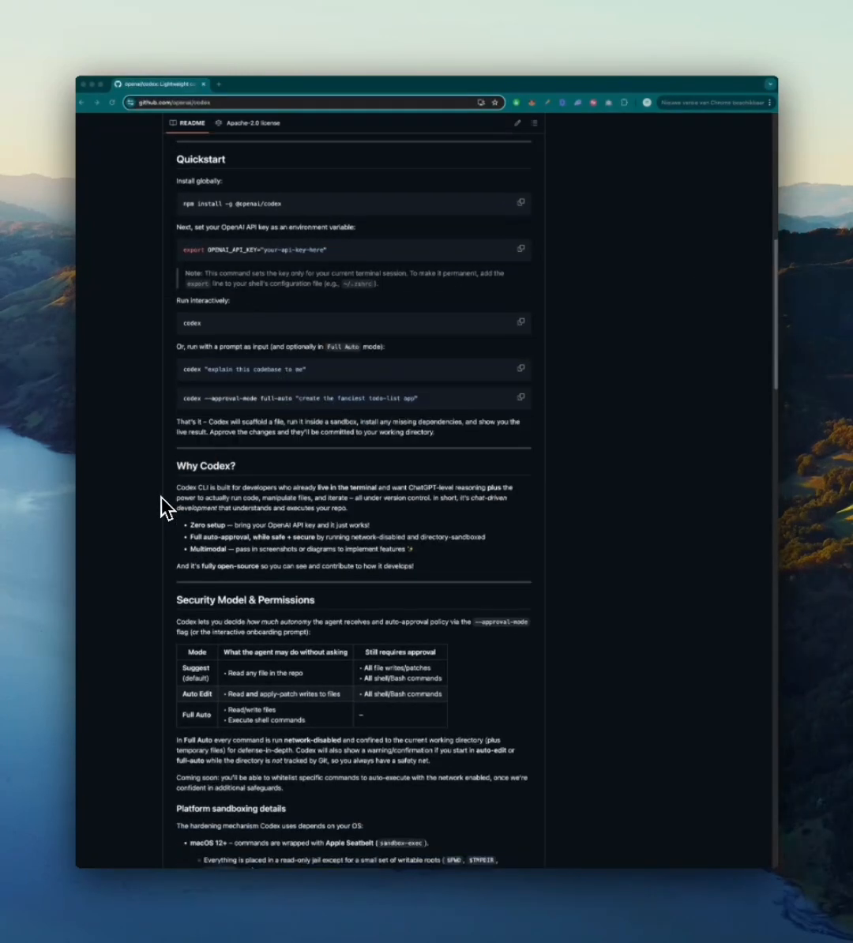
{"action": "scroll", "scroll_direction": "down", "scroll_amount": 3}
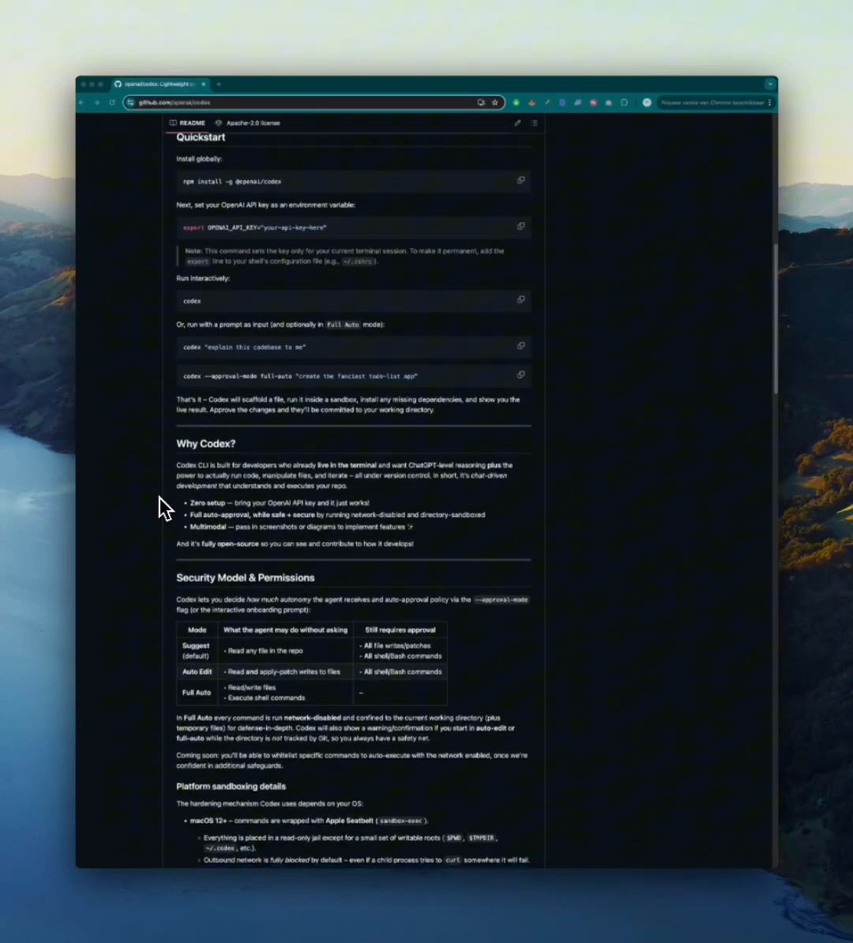
{"action": "scroll", "scroll_direction": "down", "scroll_amount": 3}
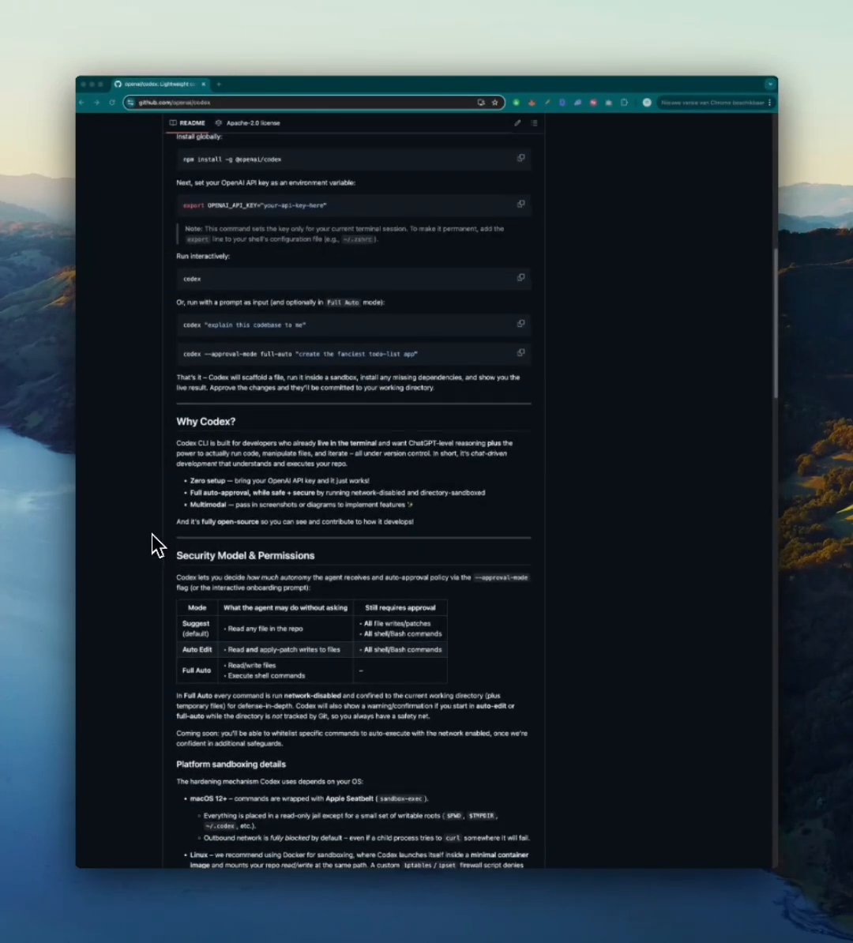
{"action": "scroll", "scroll_direction": "down", "scroll_amount": 3}
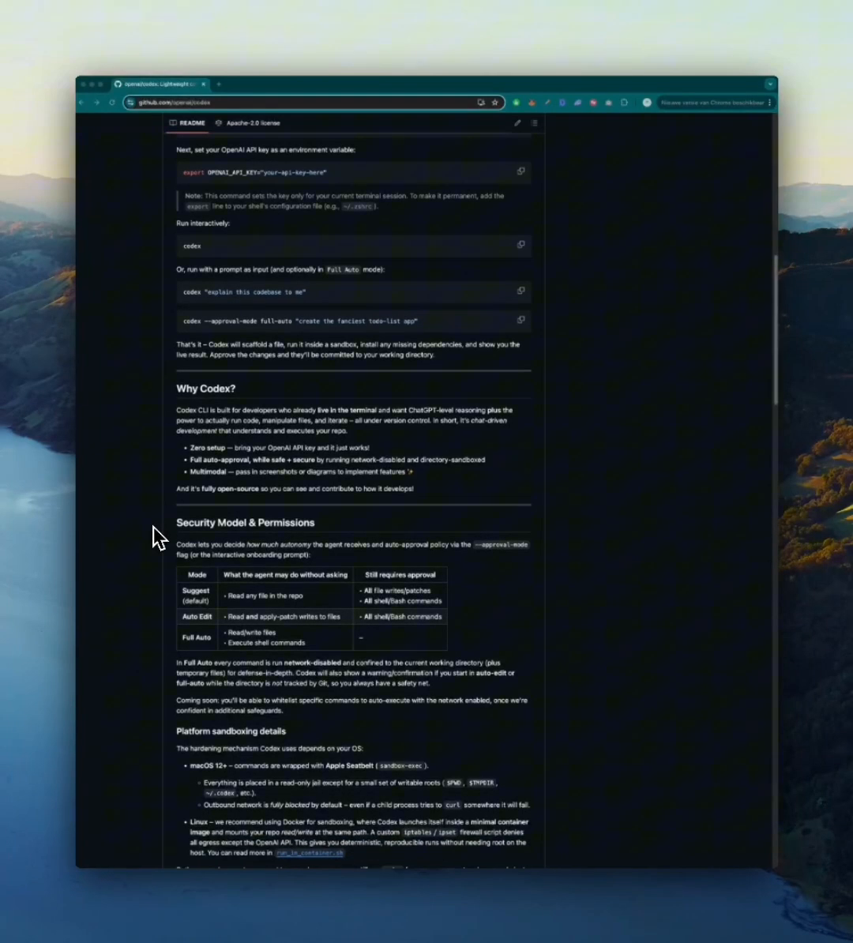
{"action": "scroll", "scroll_direction": "down", "scroll_amount": 3}
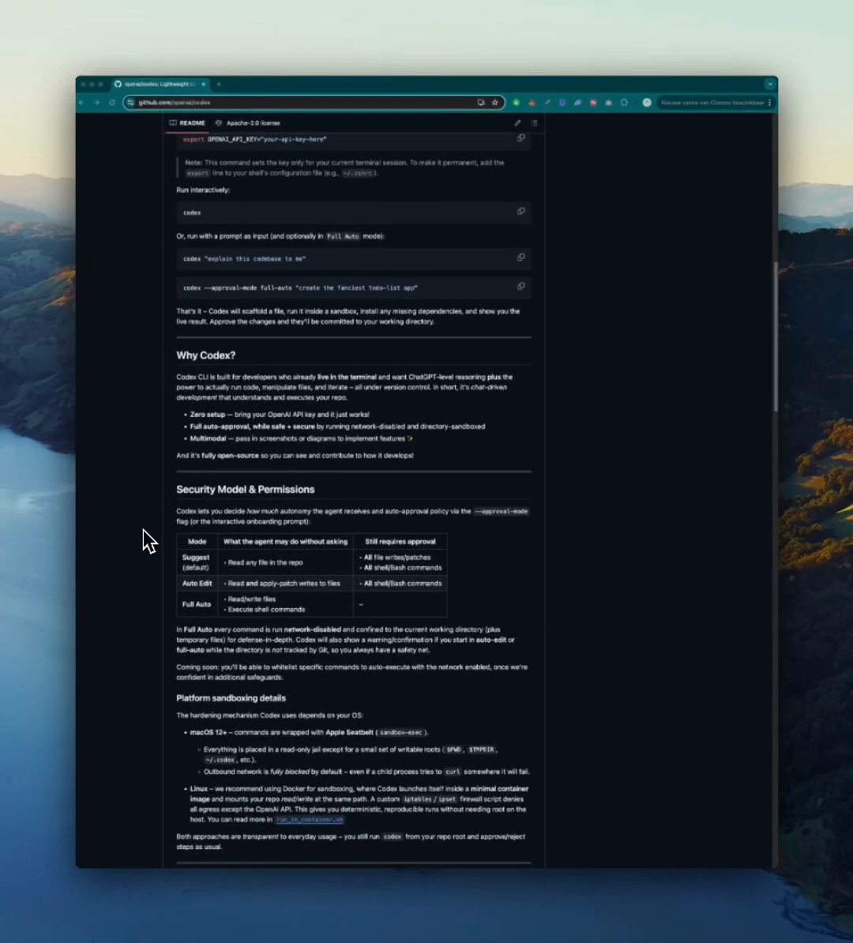
{"action": "scroll", "scroll_direction": "down", "scroll_amount": 3}
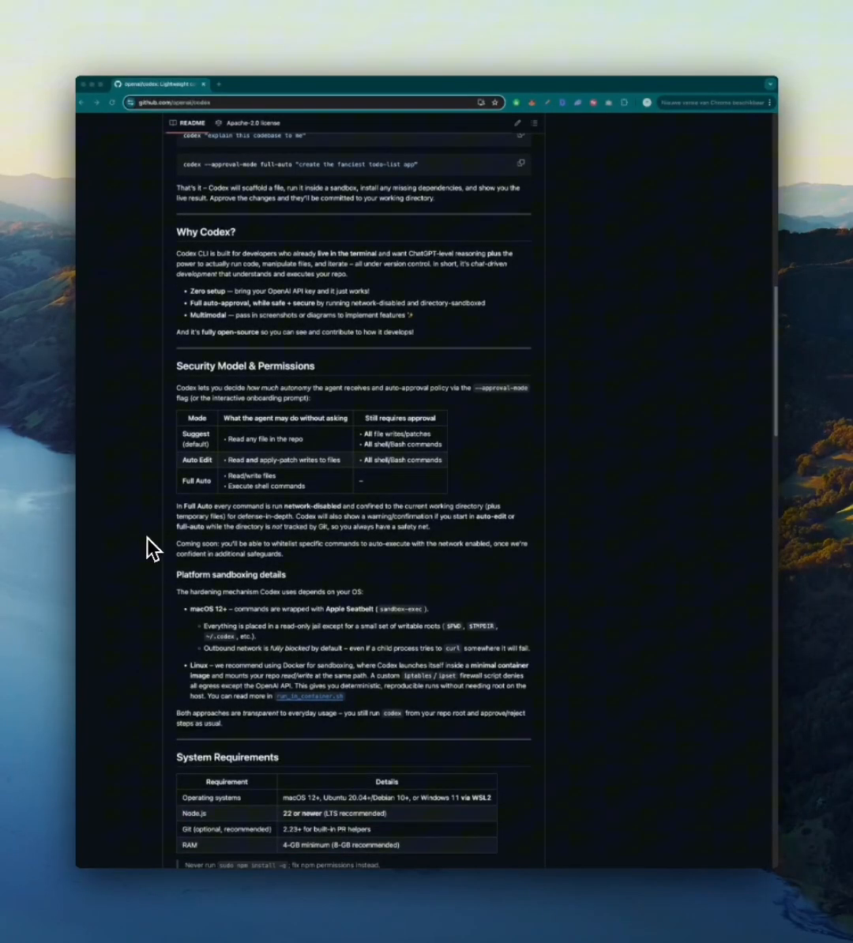
Continue down to the CLI Reference and Memory & Project Docs sections
{"action": "scroll", "scroll_direction": "down", "scroll_amount": 3}
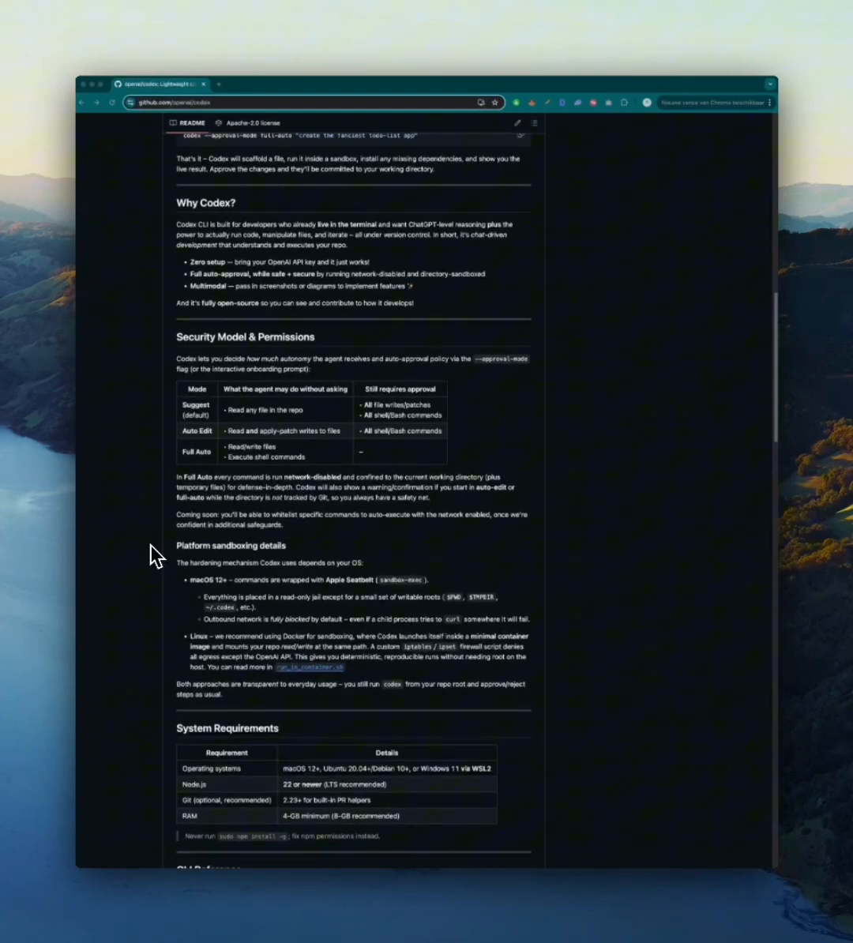
{"action": "scroll", "scroll_direction": "down", "scroll_amount": 3}
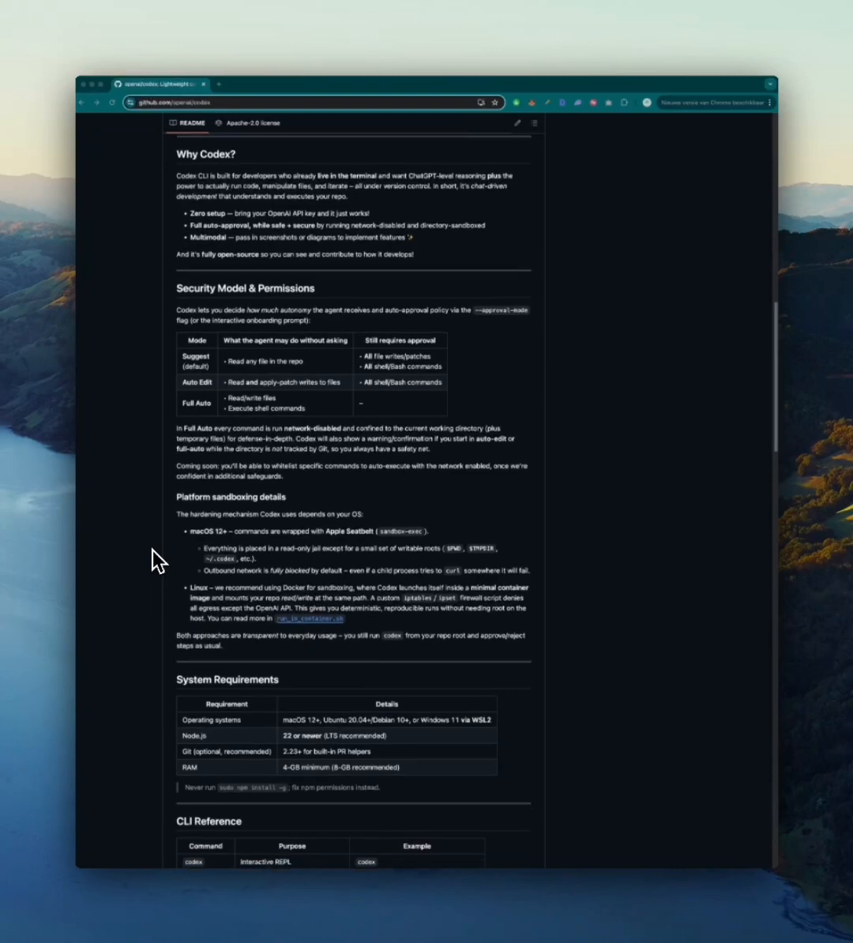
{"action": "scroll", "scroll_direction": "down", "scroll_amount": 3}
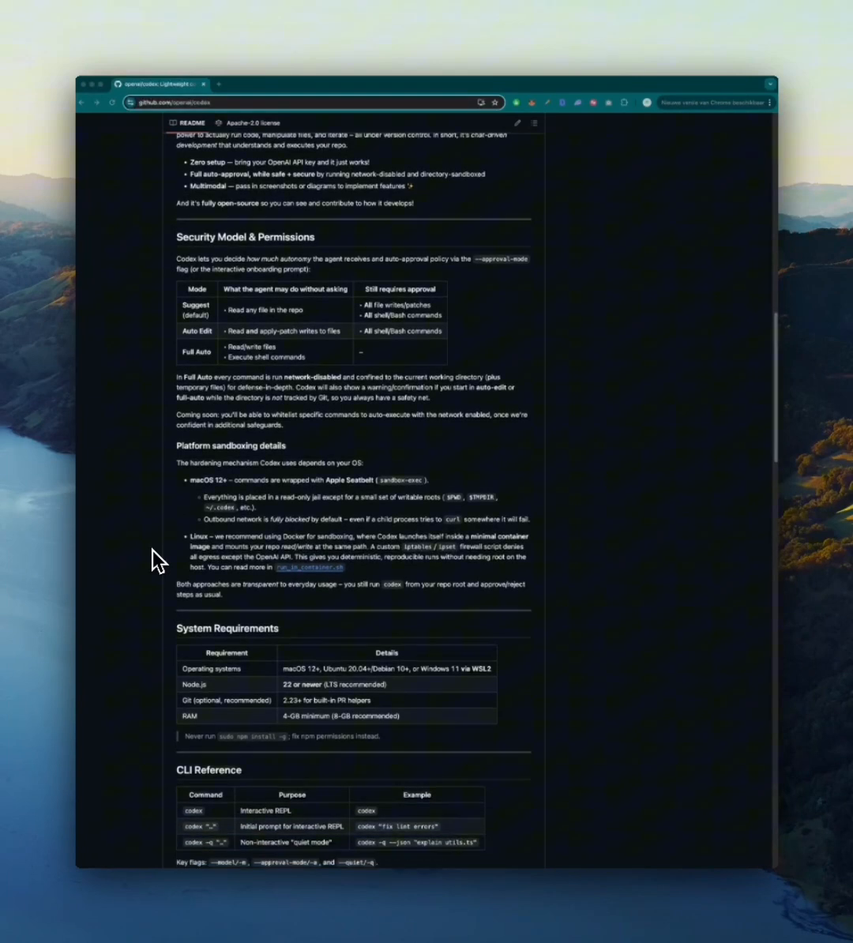
{"action": "scroll", "scroll_direction": "down", "scroll_amount": 3}
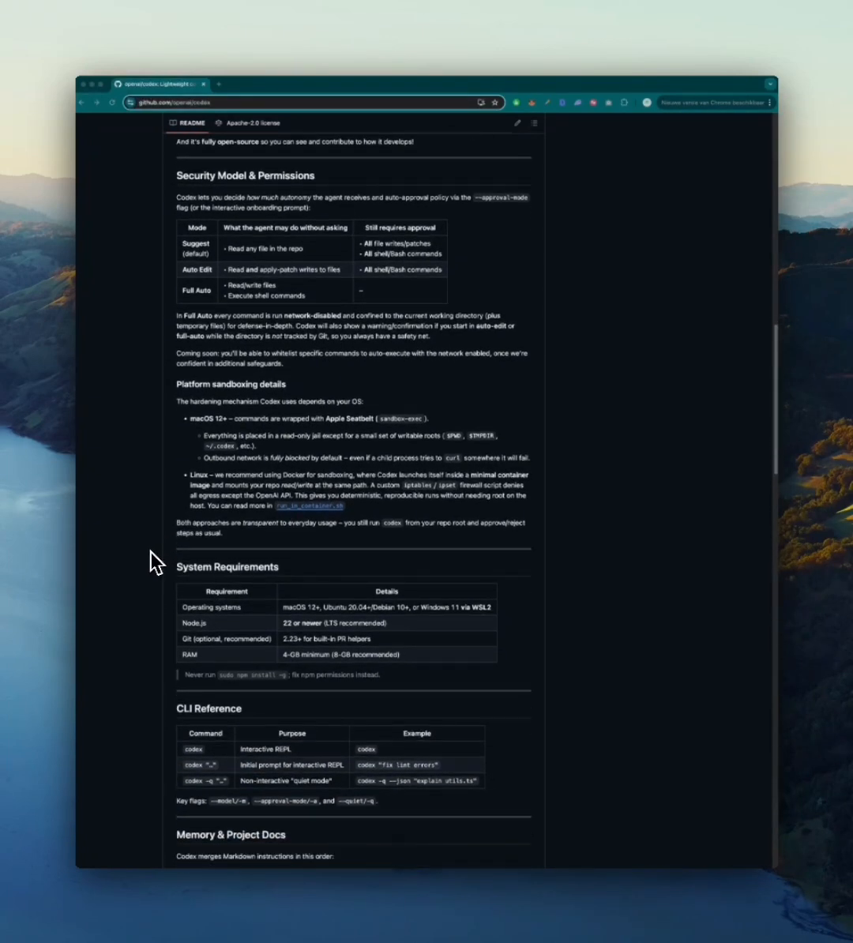
{"action": "scroll", "scroll_direction": "down", "scroll_amount": 3}
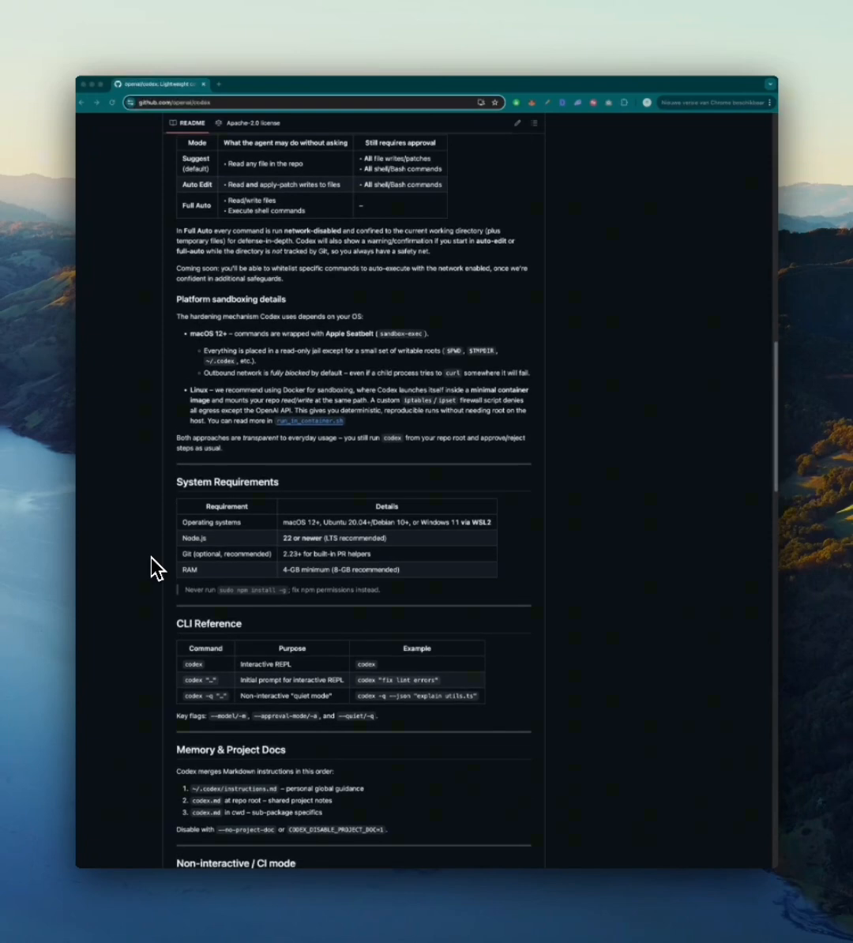
{"action": "scroll", "scroll_direction": "down", "scroll_amount": 3}
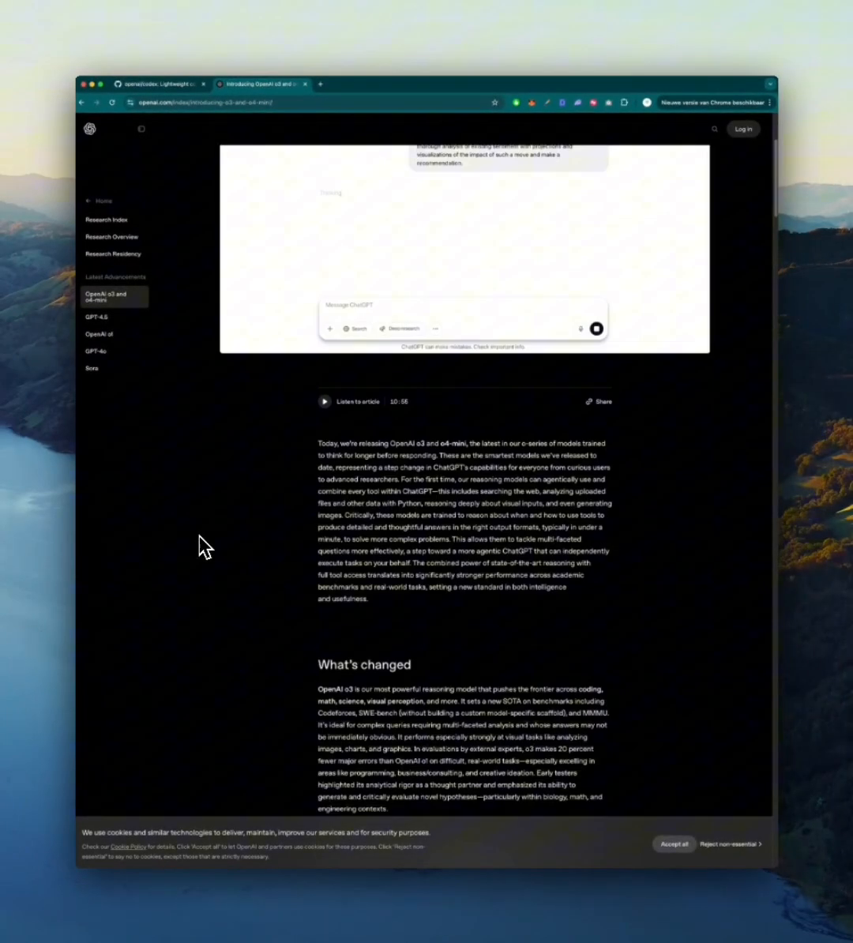
Scroll the o3 and o4-mini announcement down through the Multimodal and Coding benchmark charts
{"action": "scroll", "scroll_direction": "down", "scroll_amount": 3}
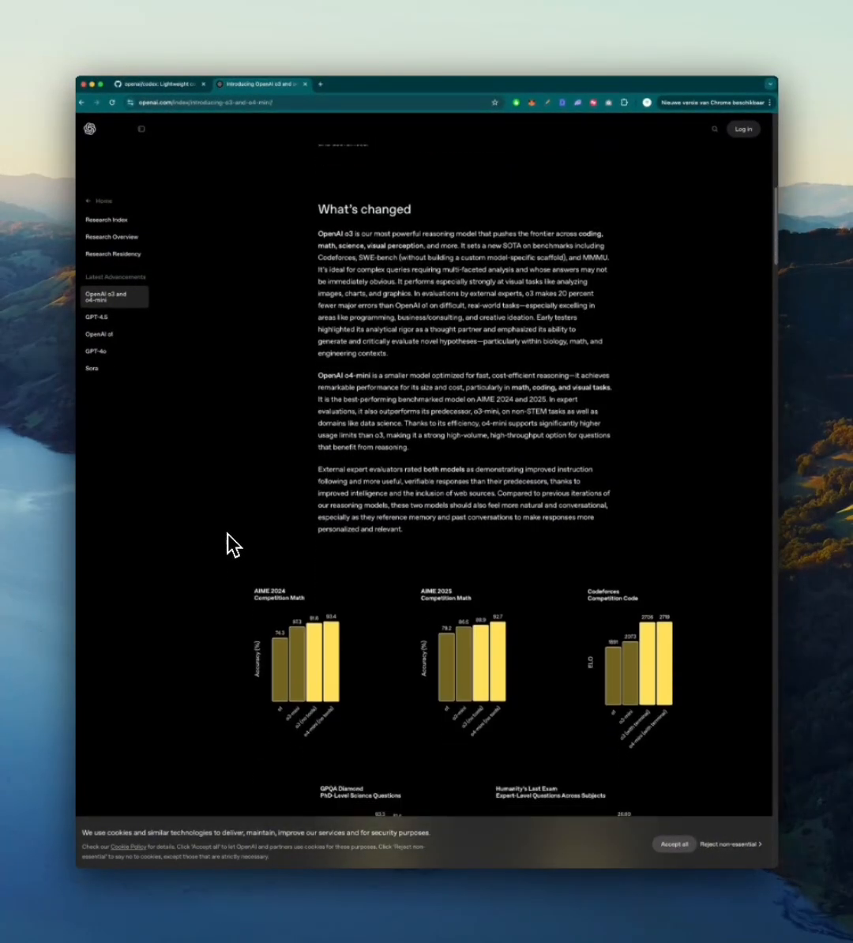
{"action": "scroll", "scroll_direction": "down", "scroll_amount": 3}
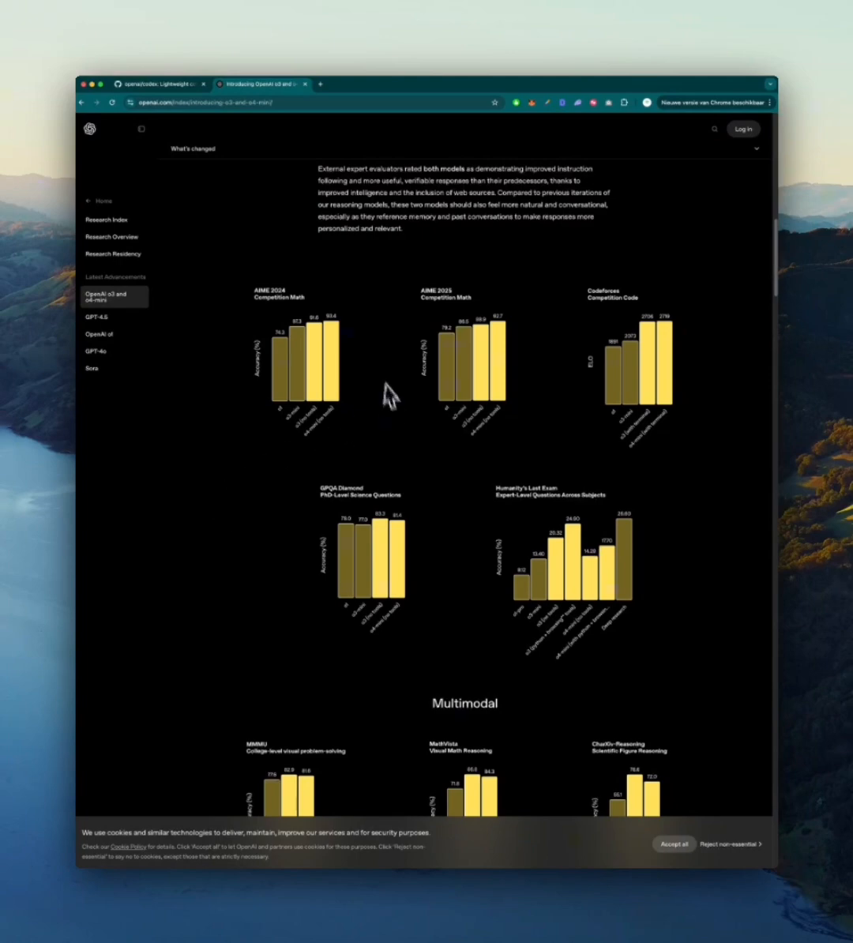
{"action": "scroll", "scroll_direction": "down", "scroll_amount": 3}
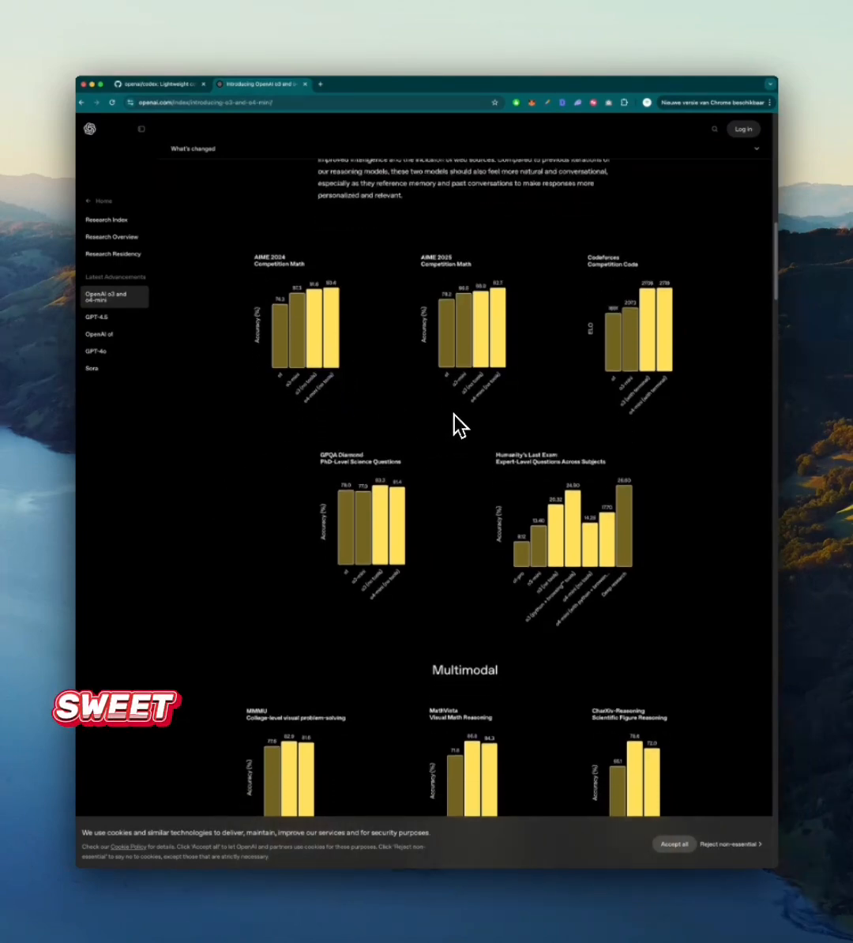
{"action": "mouse_move", "coordinate": [284, 393]}
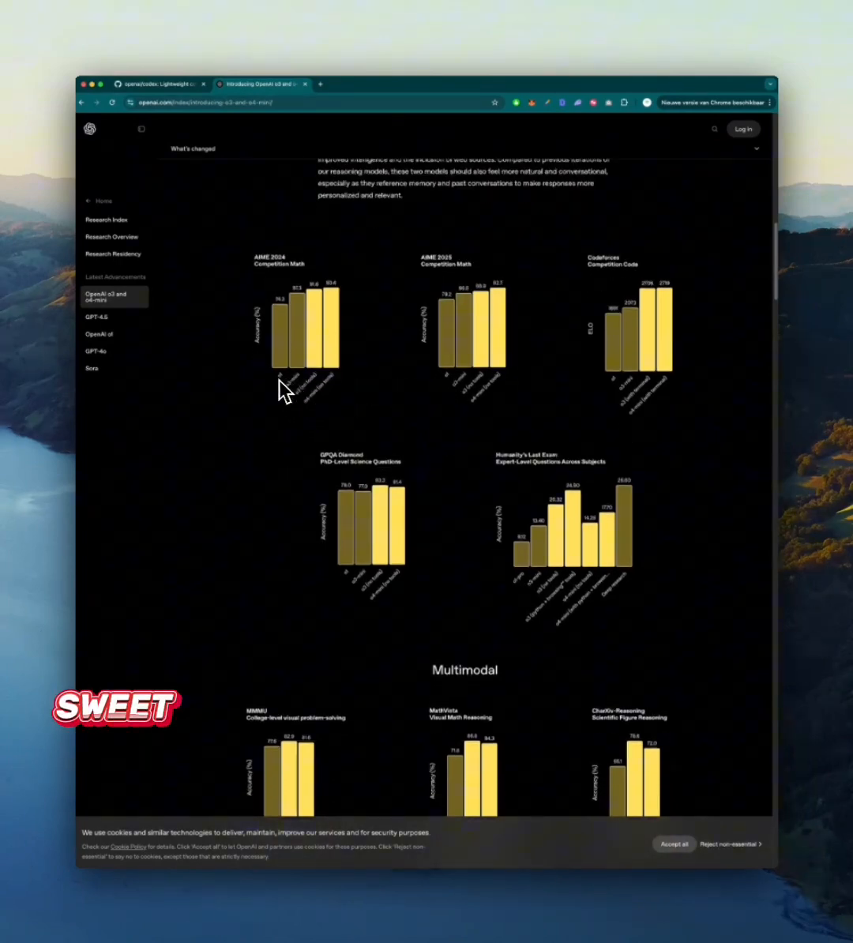
{"action": "scroll", "scroll_direction": "up", "scroll_amount": 3}
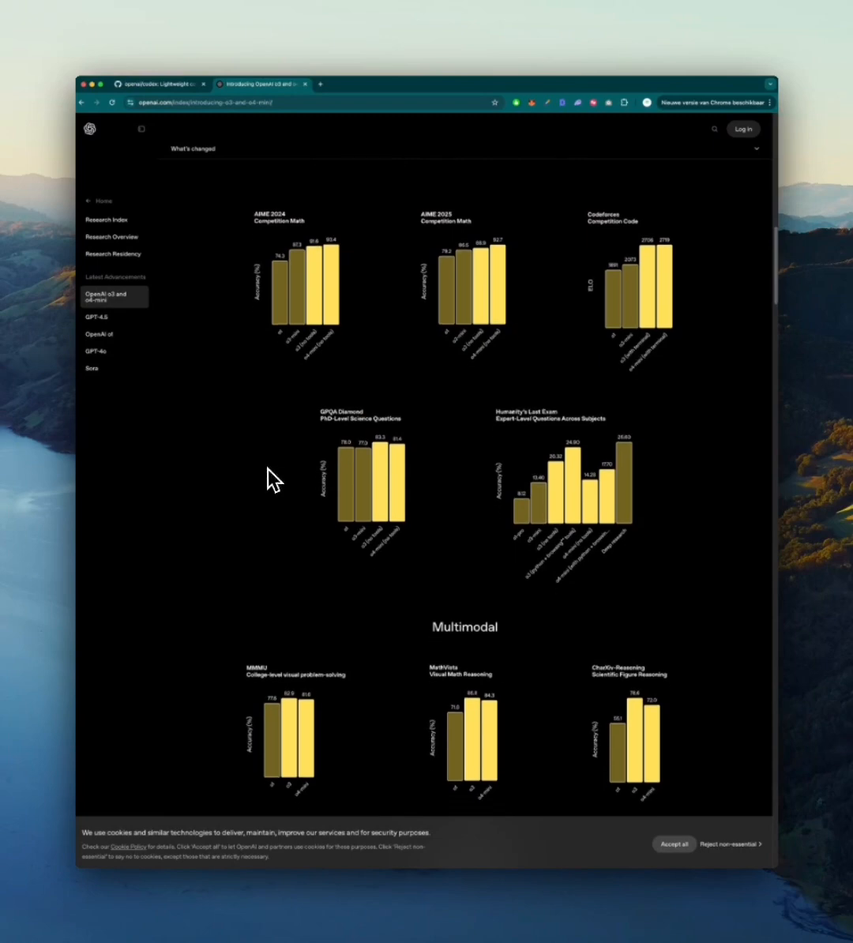
{"action": "scroll", "scroll_direction": "down", "scroll_amount": 3}
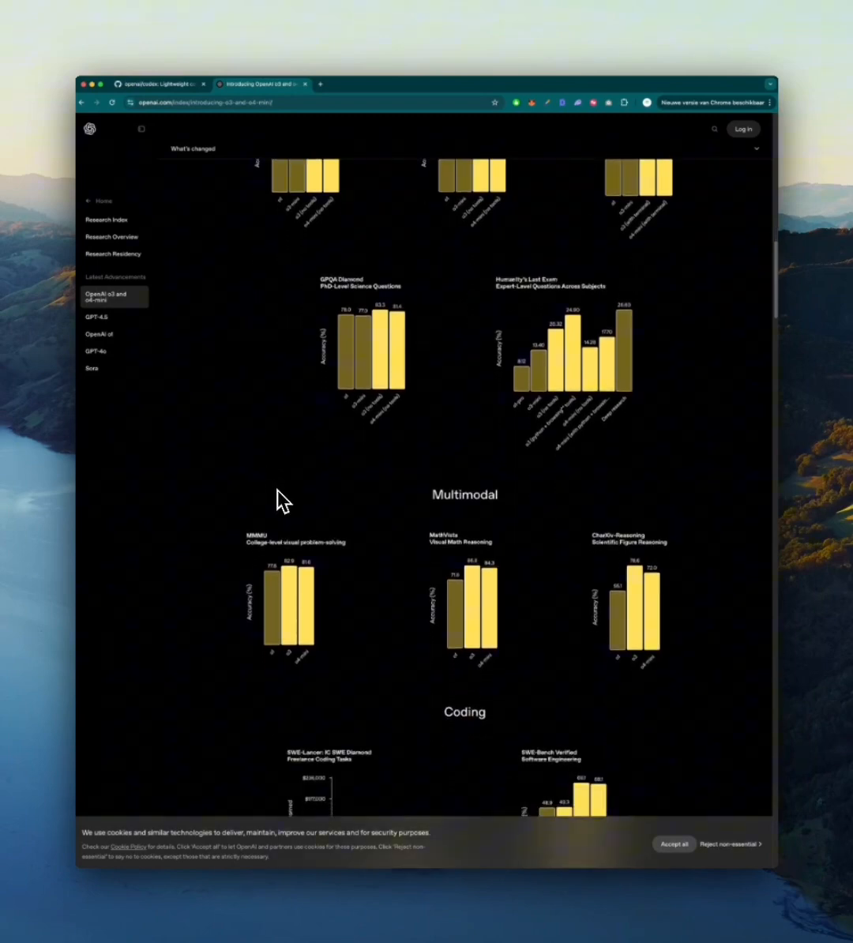
{"action": "scroll", "scroll_direction": "down", "scroll_amount": 3}
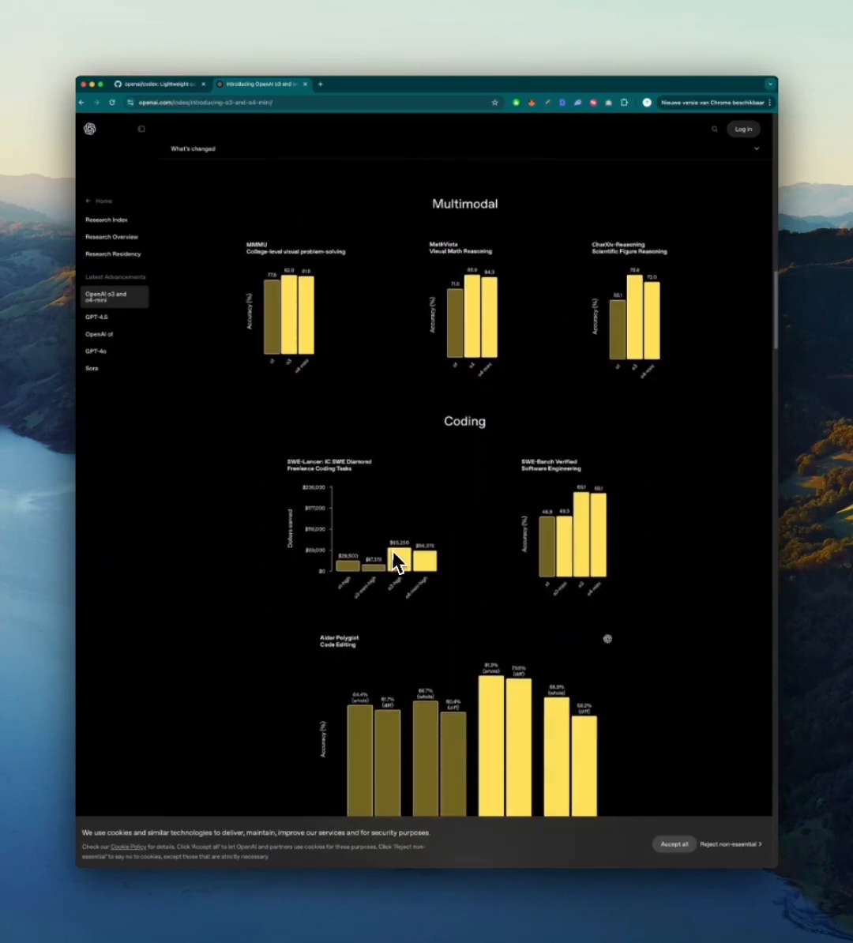
{"action": "scroll", "scroll_direction": "down", "scroll_amount": 3}
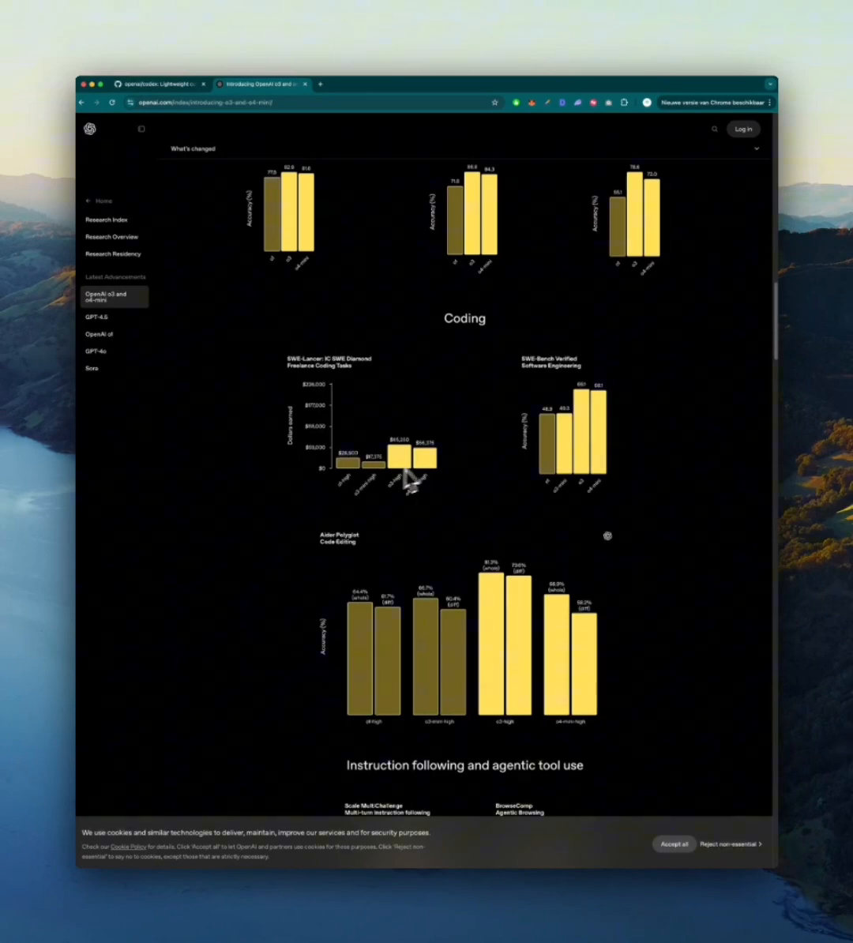
{"action": "mouse_move", "coordinate": [407, 486]}
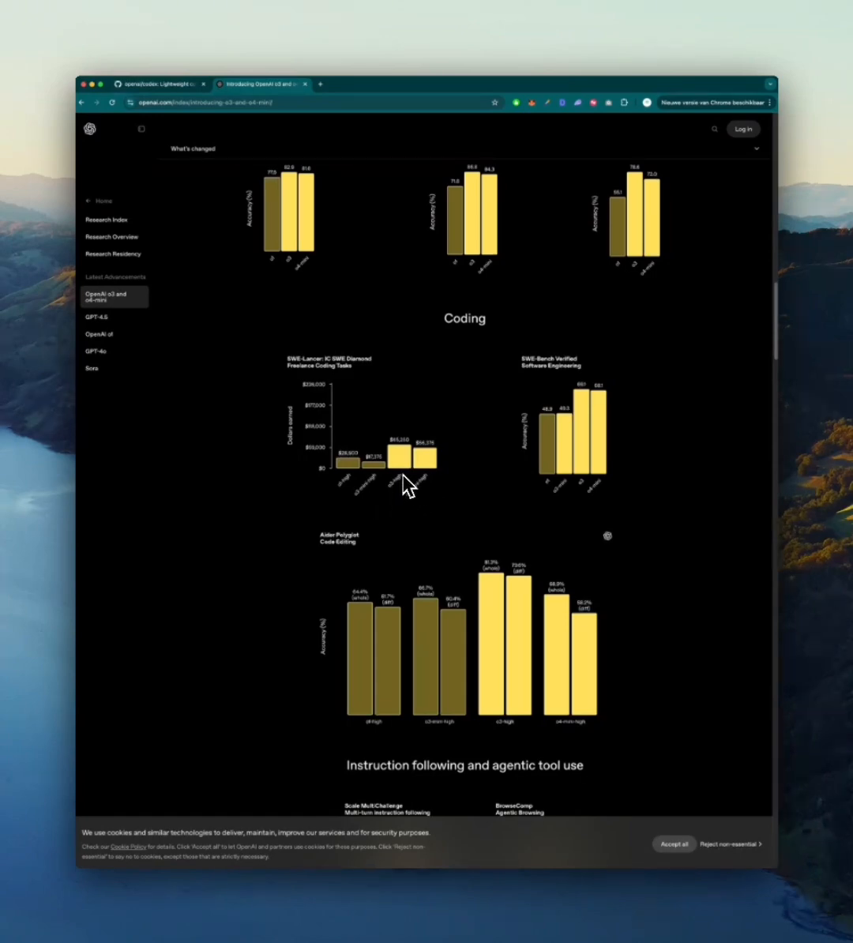
{"action": "mouse_move", "coordinate": [426, 505]}
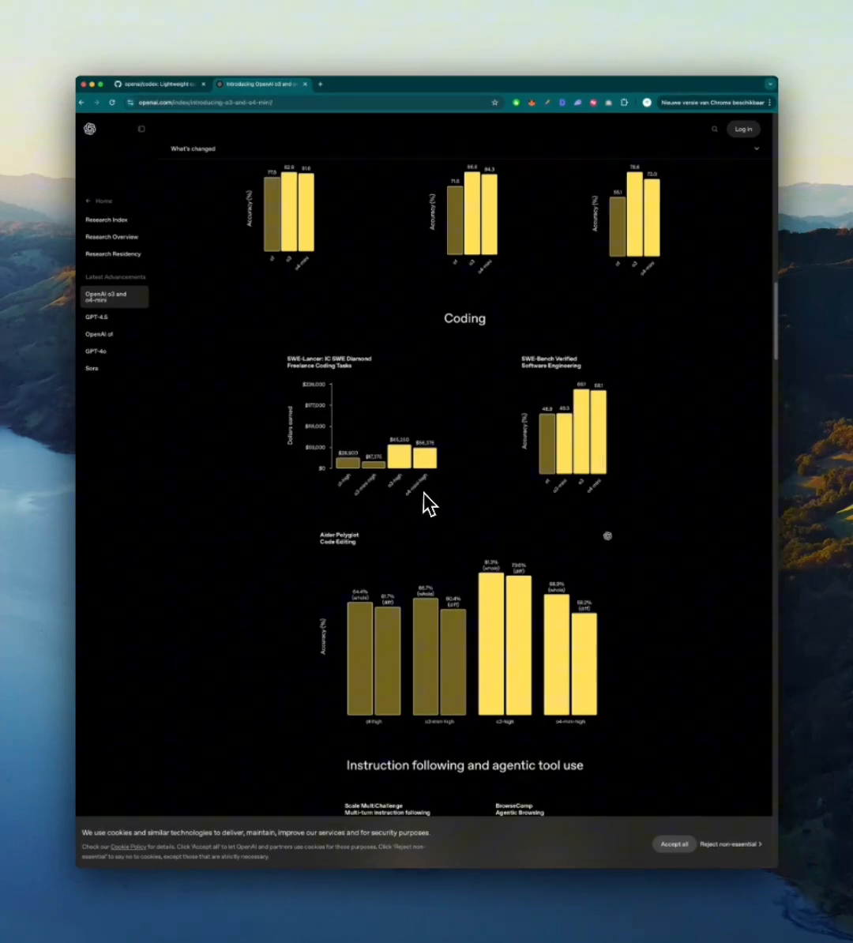
{"action": "mouse_move", "coordinate": [352, 503]}
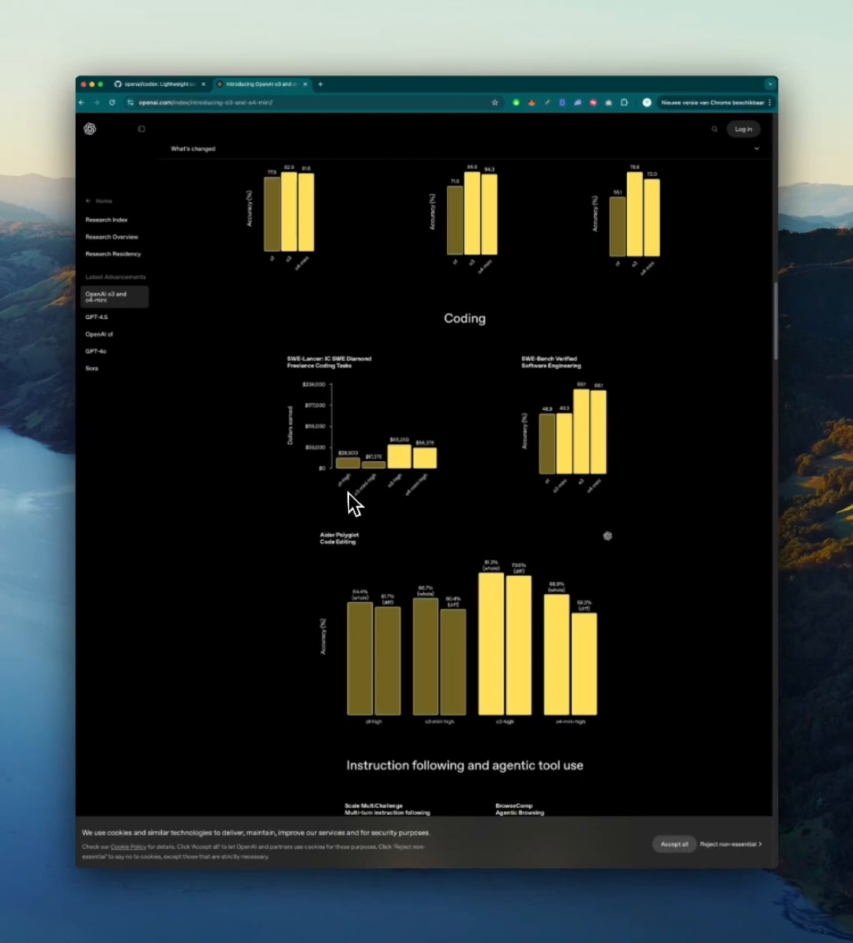
{"action": "mouse_move", "coordinate": [371, 508]}
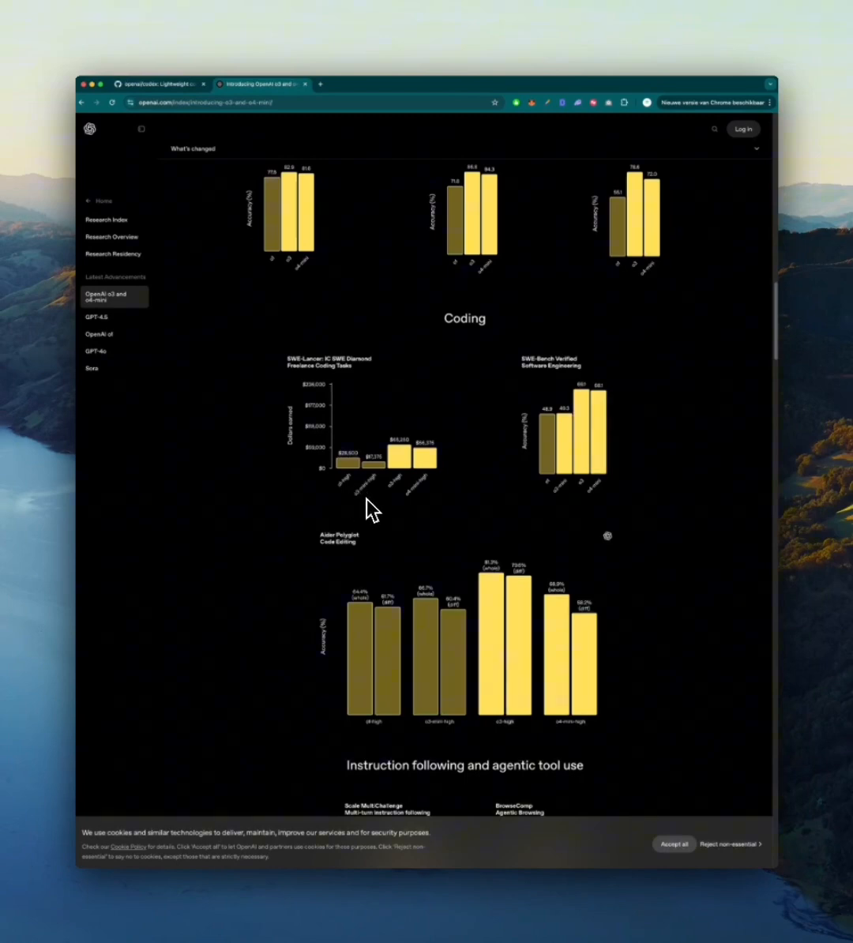
{"action": "mouse_move", "coordinate": [420, 484]}
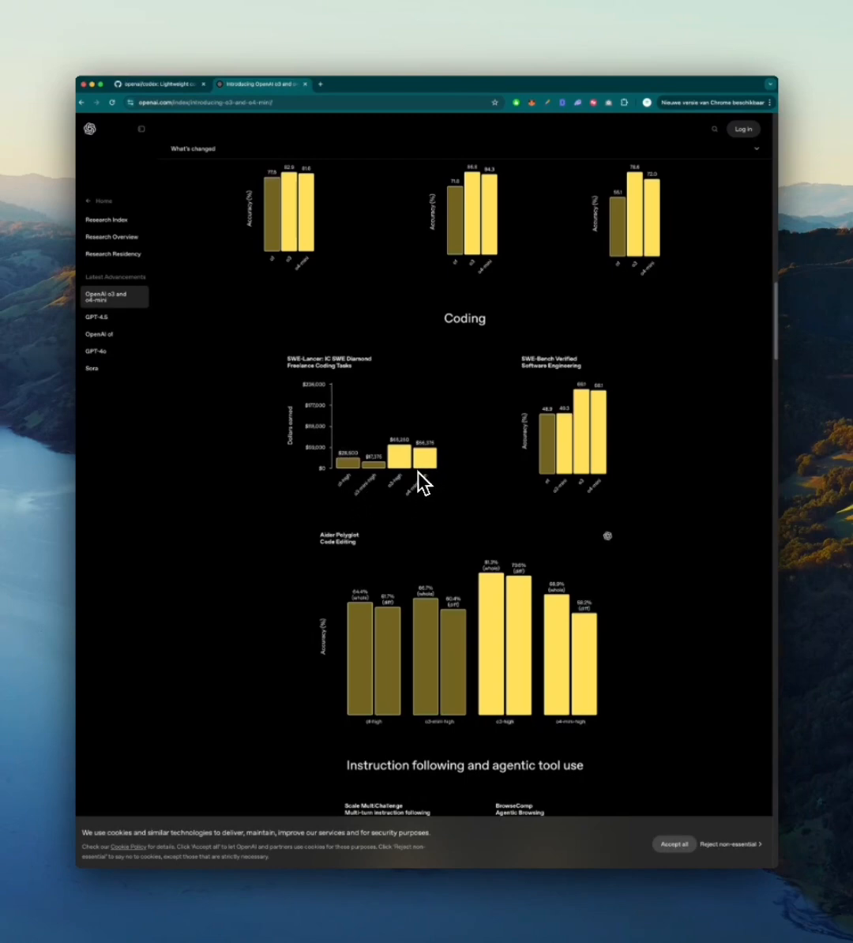
Switch to the X tab showing the Samautomation.work post about the new OpenAI models
{"action": "left_click", "coordinate": [363, 84]}
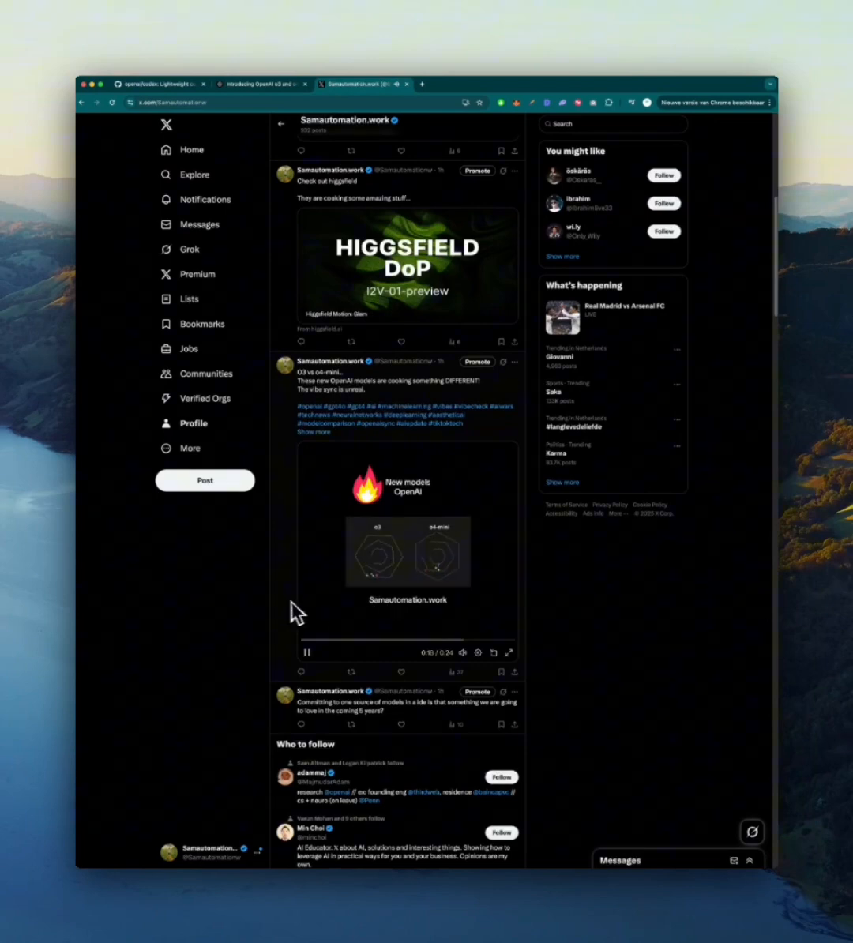
{"action": "mouse_move", "coordinate": [253, 606]}
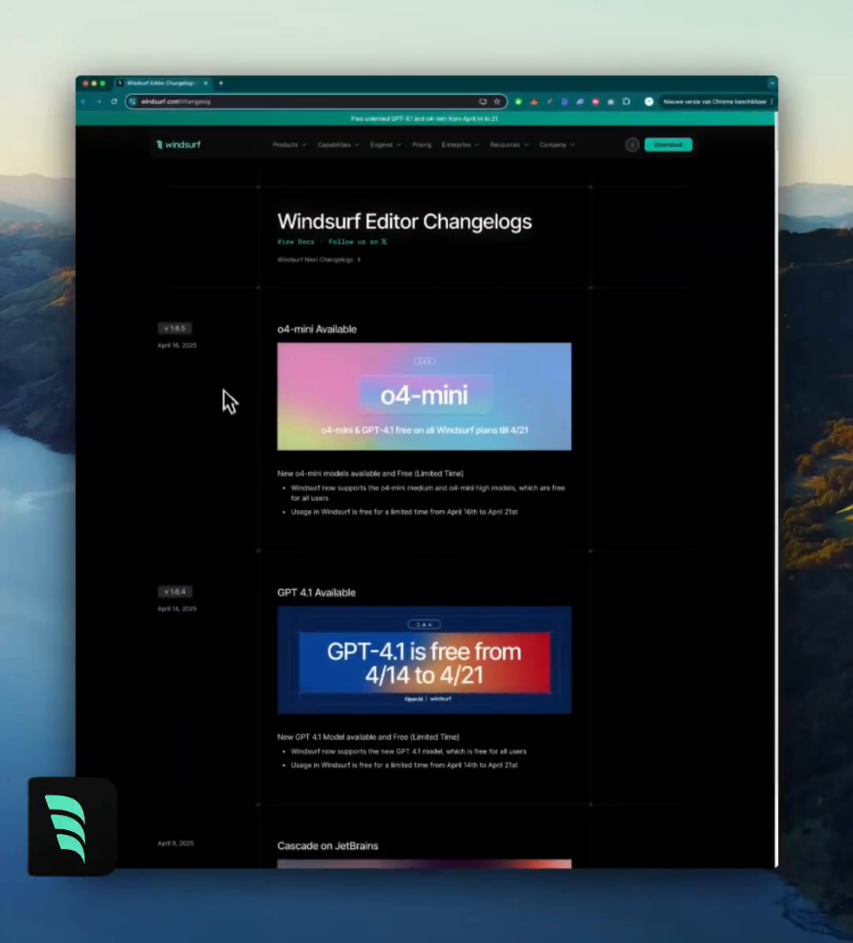
{"action": "mouse_move", "coordinate": [292, 503]}
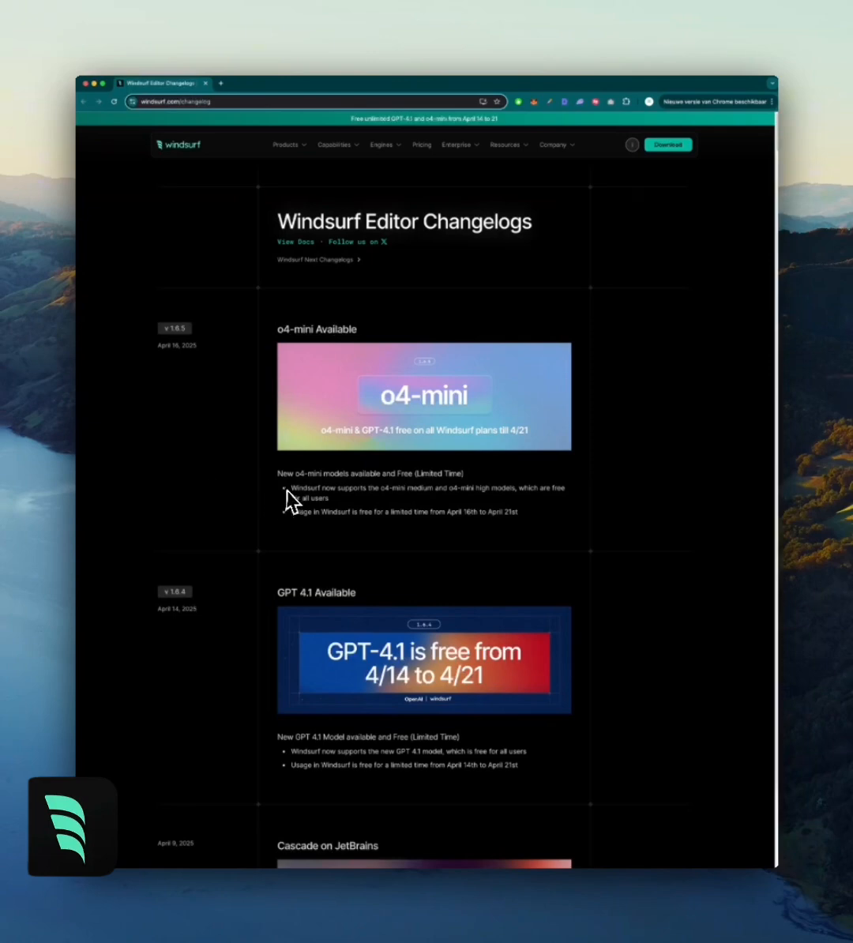
{"action": "mouse_move", "coordinate": [336, 486]}
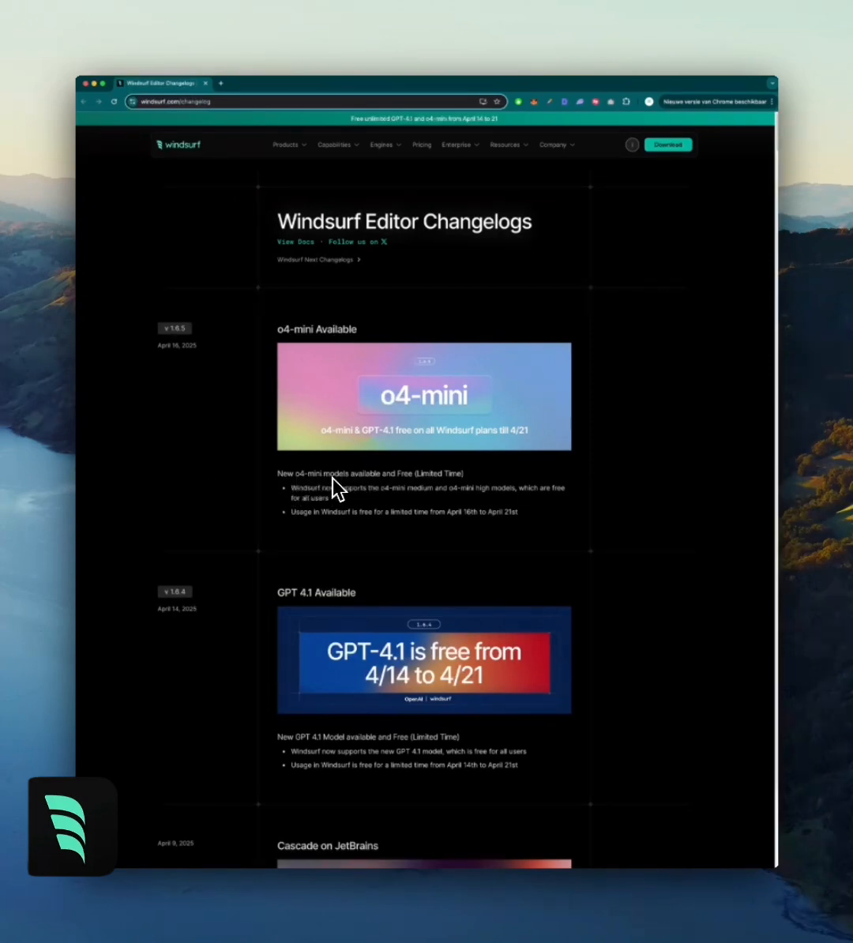
{"action": "mouse_move", "coordinate": [382, 491]}
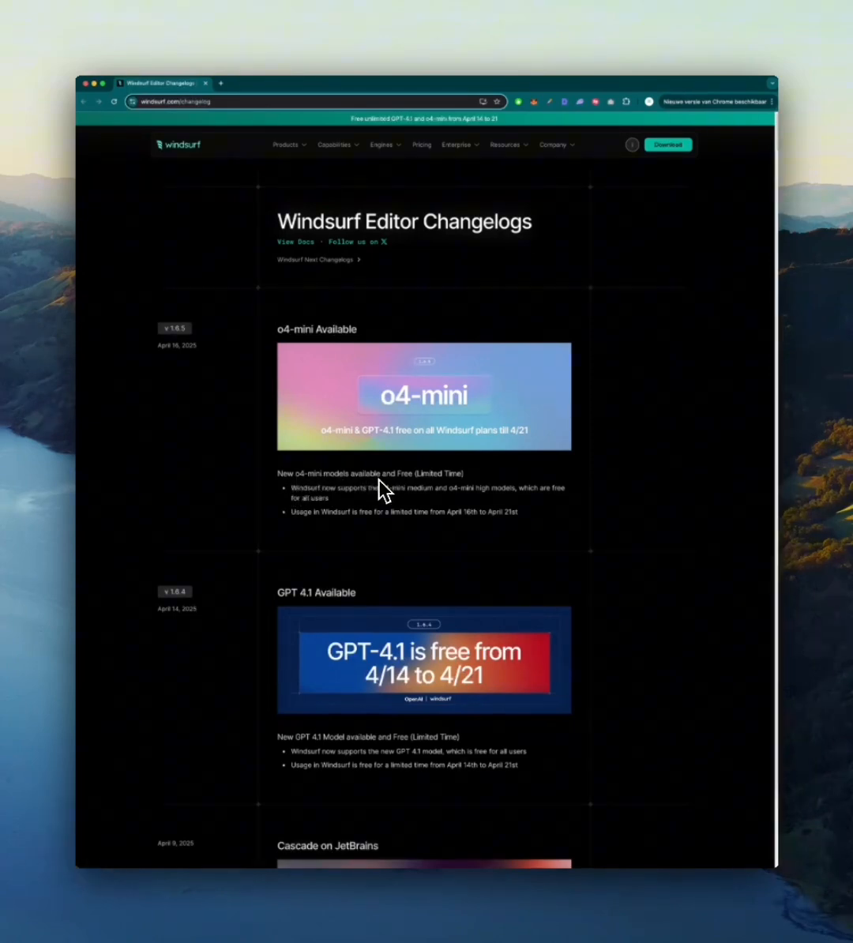
{"action": "mouse_move", "coordinate": [208, 344]}
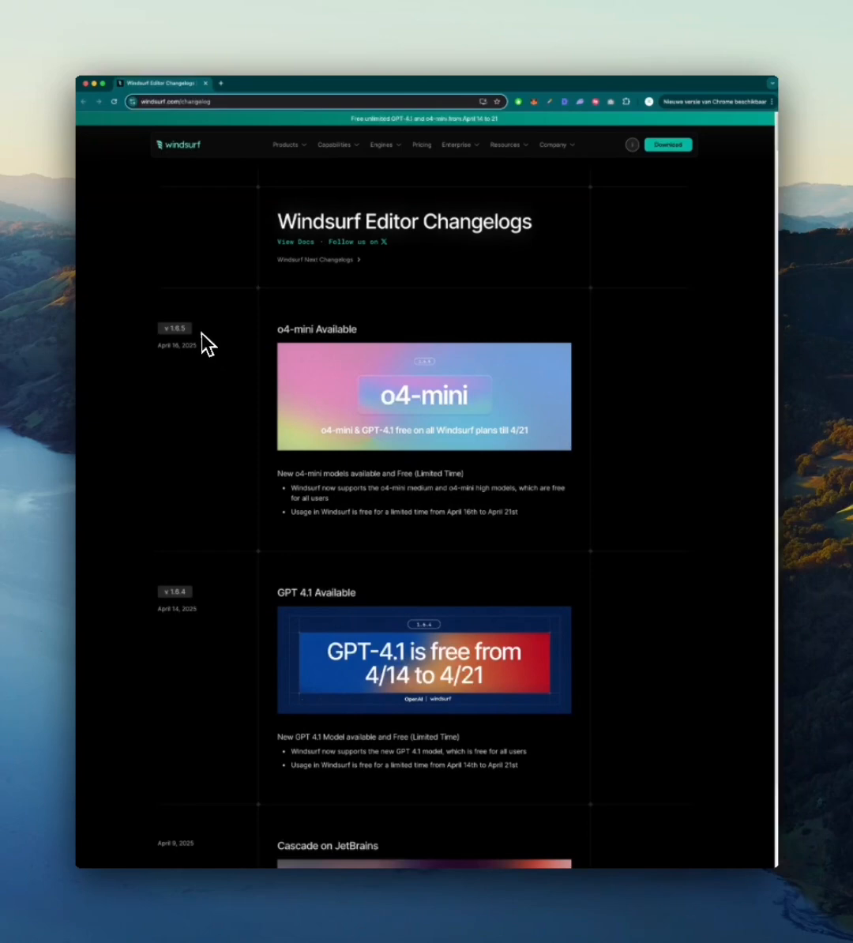
{"action": "mouse_move", "coordinate": [259, 398]}
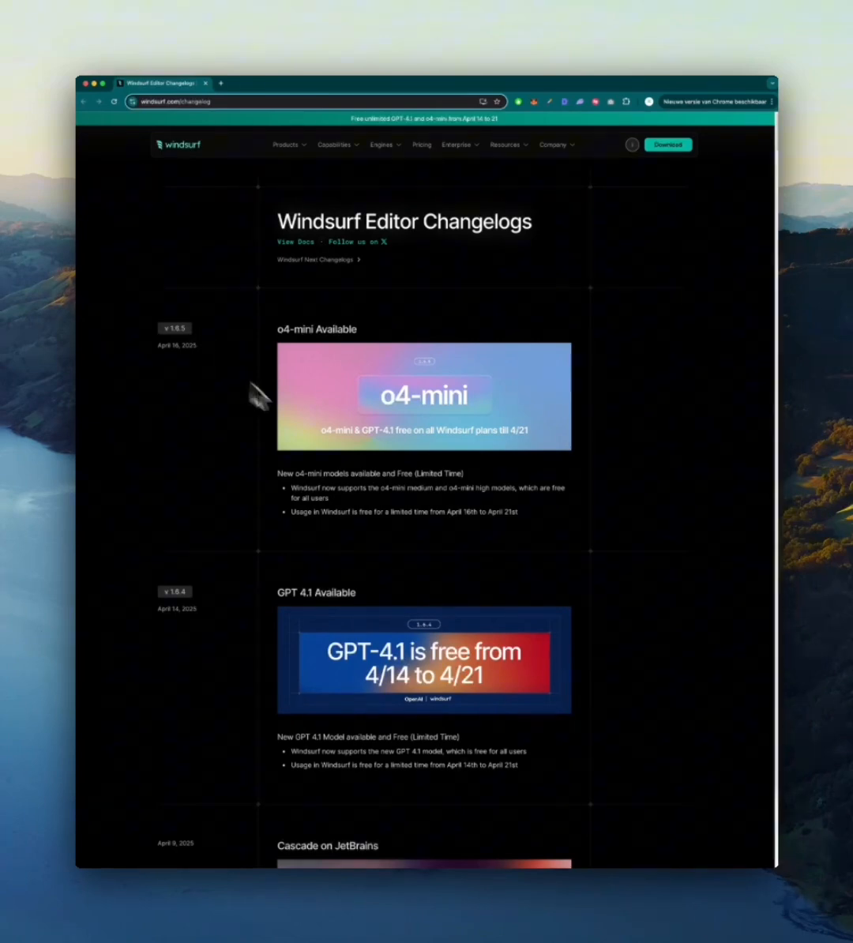
{"action": "mouse_move", "coordinate": [486, 486]}
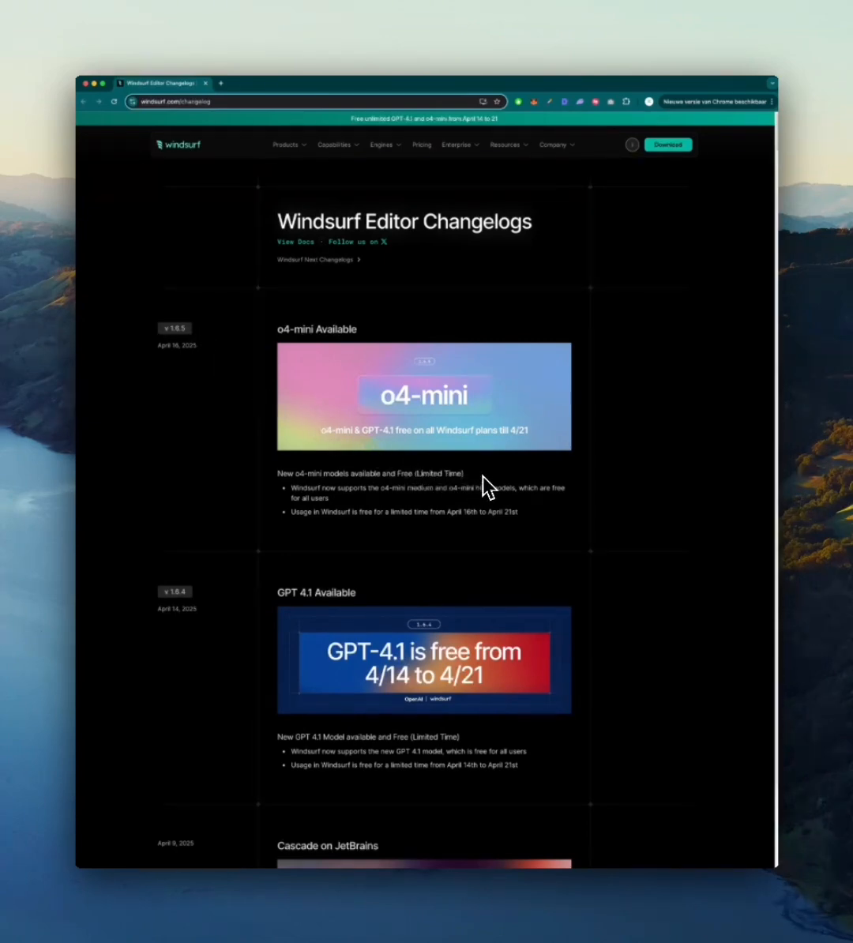
Scroll the Windsurf changelog through the o4-mini and GPT 4.1 availability entries
{"action": "scroll", "scroll_direction": "down", "scroll_amount": 3}
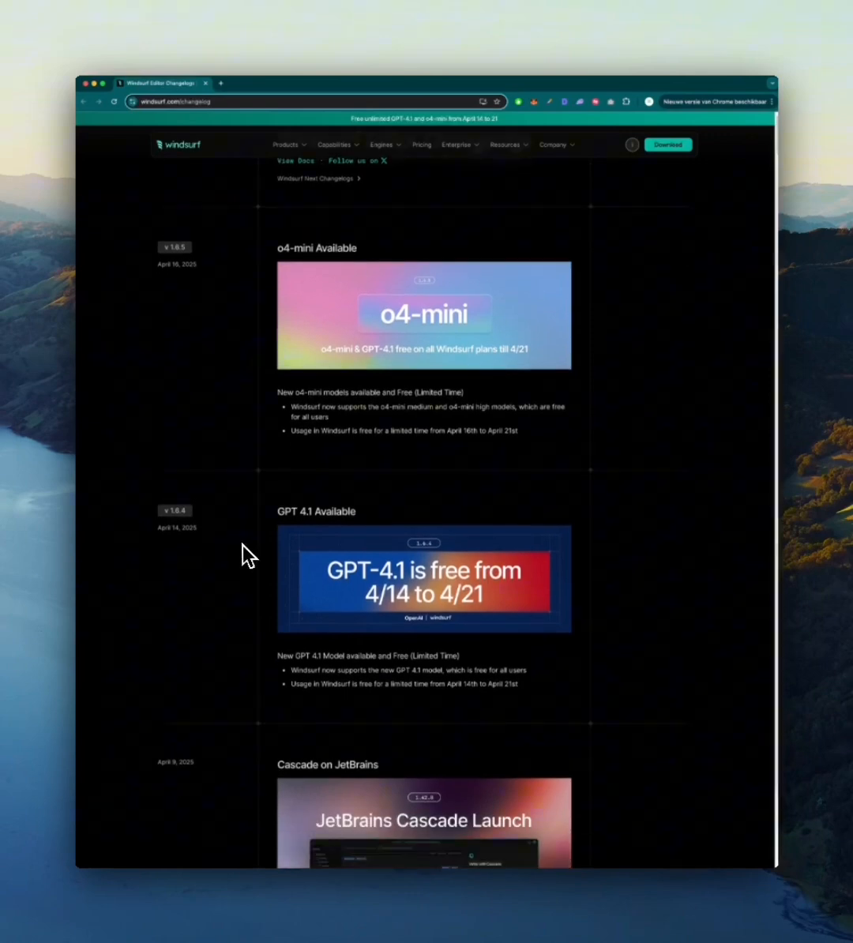
{"action": "scroll", "scroll_direction": "up", "scroll_amount": 3}
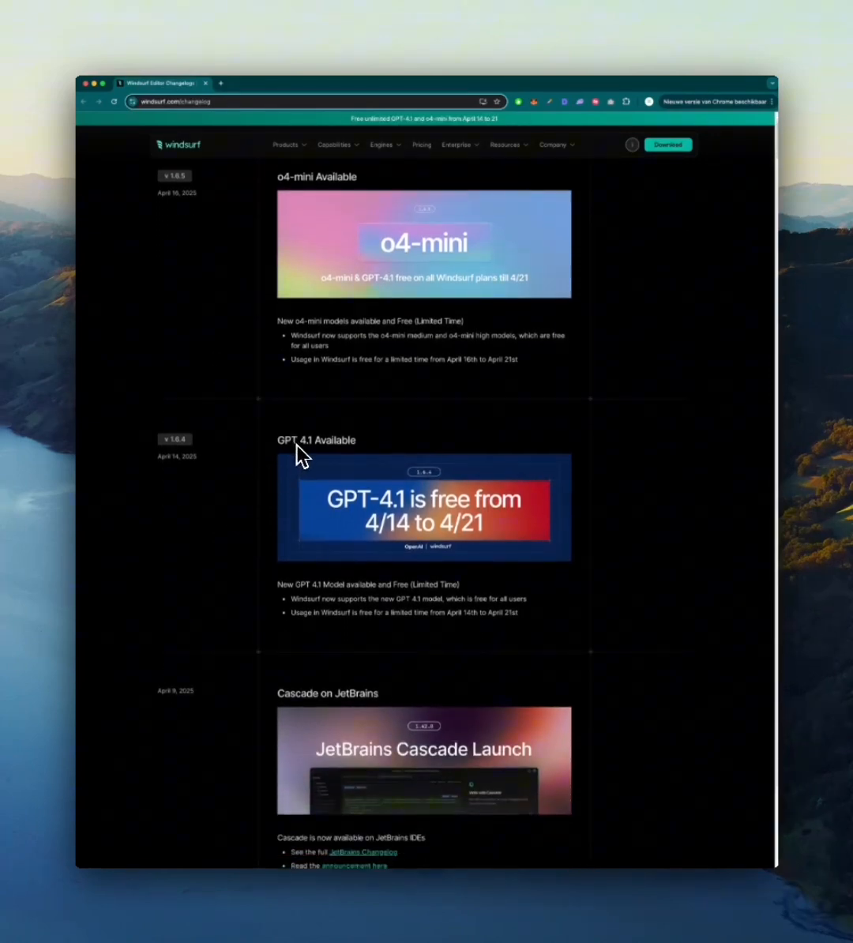
{"action": "mouse_move", "coordinate": [338, 529]}
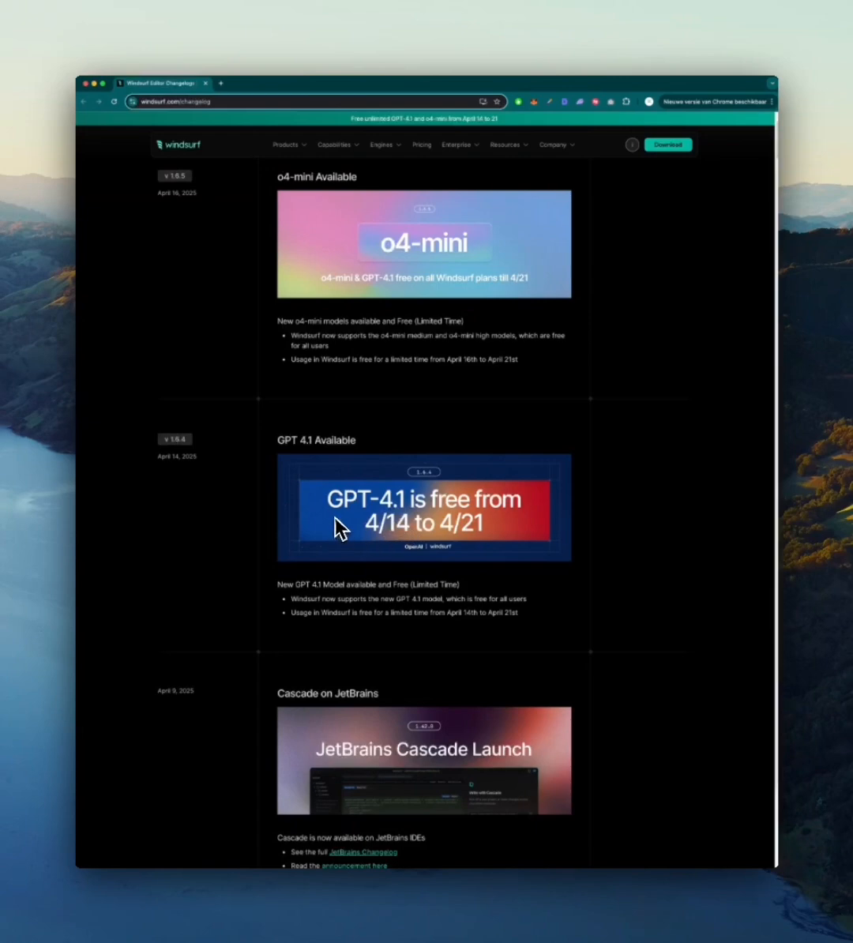
{"action": "mouse_move", "coordinate": [319, 586]}
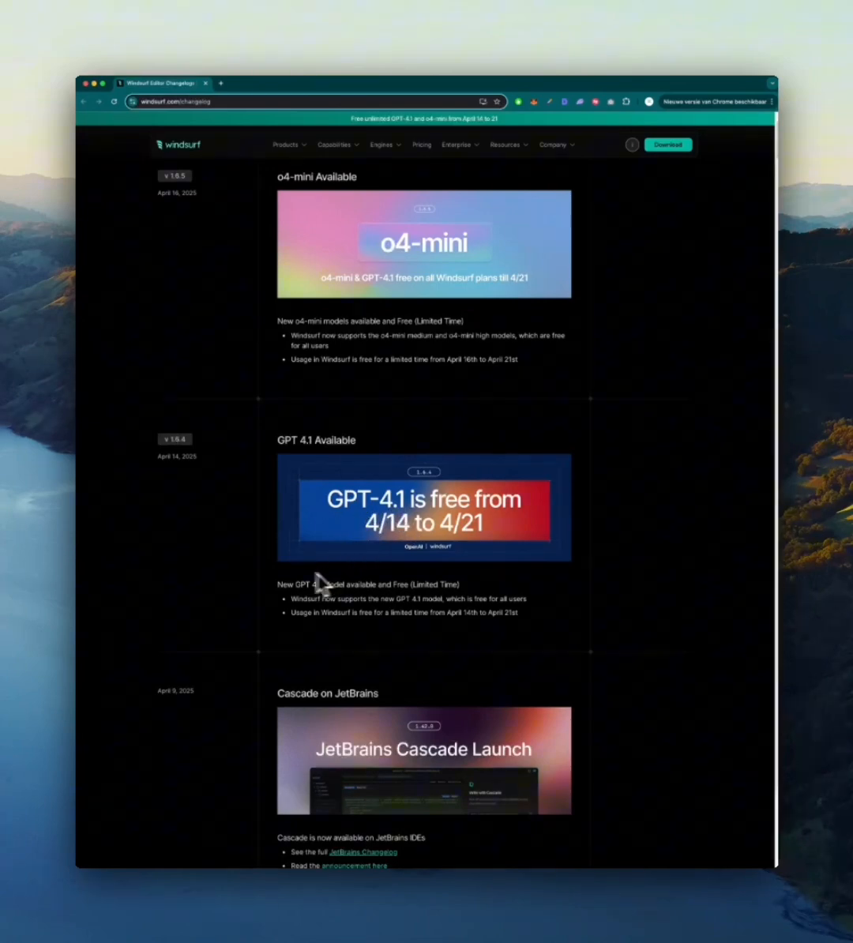
{"action": "scroll", "scroll_direction": "down", "scroll_amount": 3}
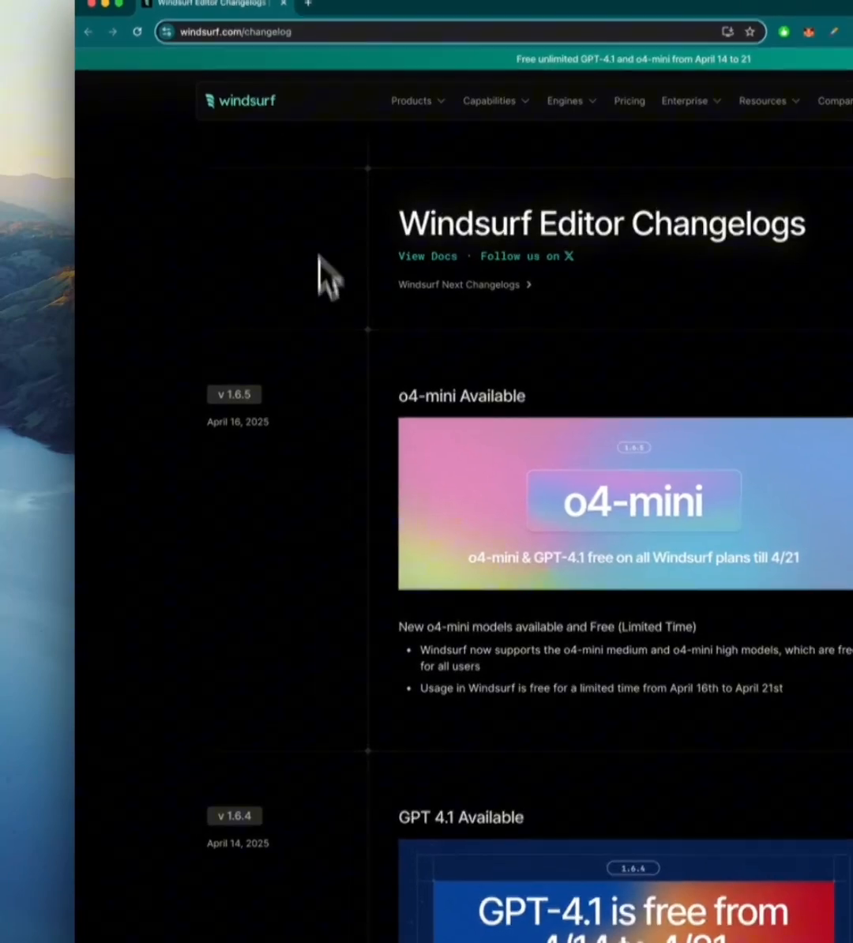
{"action": "scroll", "scroll_direction": "down", "scroll_amount": 3}
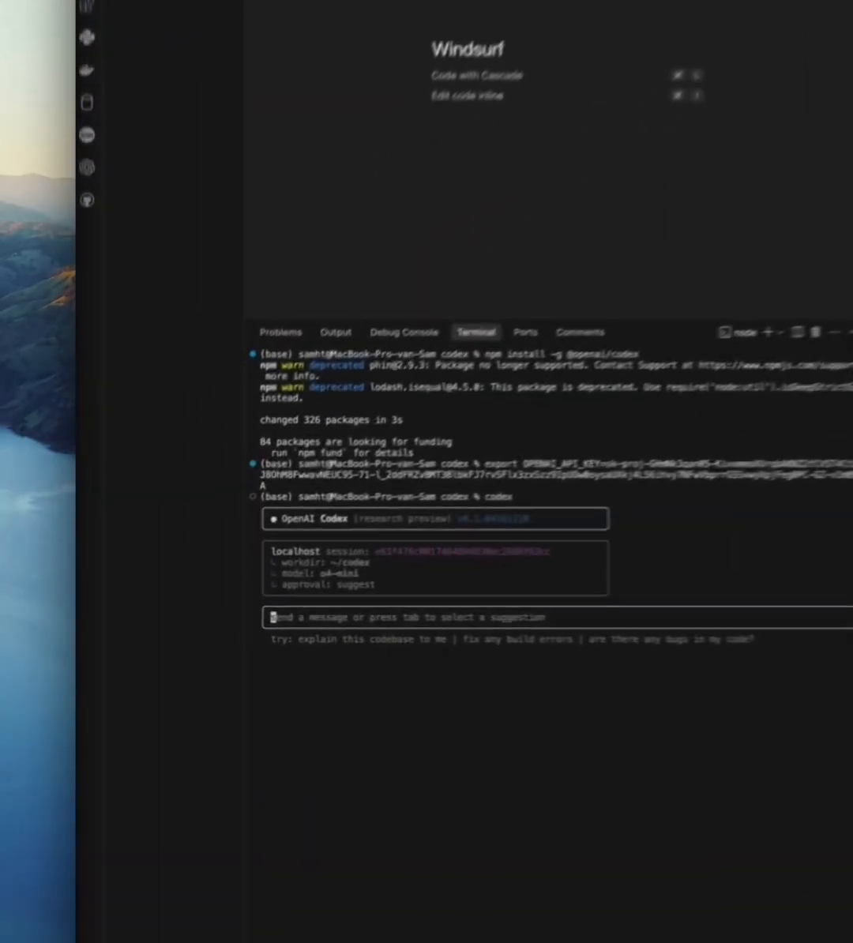
Ask Codex to create a Python script fetching the top 5 Hacker News stories via the HN API
{"action": "type", "text": "create a Python script that fetches the top 5 Hacker News stories using the HN API"}
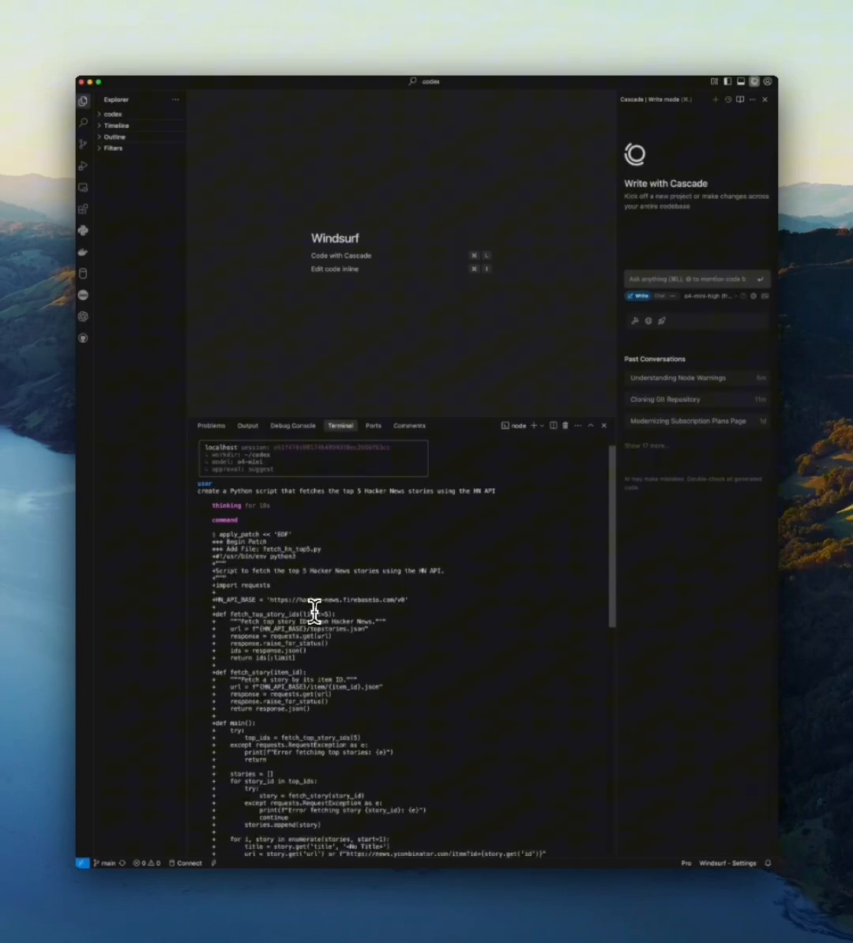
{"action": "scroll", "scroll_direction": "down", "scroll_amount": 3}
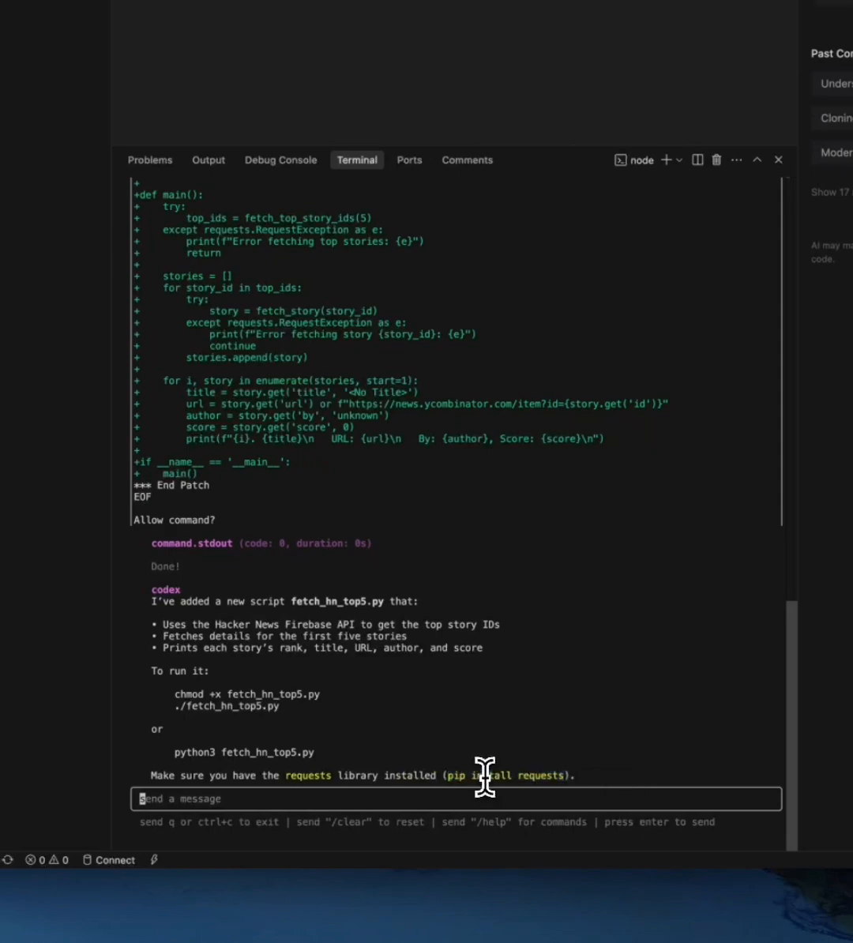
{"action": "mouse_move", "coordinate": [323, 720]}
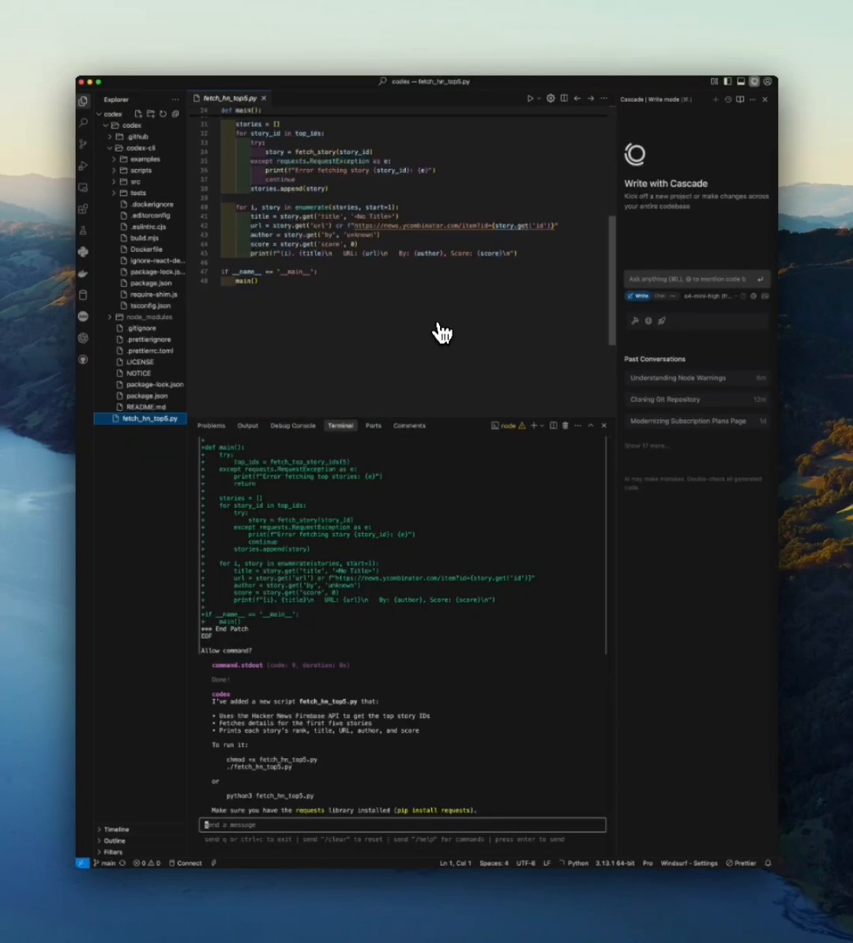
Scroll up through the generated fetch_hn_top5.py code in the editor
{"action": "scroll", "scroll_direction": "up", "scroll_amount": 3}
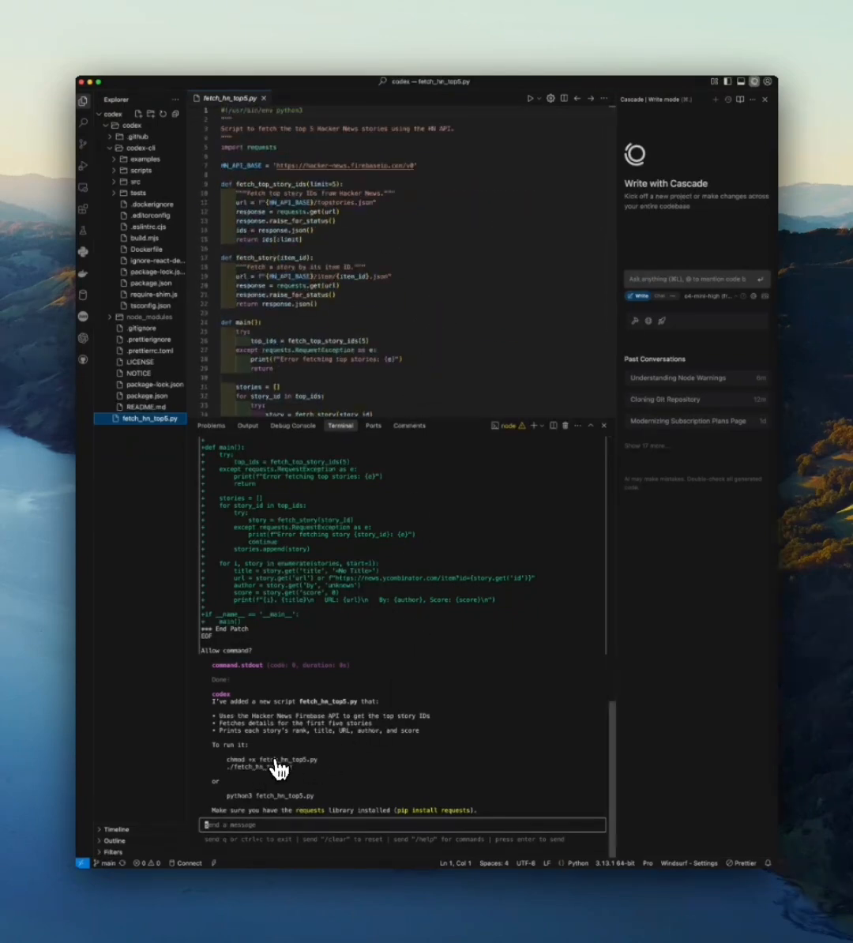
{"action": "mouse_move", "coordinate": [336, 761]}
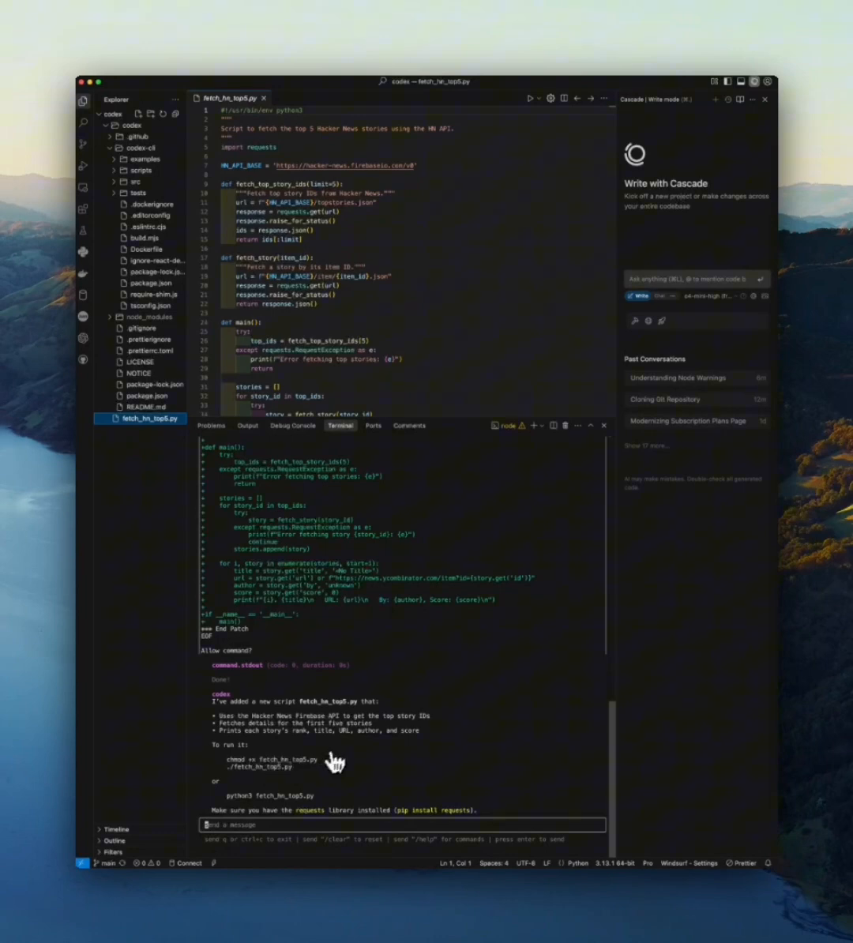
{"action": "mouse_move", "coordinate": [287, 818]}
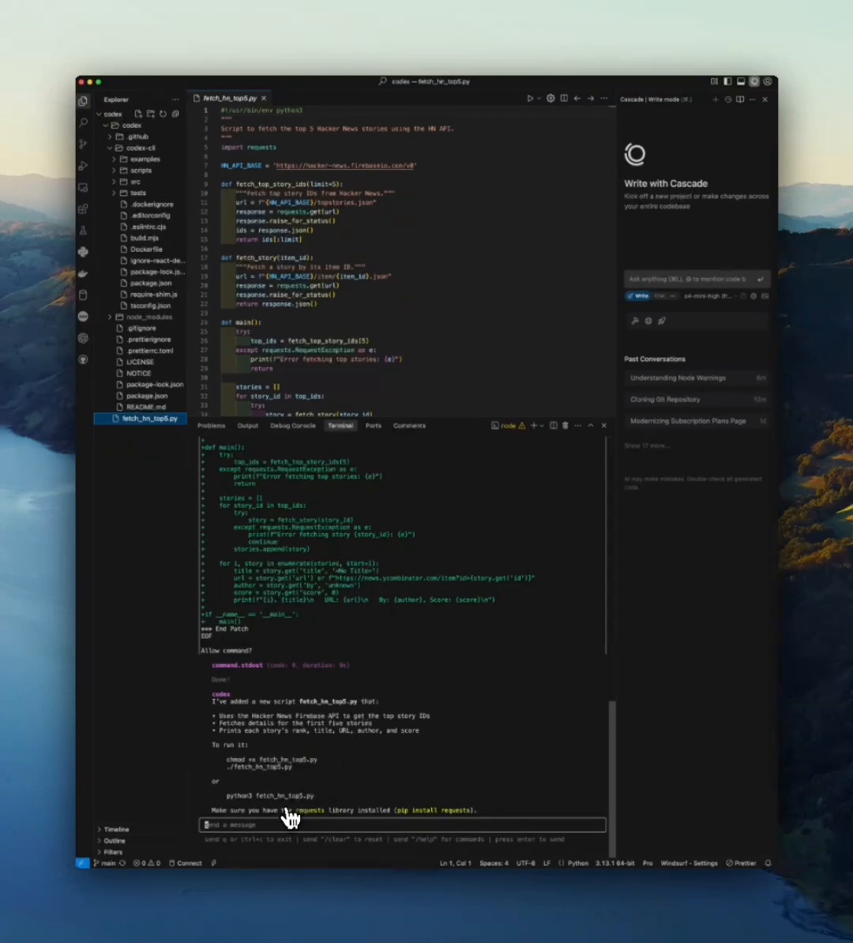
{"action": "mouse_move", "coordinate": [276, 164]}
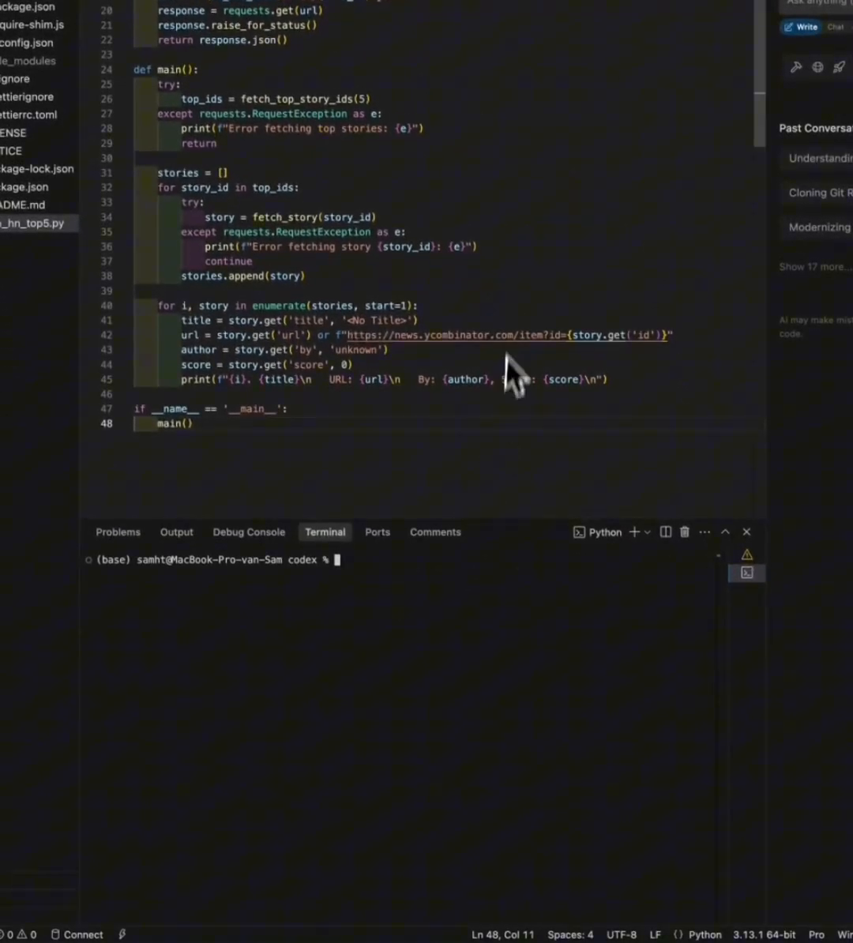
{"action": "mouse_move", "coordinate": [404, 710]}
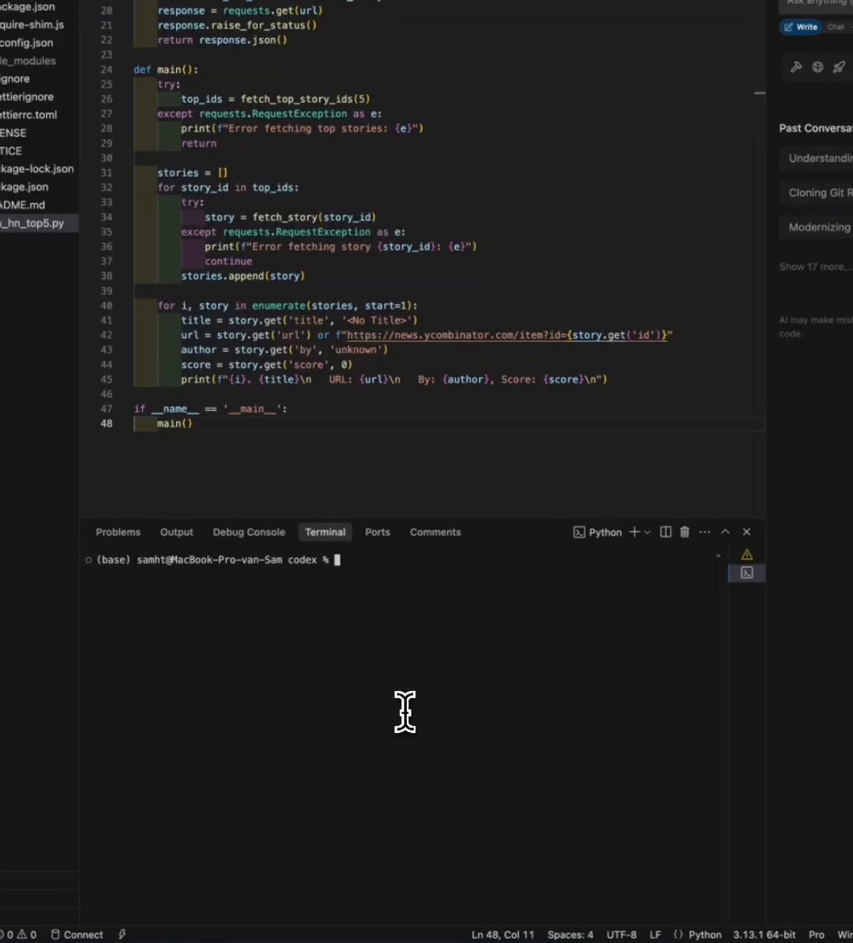
Run python fetch_hn_top5.py in the terminal to print the top five stories
{"action": "type", "text": "python"}
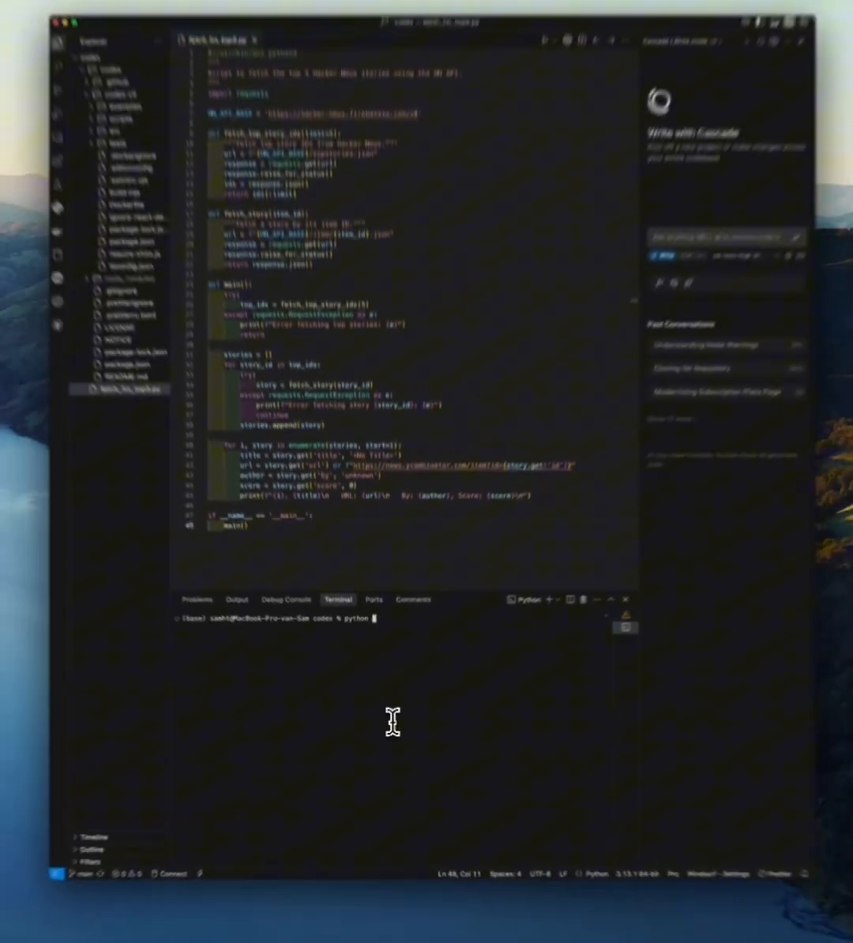
{"action": "type", "text": "fetch_hn_top5.py"}
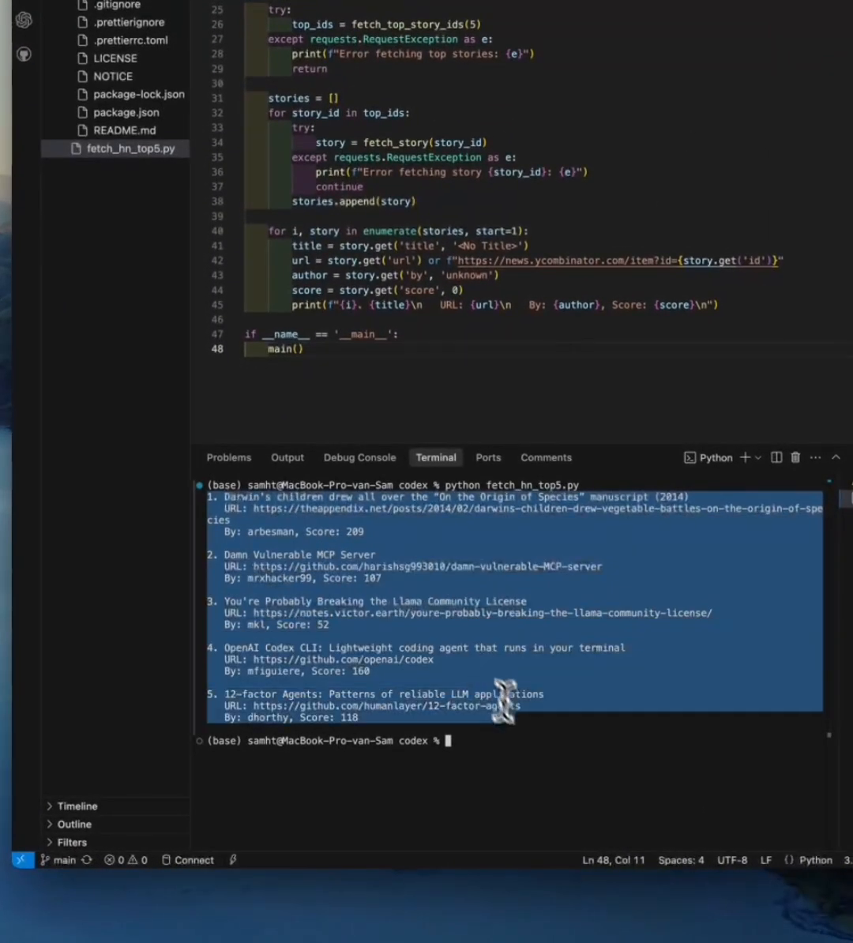
{"action": "left_click", "coordinate": [515, 748]}
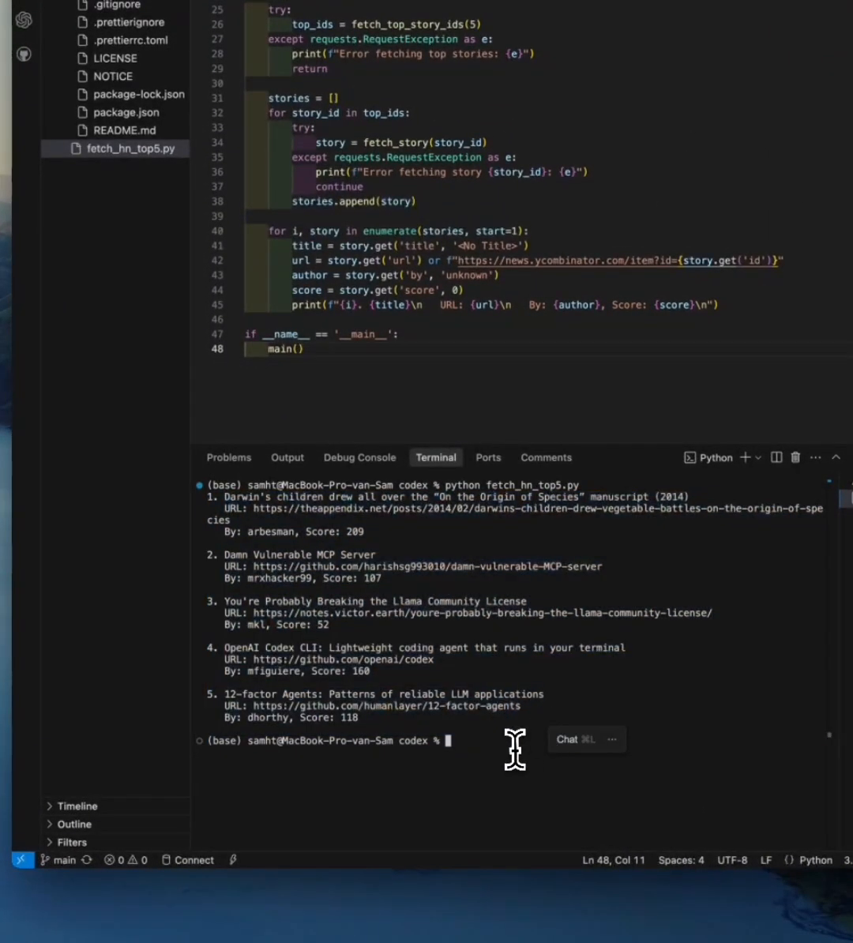
{"action": "mouse_move", "coordinate": [371, 726]}
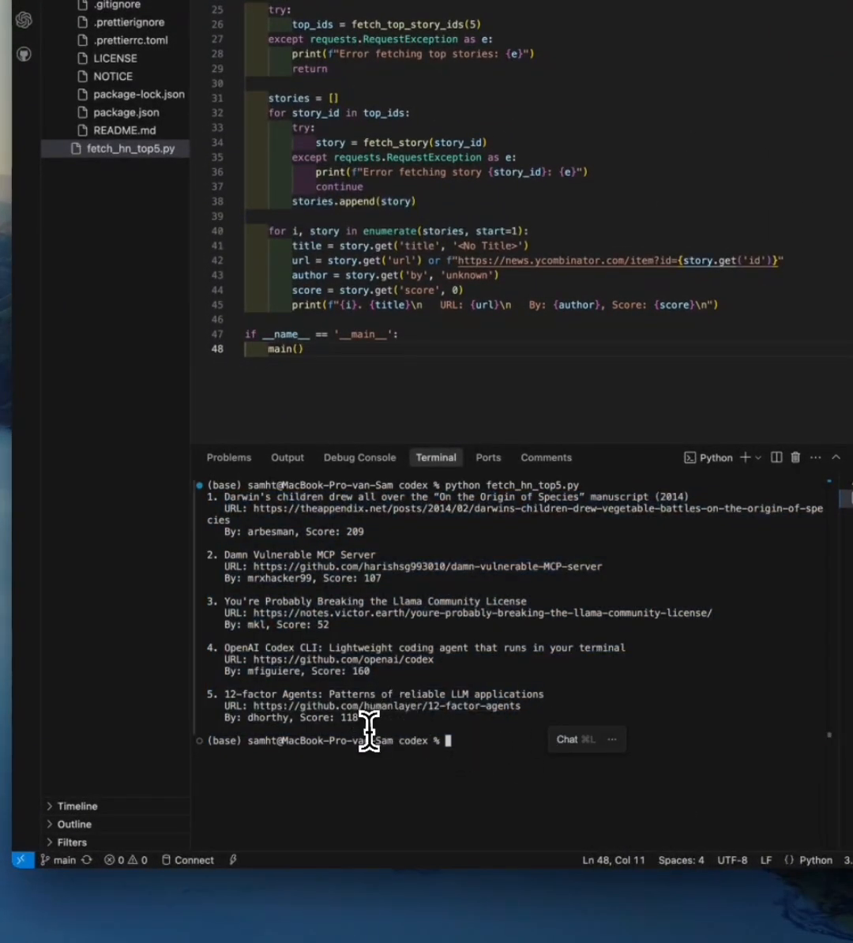
Return to the Codex node terminal session and focus its prompt
{"action": "left_click", "coordinate": [566, 739]}
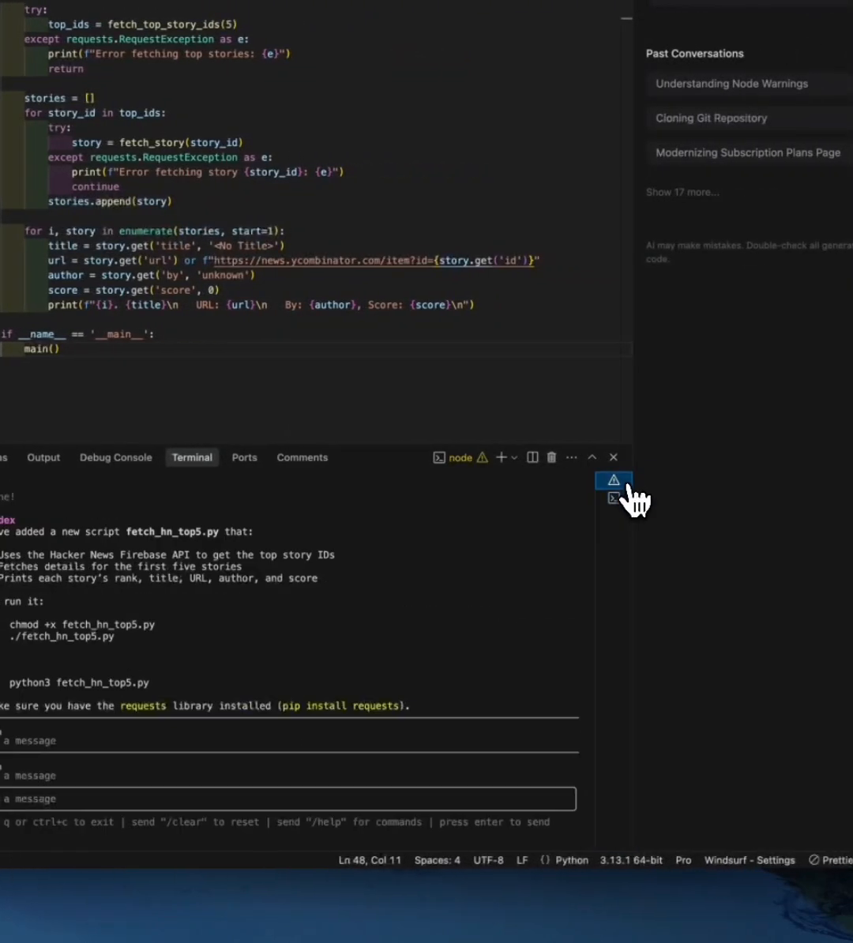
{"action": "left_click", "coordinate": [612, 480]}
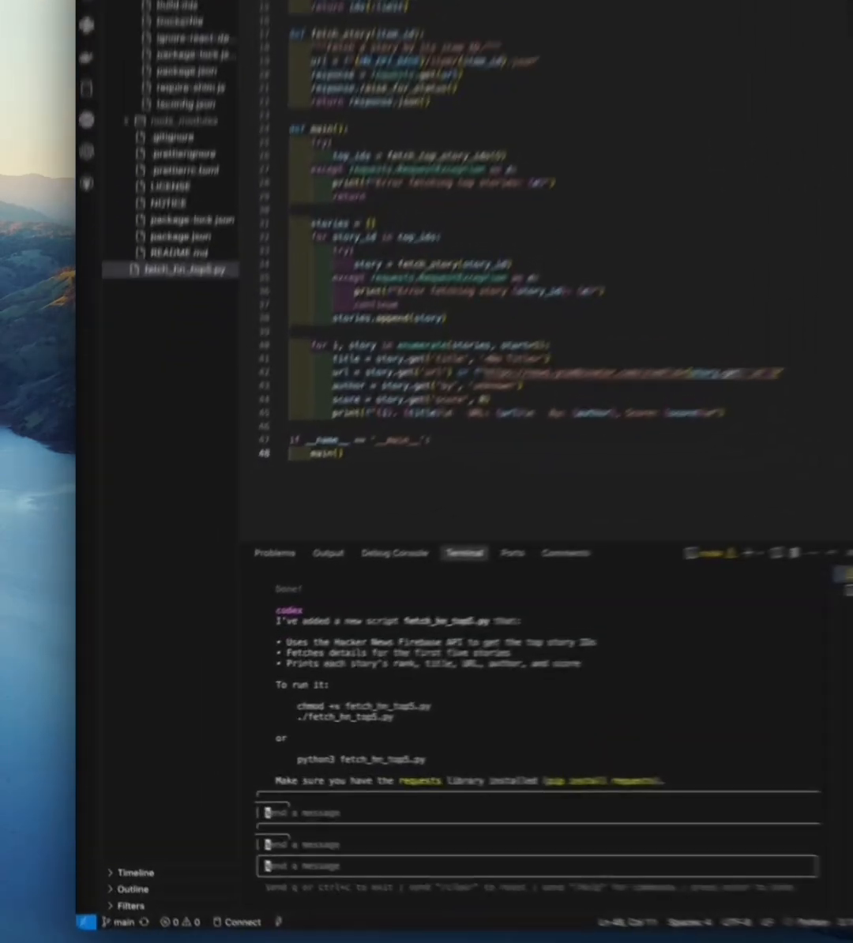
Send Codex the request 'refactor fetch_hn_top5.py to use urllib instead of requests'
{"action": "type", "text": "re"}
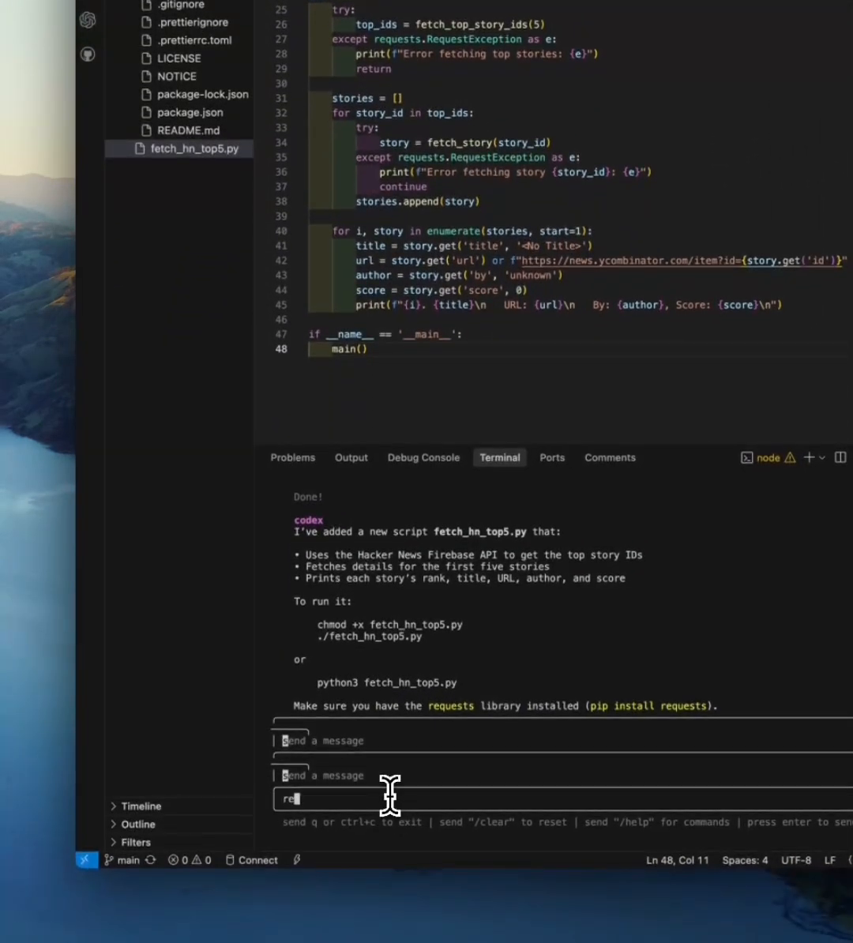
{"action": "type", "text": "factor"}
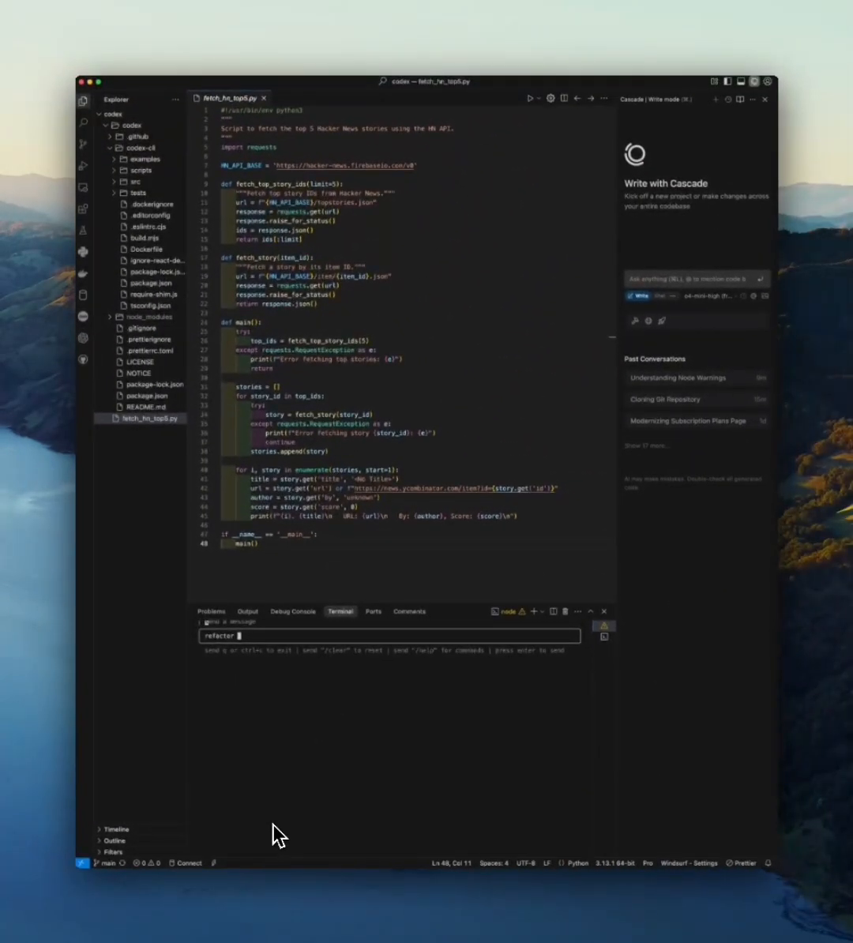
{"action": "type", "text": "fetch."}
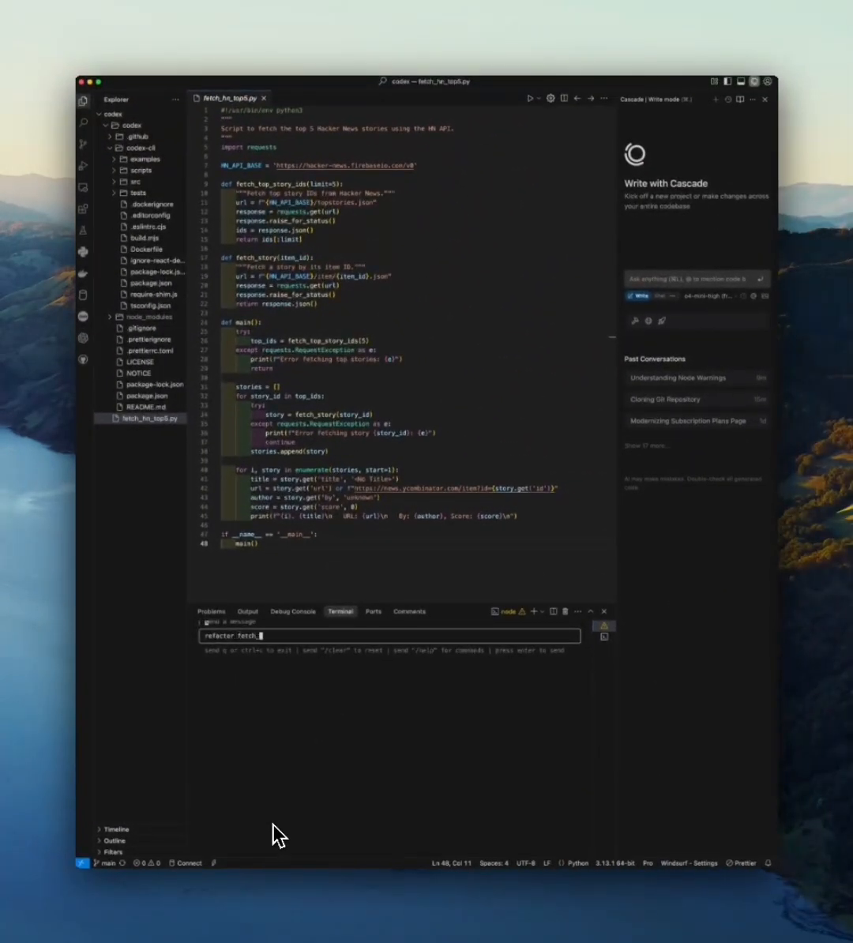
{"action": "type", "text": "_hn_top5"}
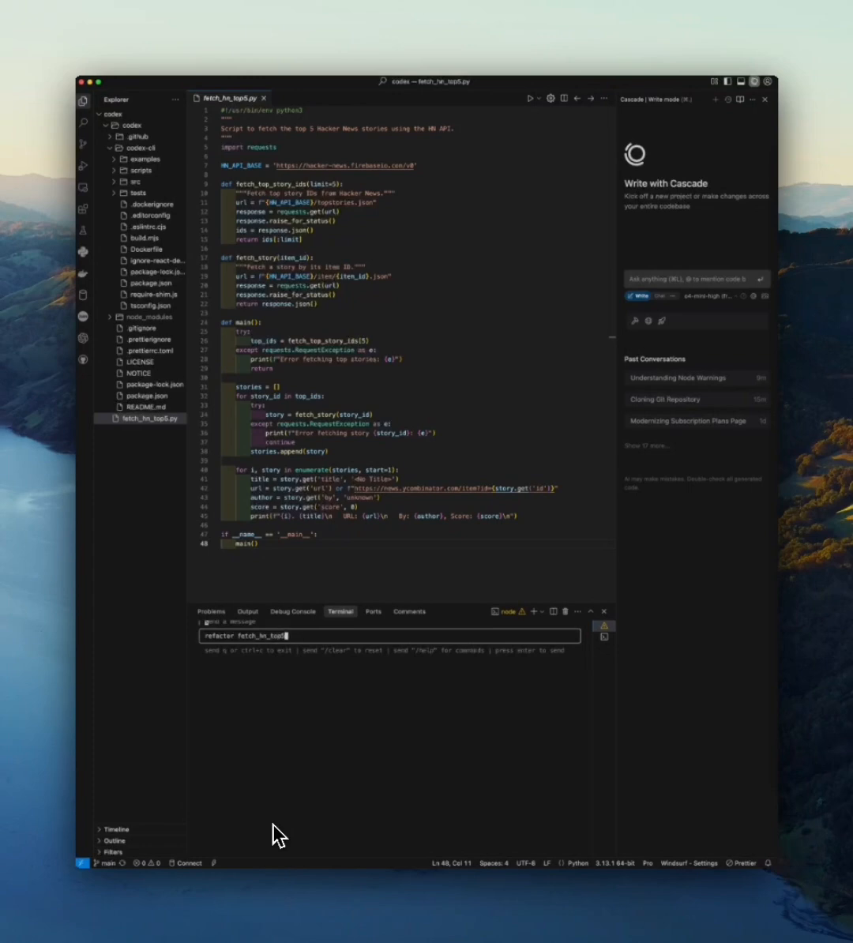
{"action": "type", "text": ".py to use"}
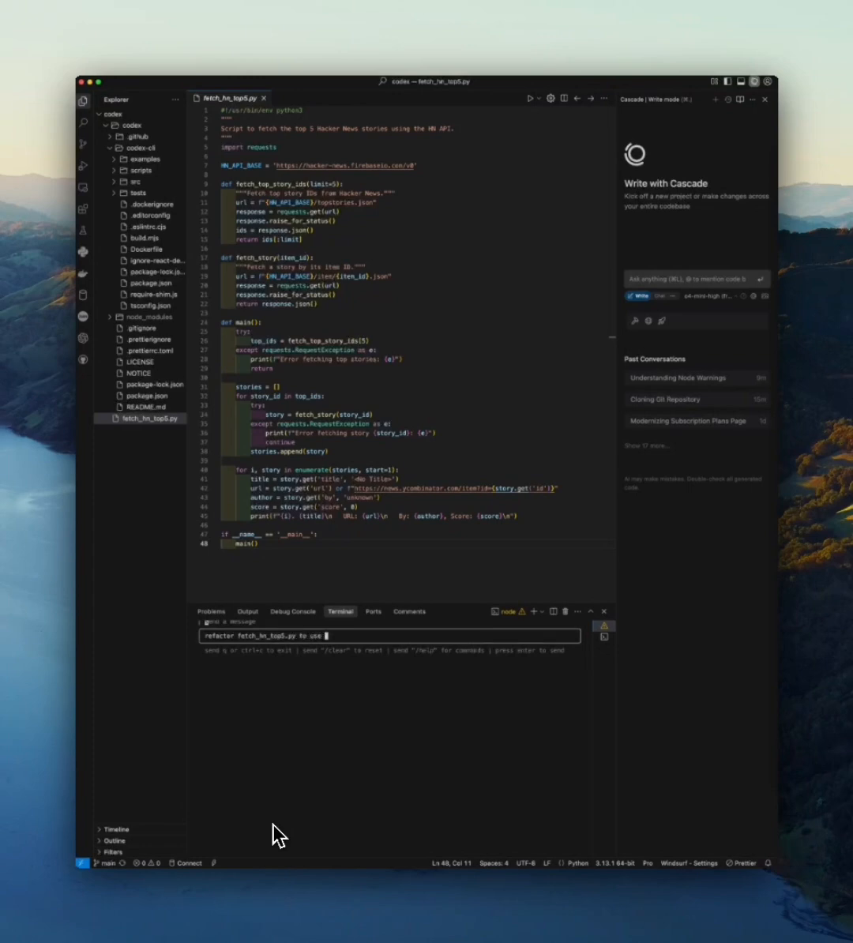
{"action": "type", "text": "url"}
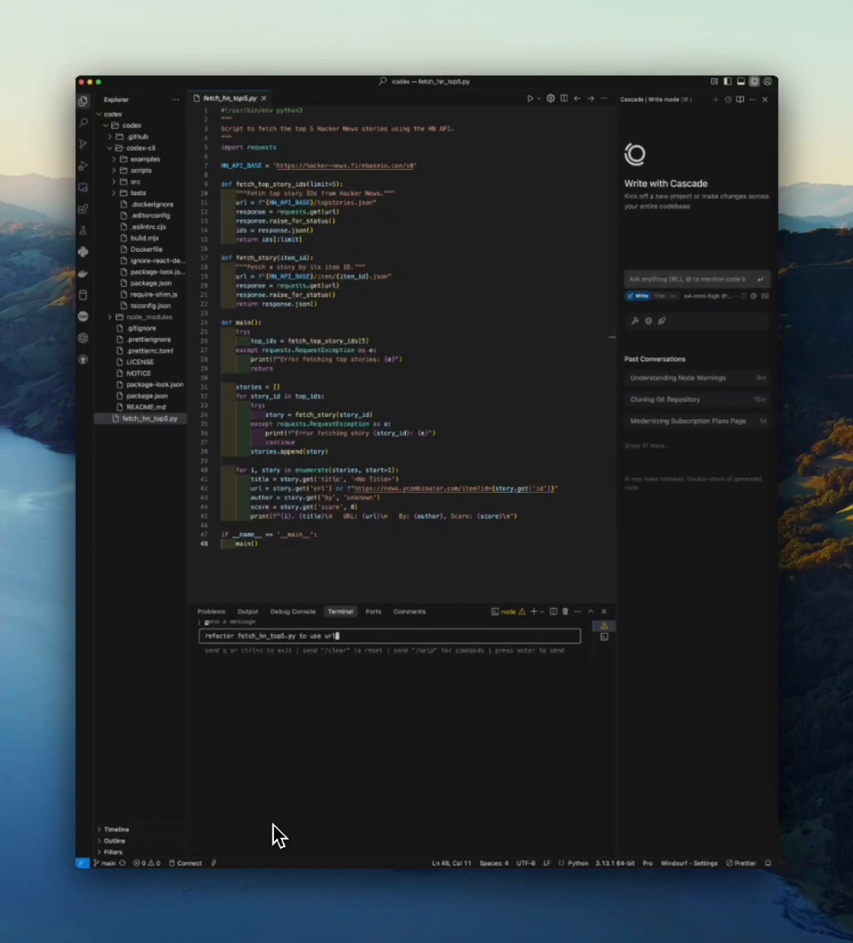
{"action": "type", "text": "lib ur"}
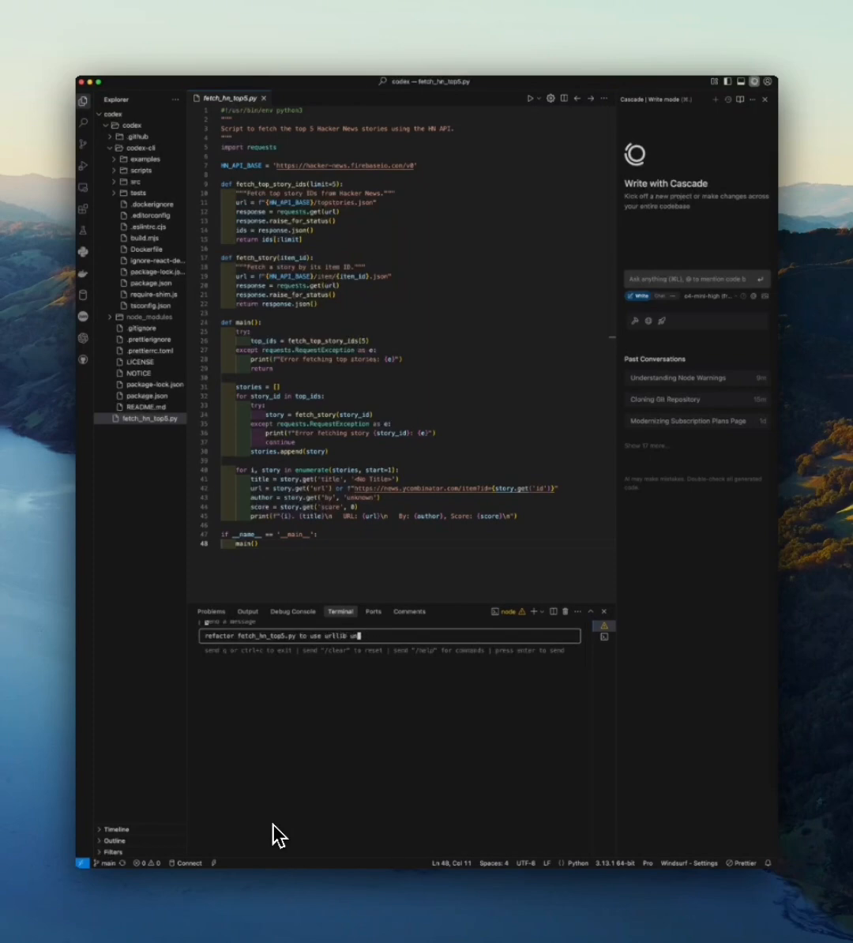
{"action": "type", "text": "instead o"}
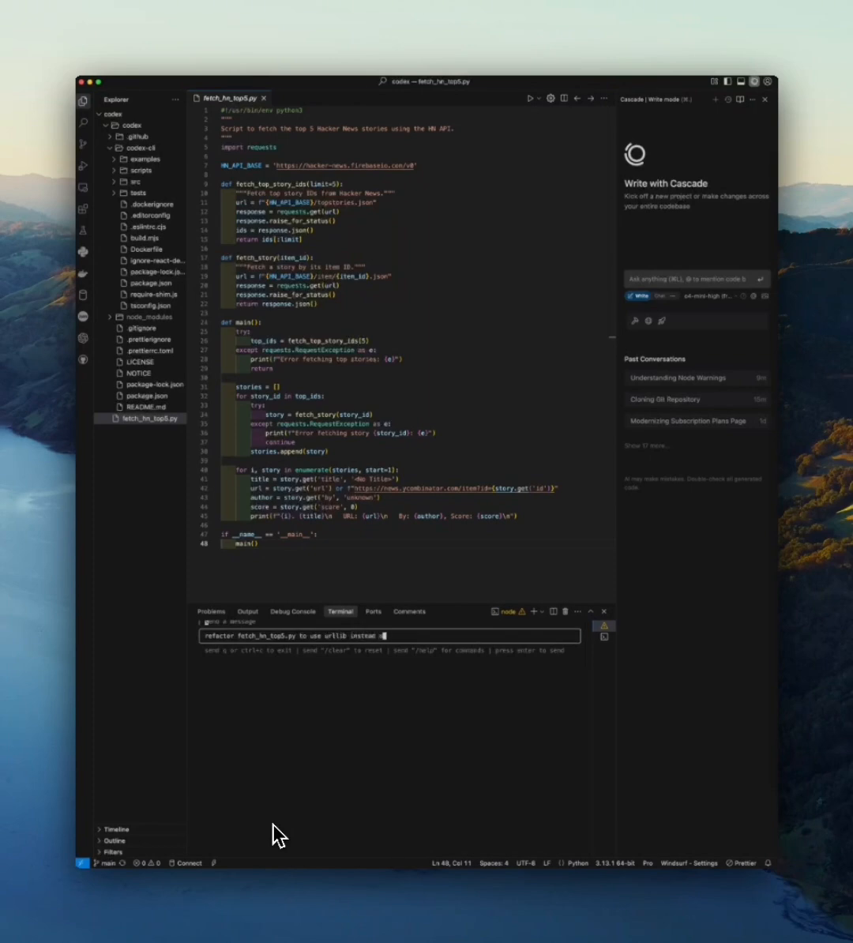
{"action": "key", "text": "Return"}
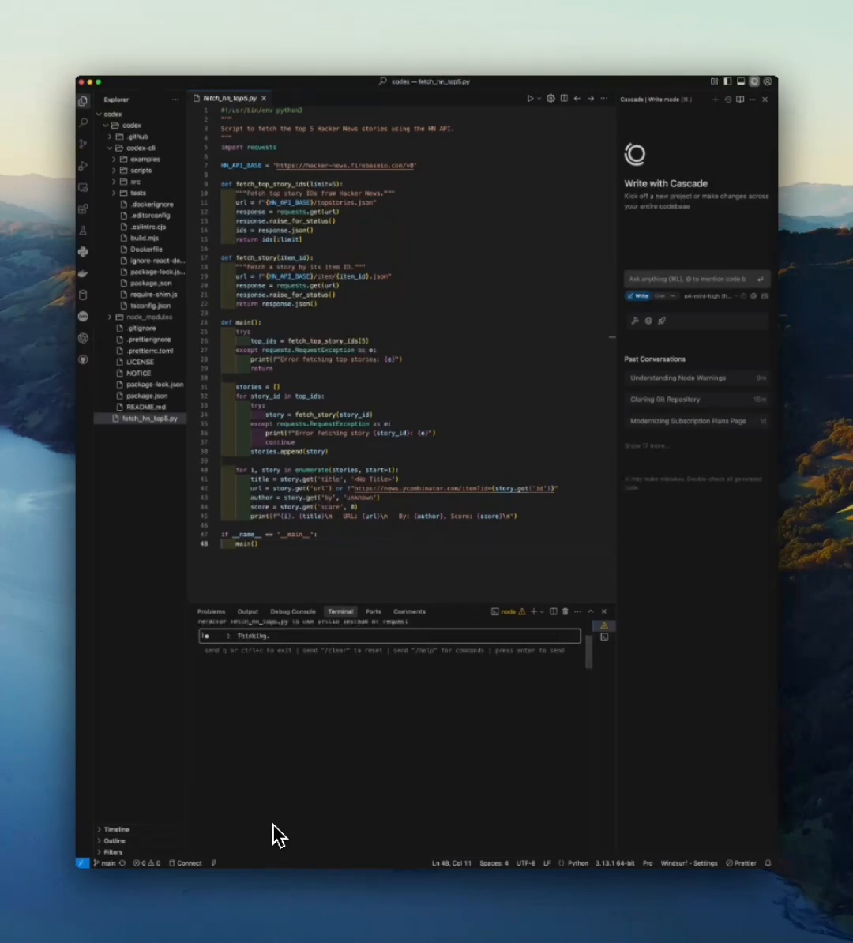
{"action": "mouse_move", "coordinate": [322, 730]}
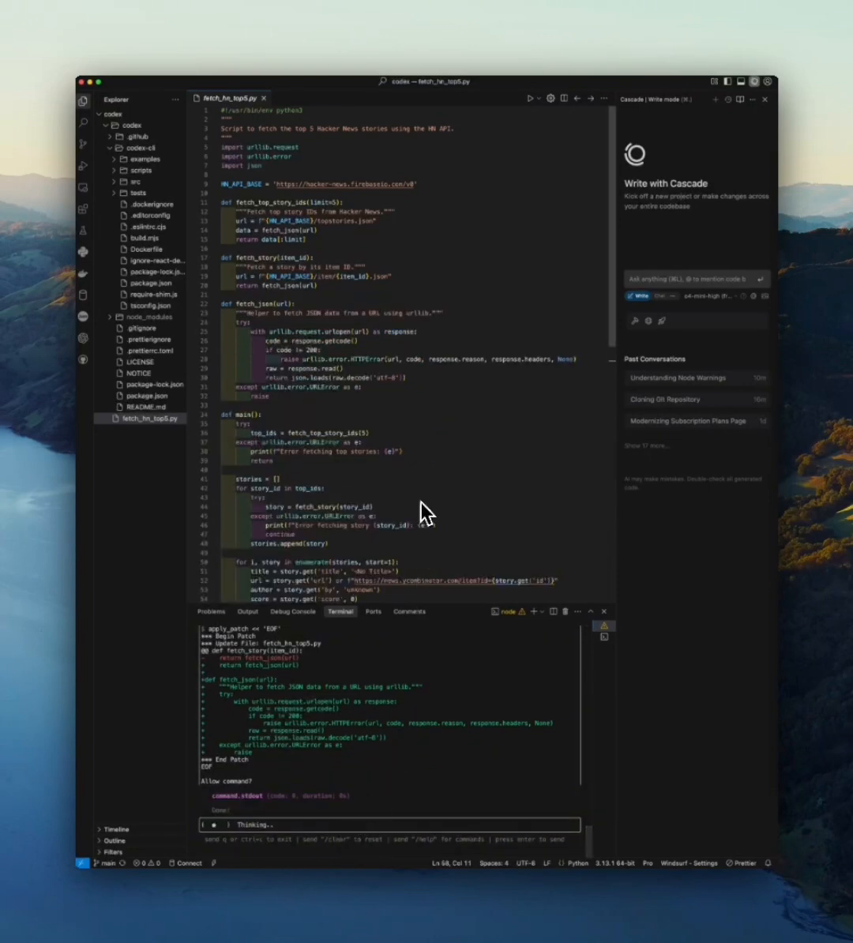
Follow Codex applying the urllib patch and running python3 fetch_hn_top5.py to list the stories
{"action": "scroll", "scroll_direction": "down", "scroll_amount": 3}
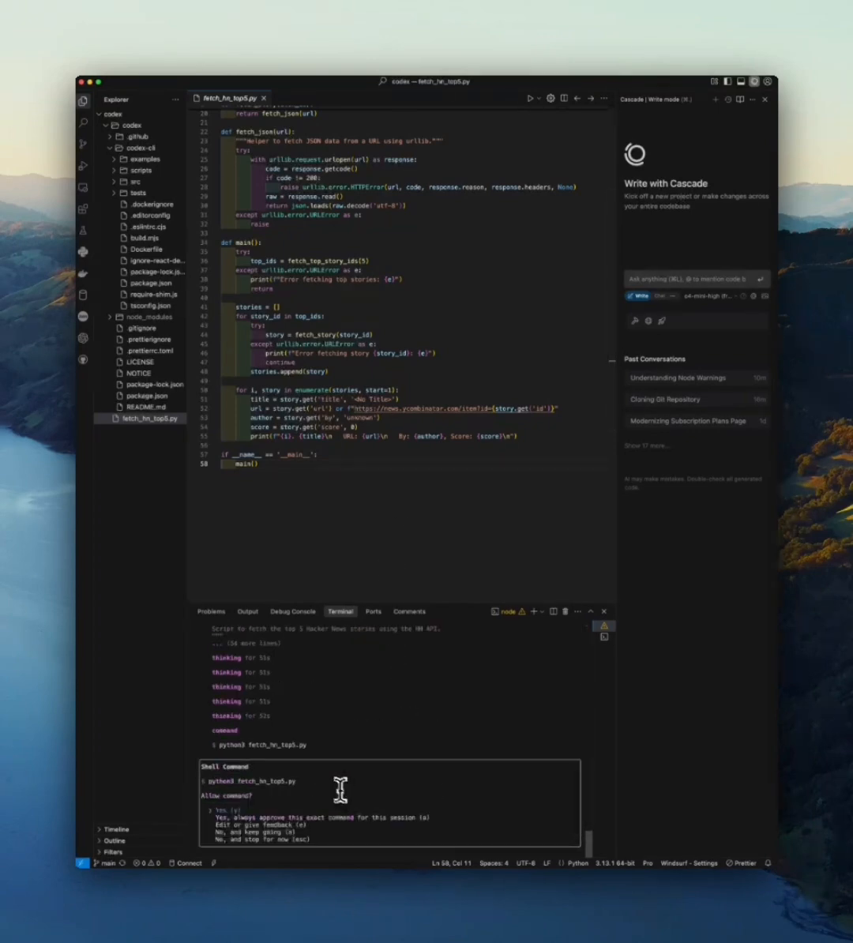
{"action": "mouse_move", "coordinate": [269, 829]}
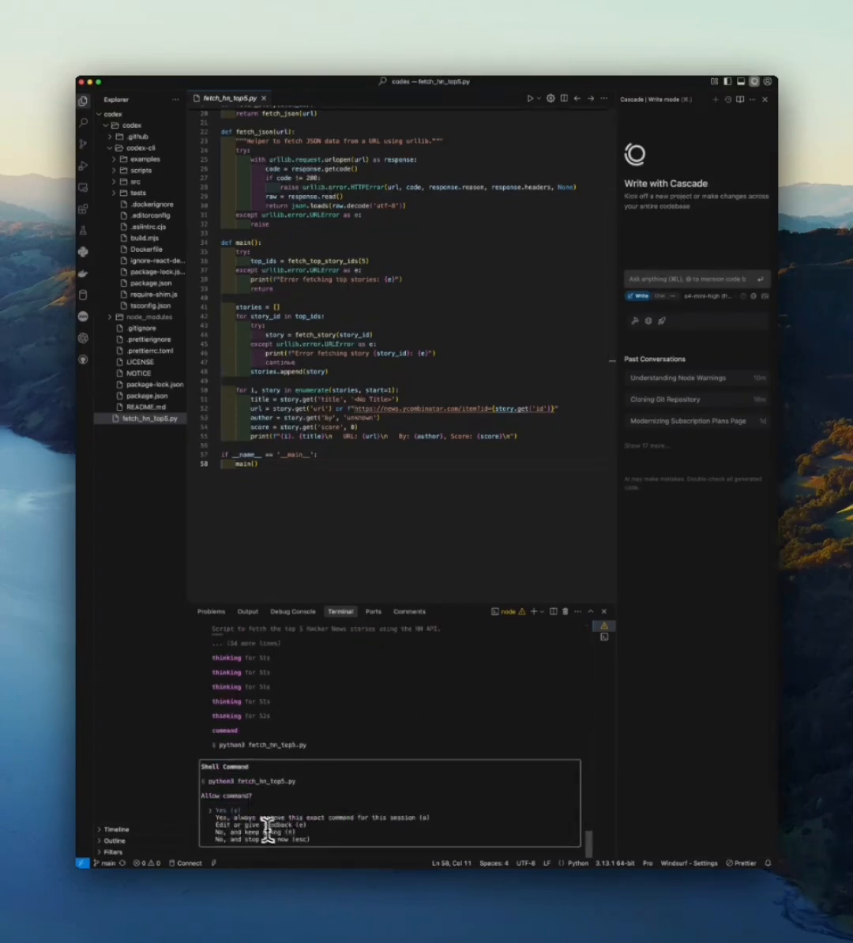
{"action": "mouse_move", "coordinate": [281, 793]}
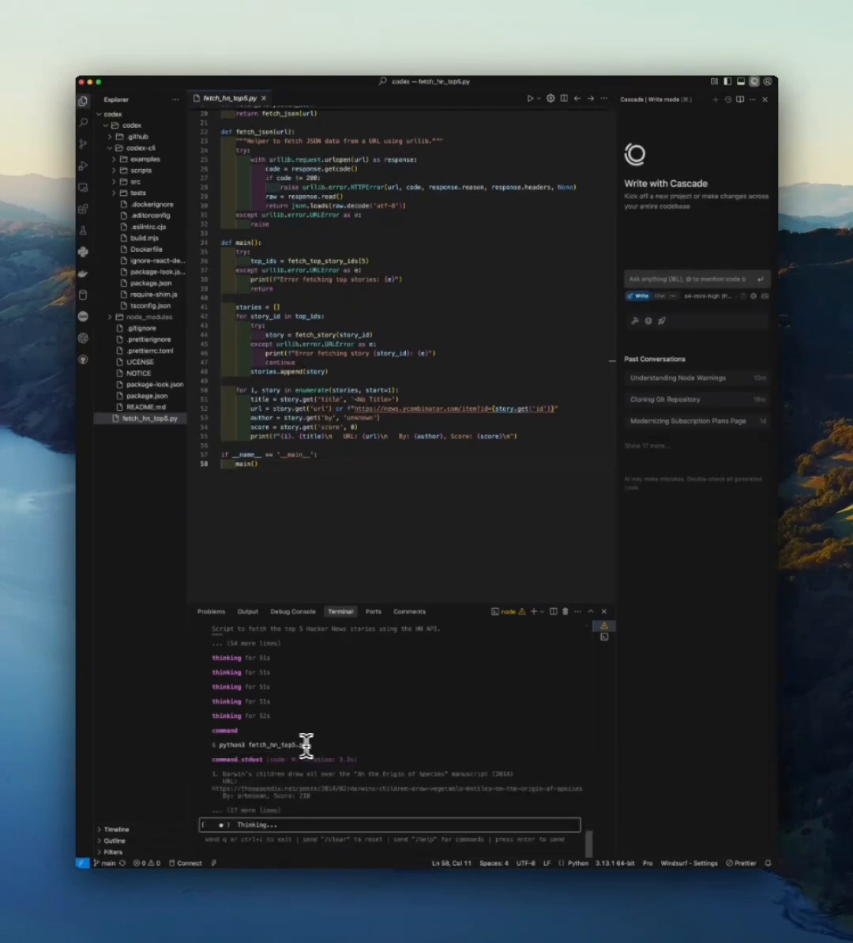
{"action": "mouse_move", "coordinate": [276, 790]}
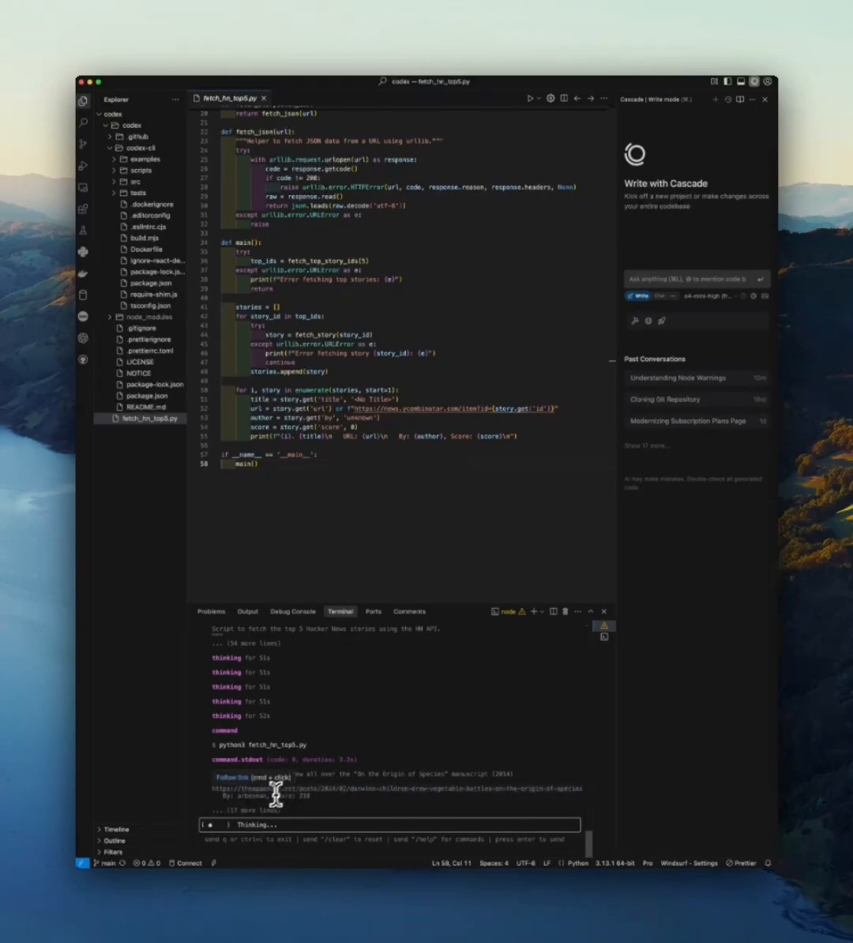
{"action": "scroll", "scroll_direction": "down", "scroll_amount": 3}
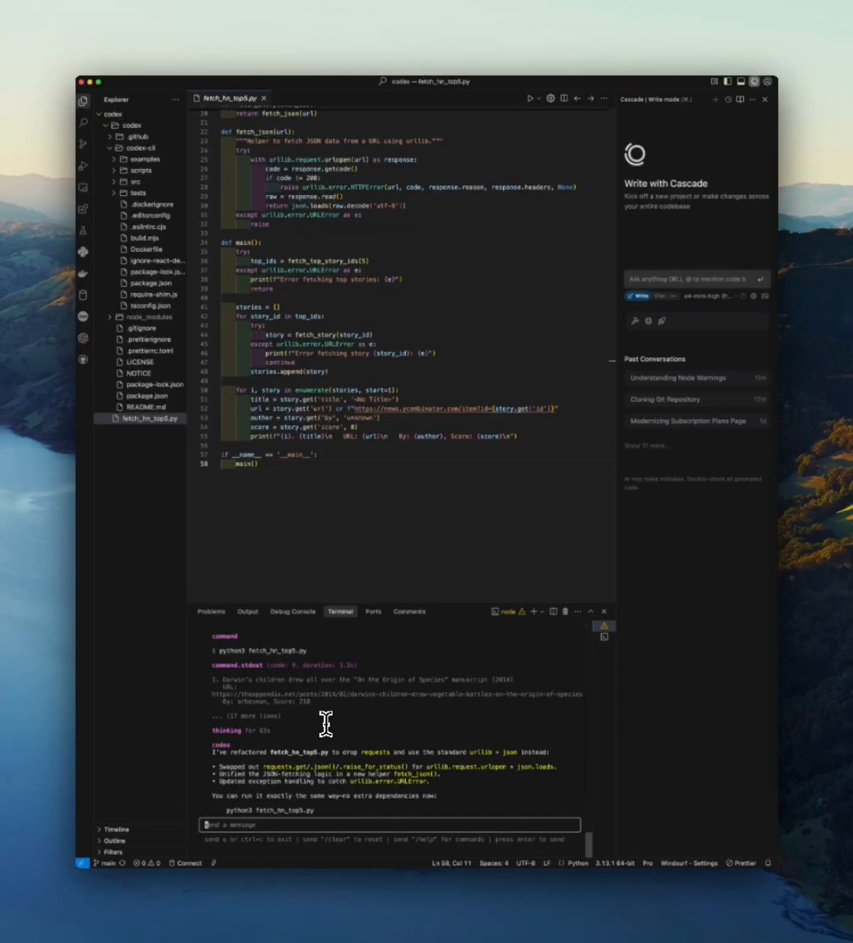
{"action": "mouse_move", "coordinate": [319, 797]}
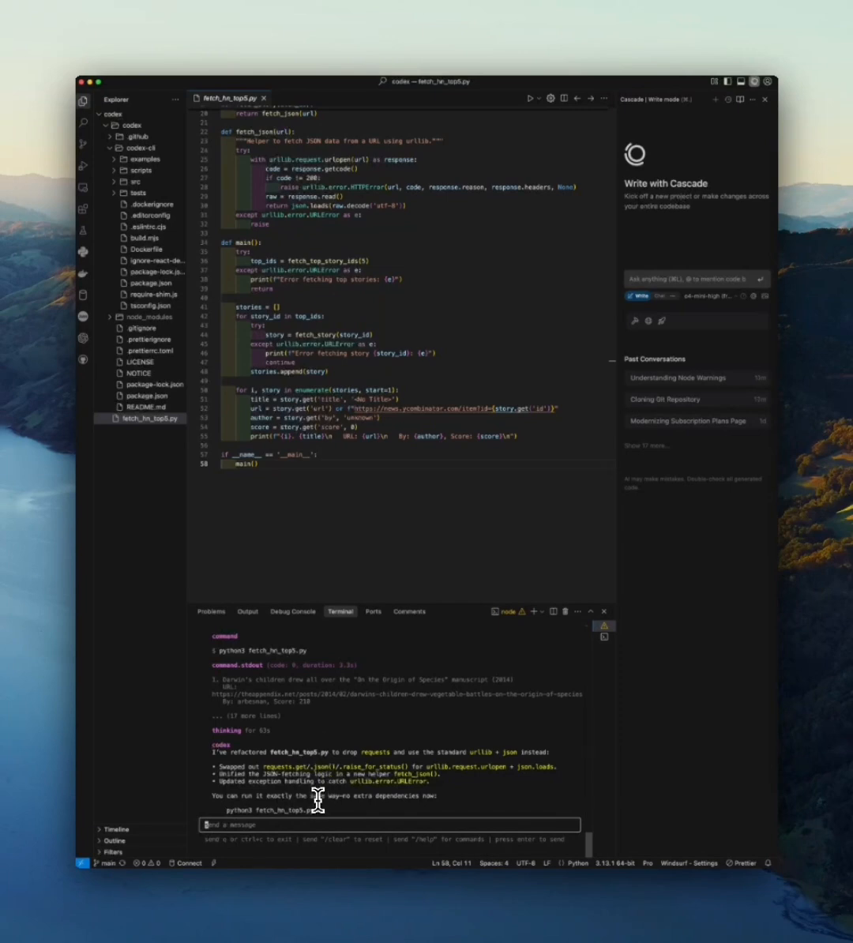
{"action": "mouse_move", "coordinate": [281, 783]}
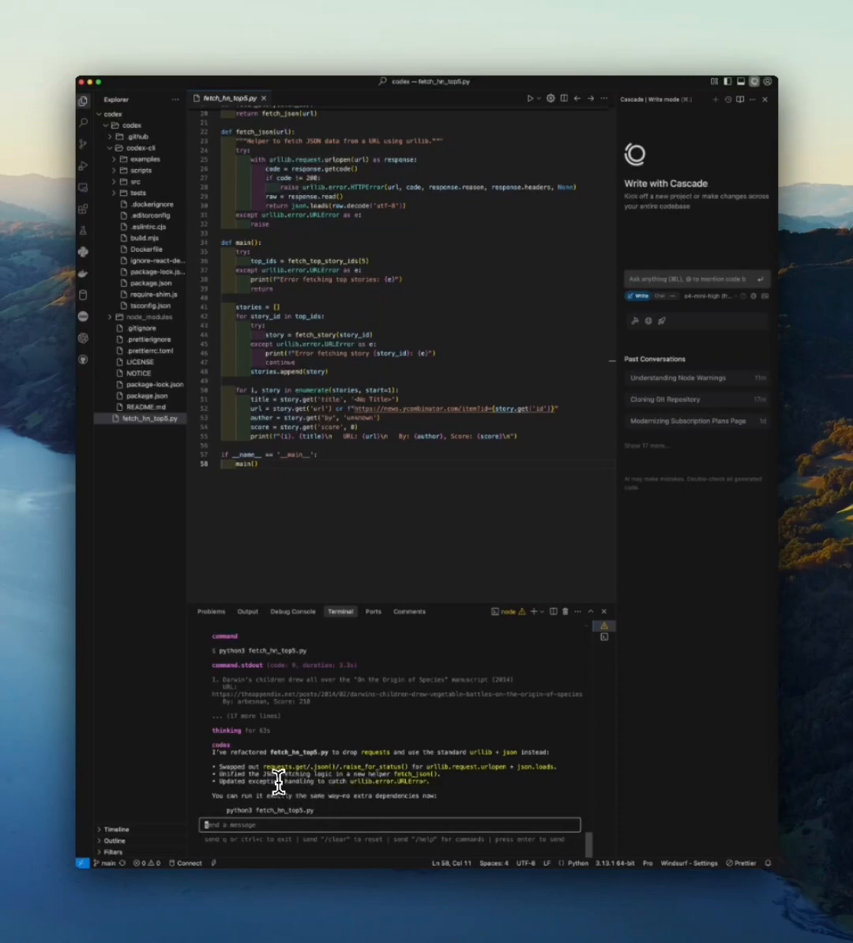
{"action": "mouse_move", "coordinate": [286, 825]}
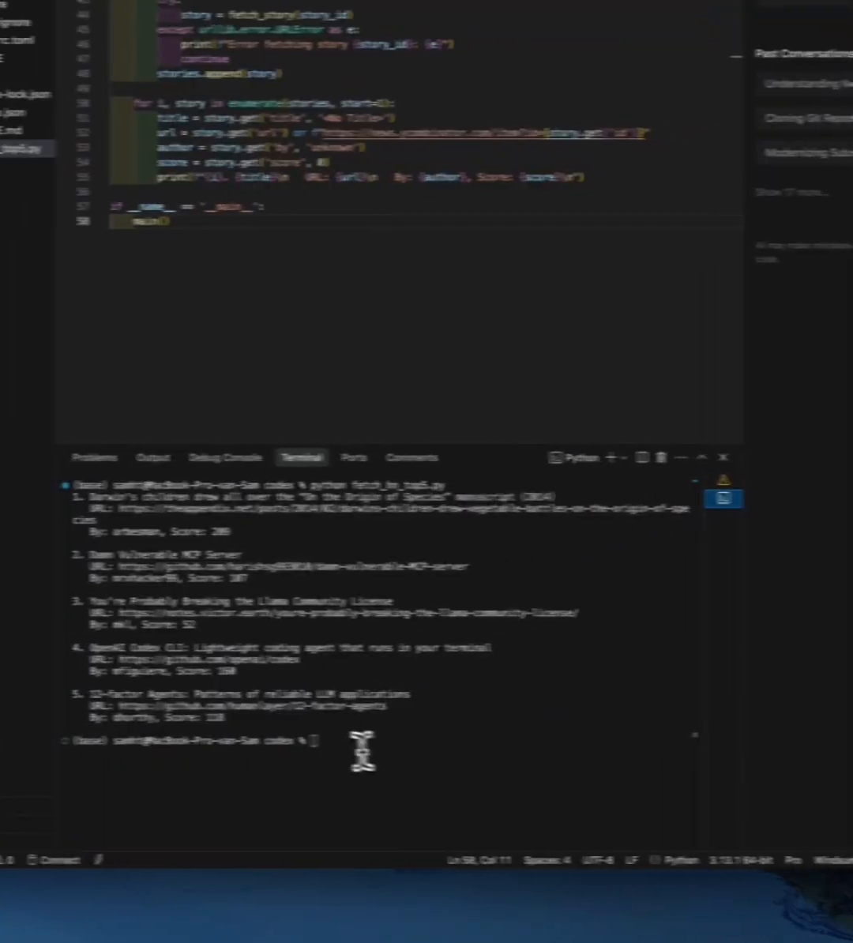
Run 'python3 fetch_hn_top5.py' directly to list the top five Hacker News stories
{"action": "type", "text": "python3 fetch_hn_top5.py"}
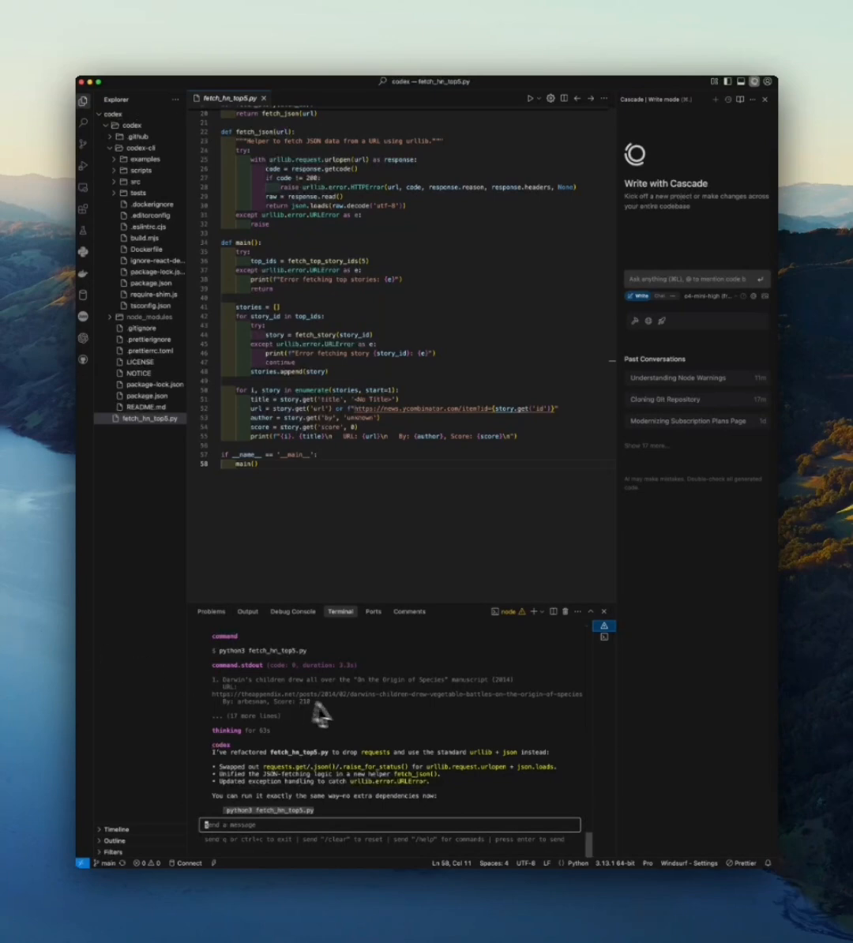
{"action": "mouse_move", "coordinate": [396, 767]}
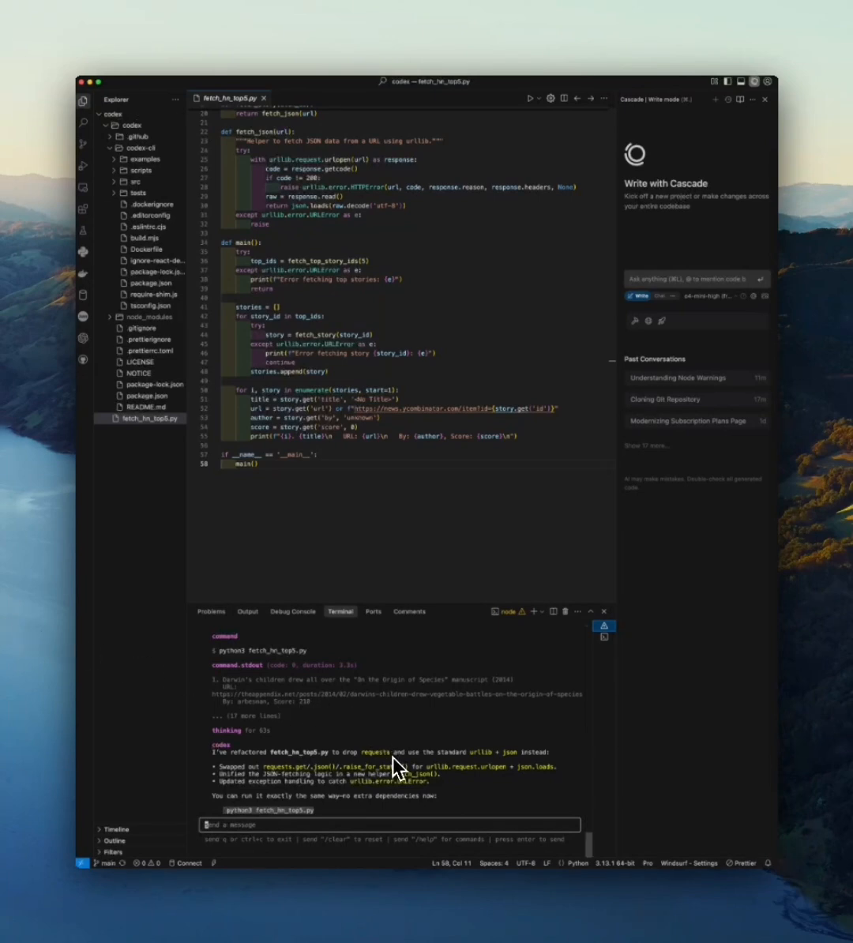
{"action": "mouse_move", "coordinate": [352, 774]}
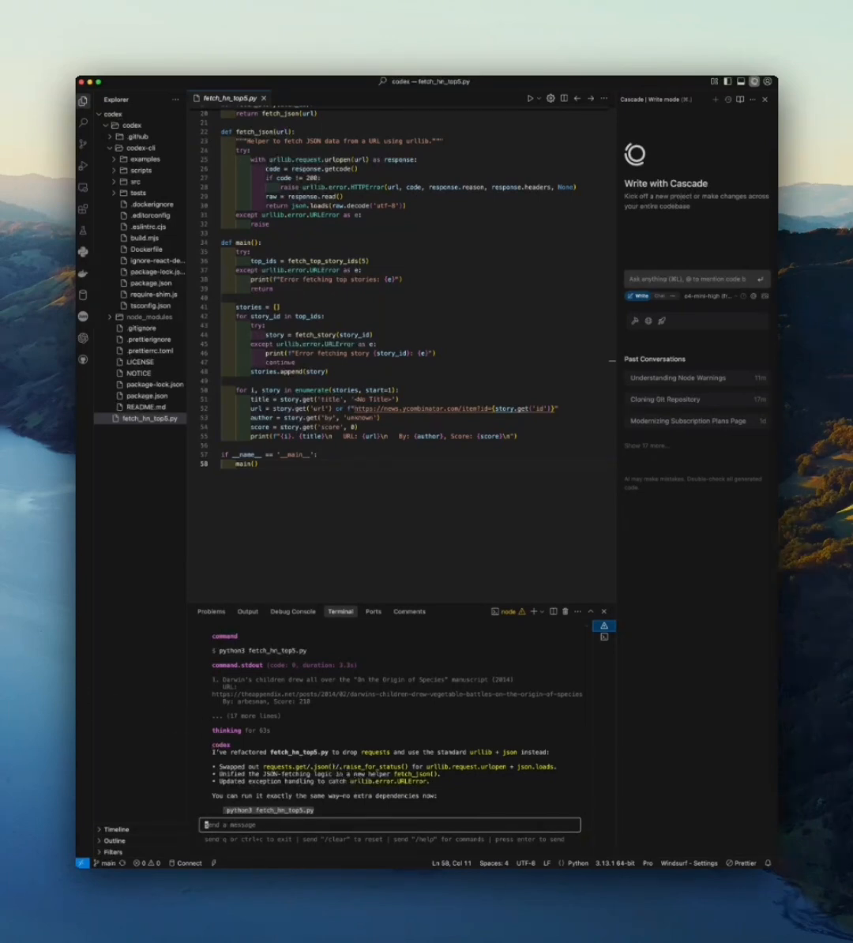
{"action": "mouse_move", "coordinate": [389, 725]}
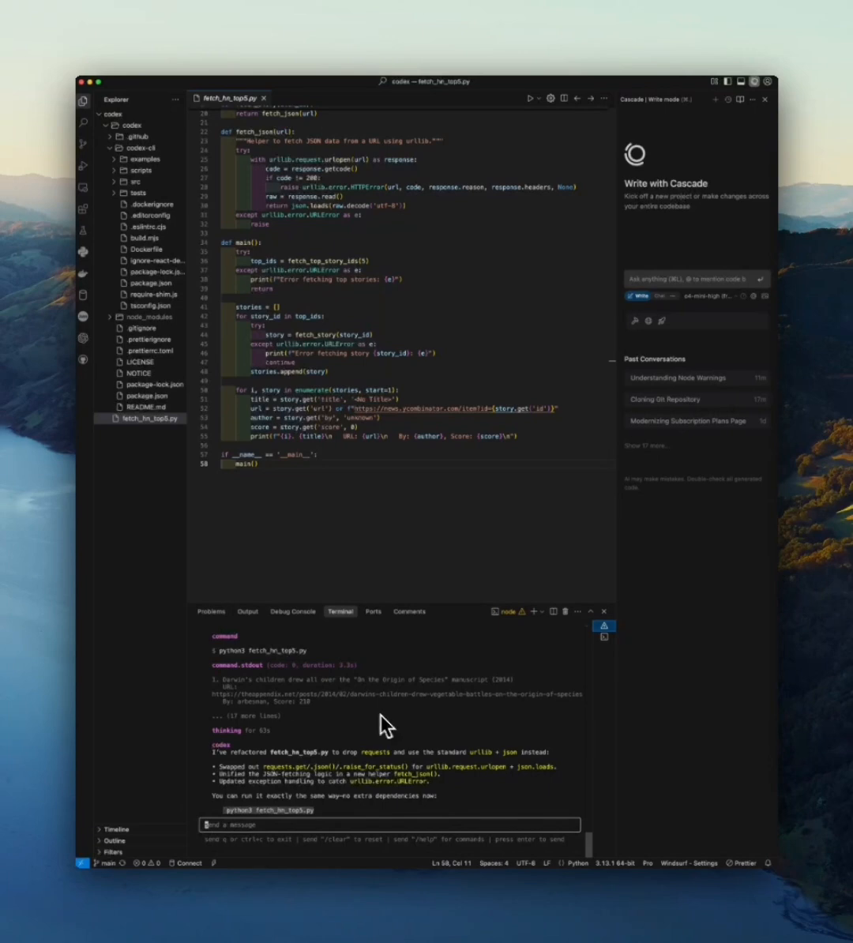
{"action": "mouse_move", "coordinate": [395, 671]}
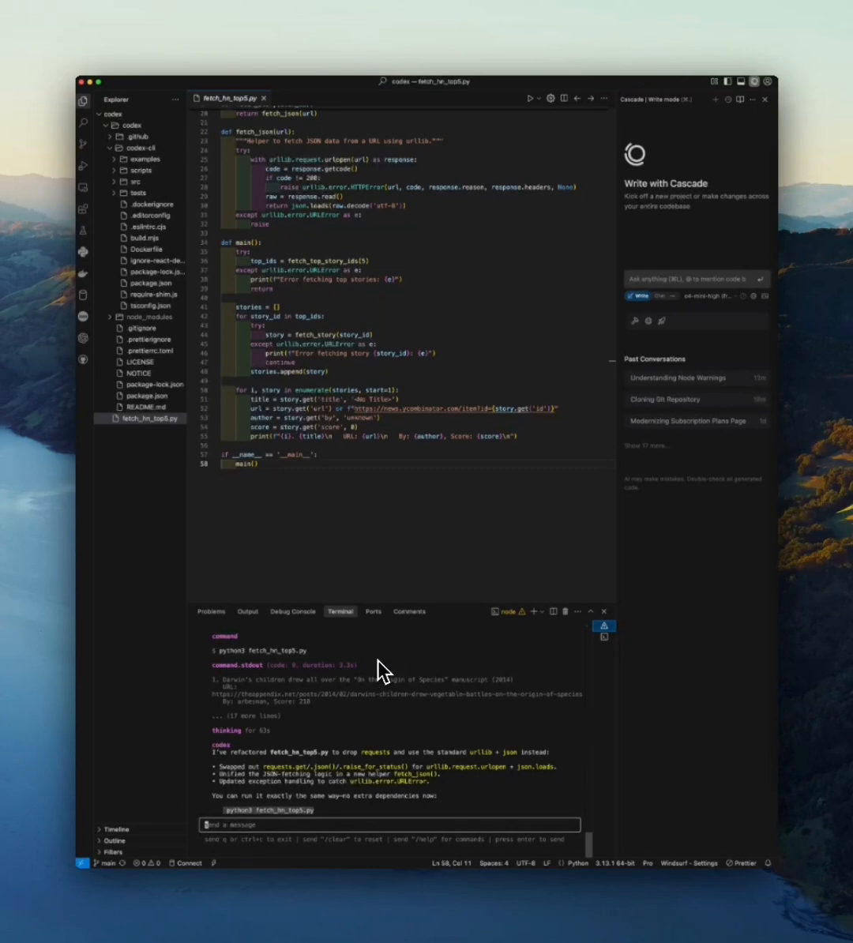
{"action": "mouse_move", "coordinate": [363, 532]}
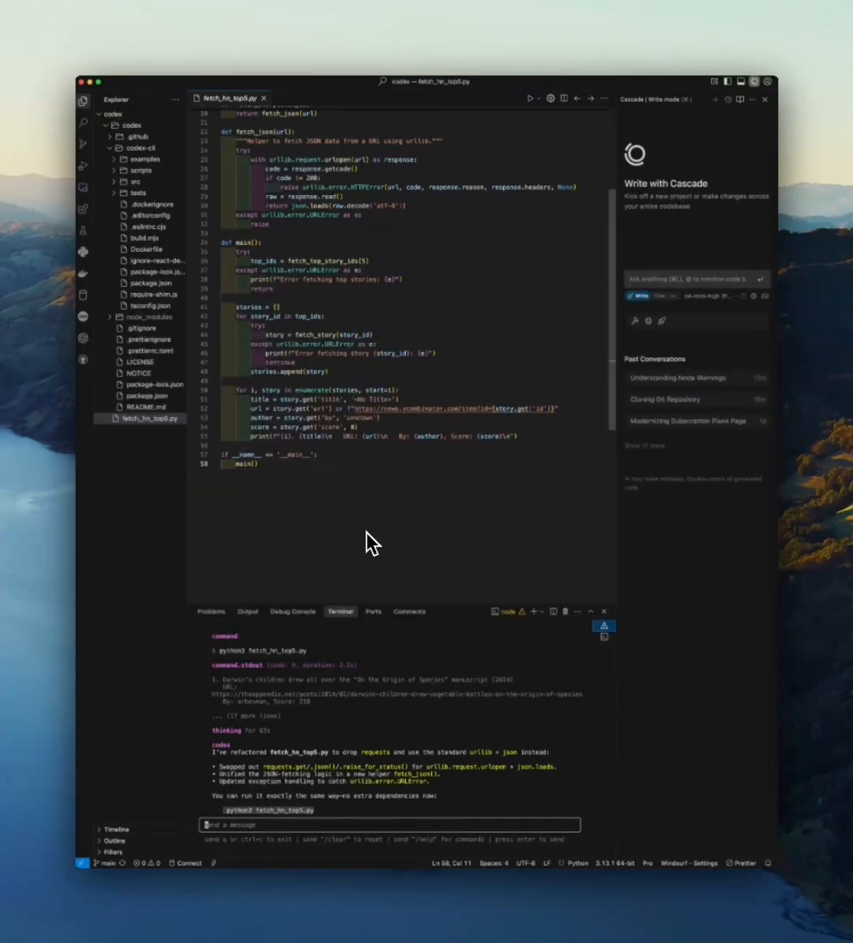
{"action": "mouse_move", "coordinate": [382, 553]}
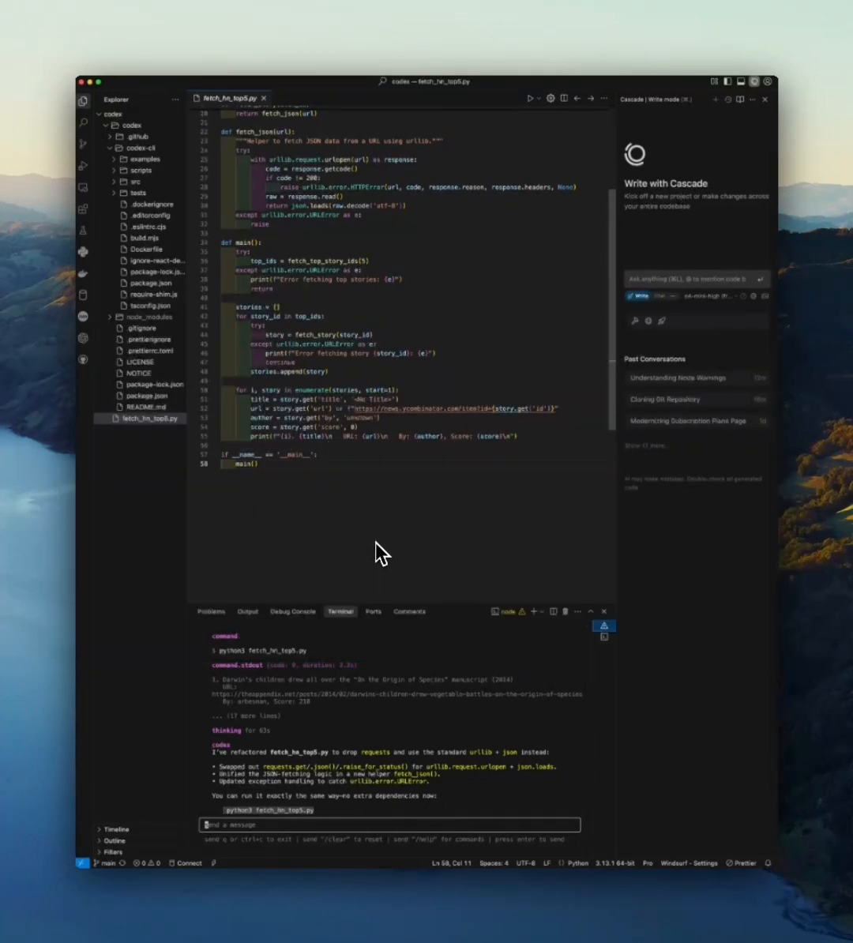